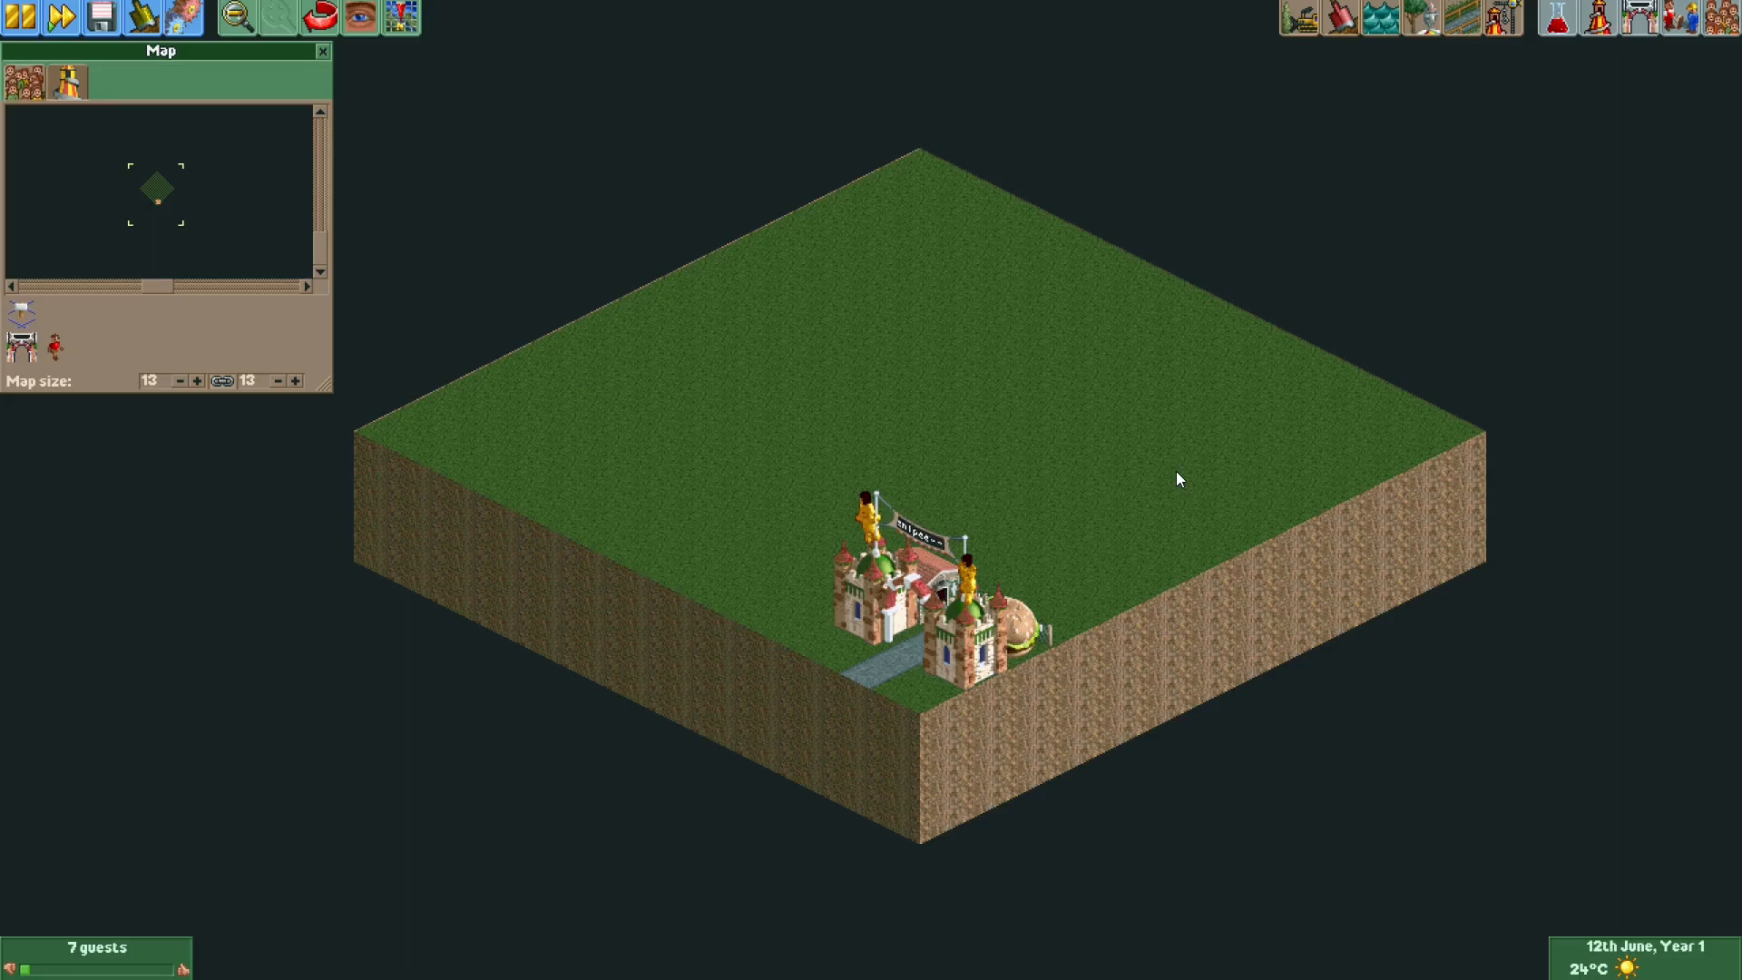
pyautogui.moveTo(555, 471)
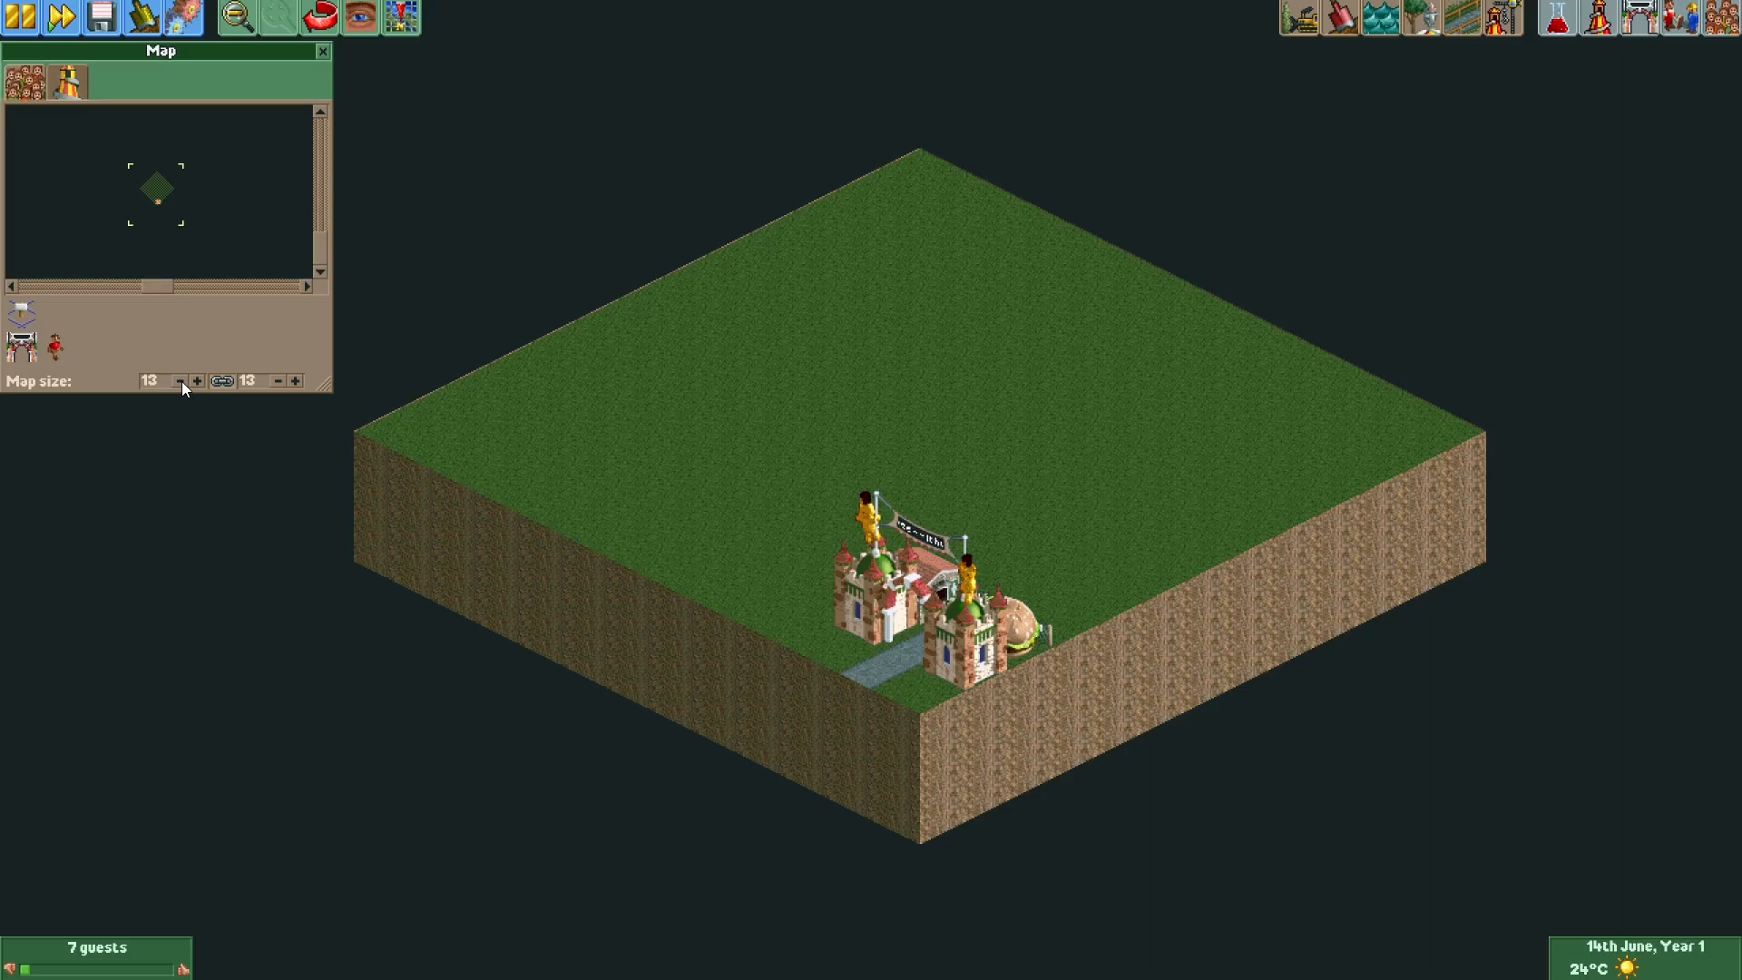
# - Reduce the park map size step by step down to the 3×3 minimum
pyautogui.click(179, 381)
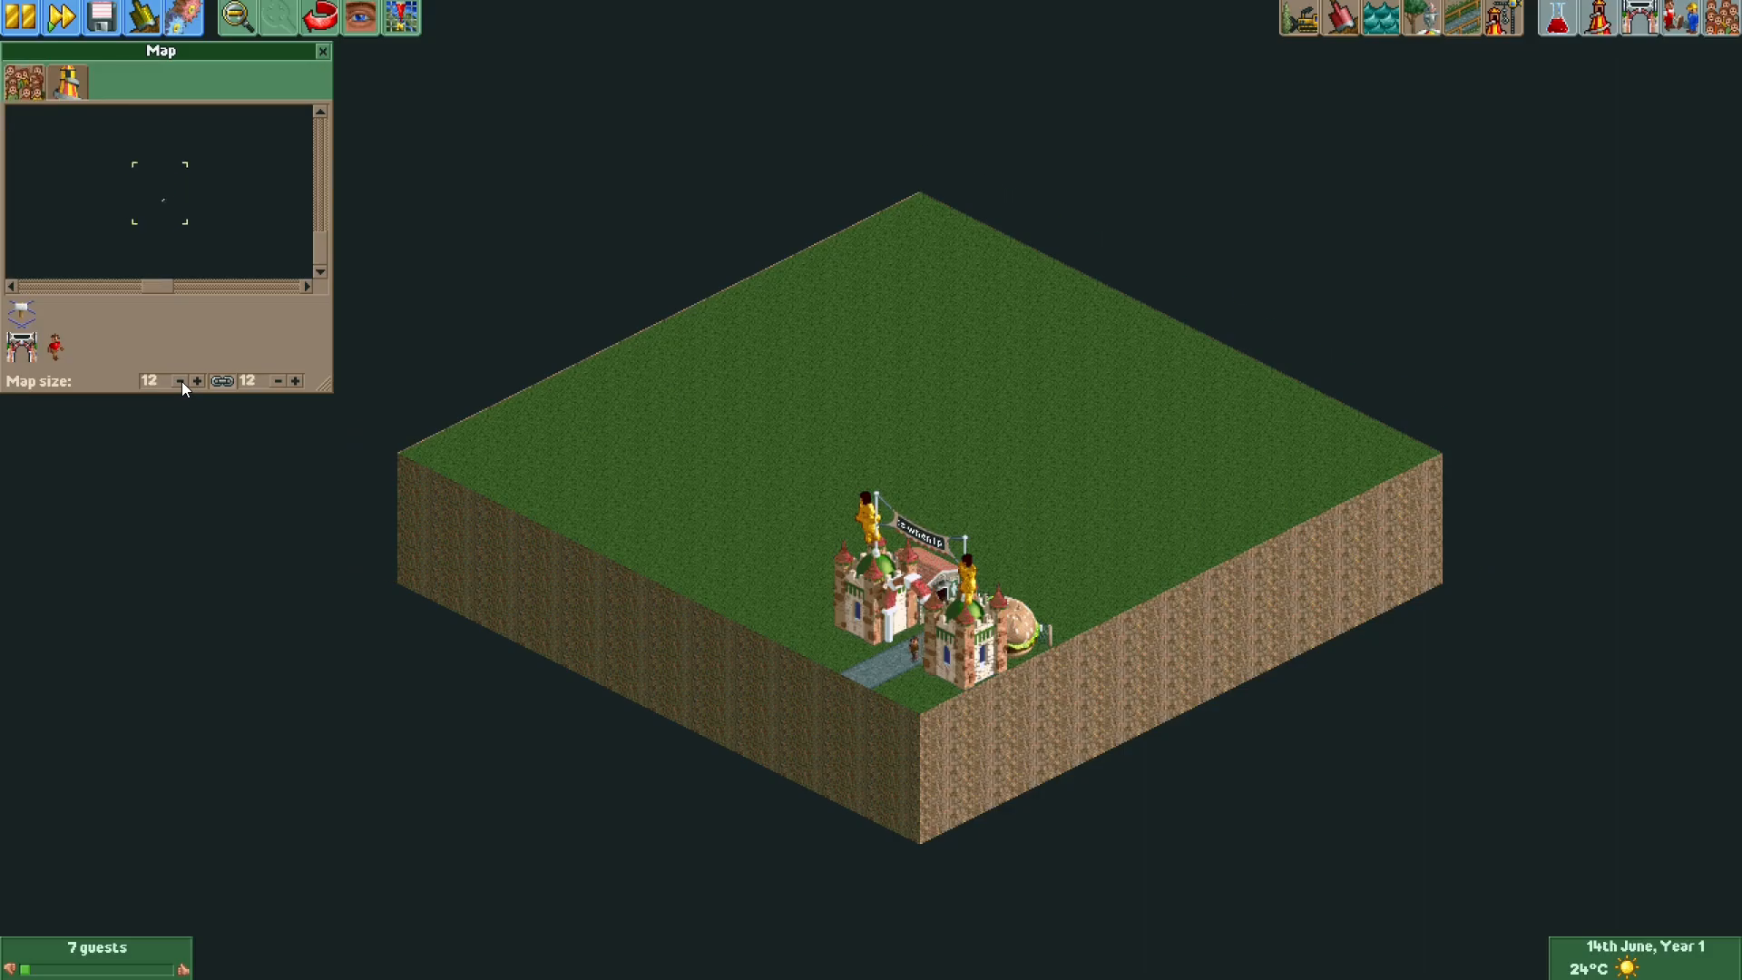
pyautogui.click(180, 381)
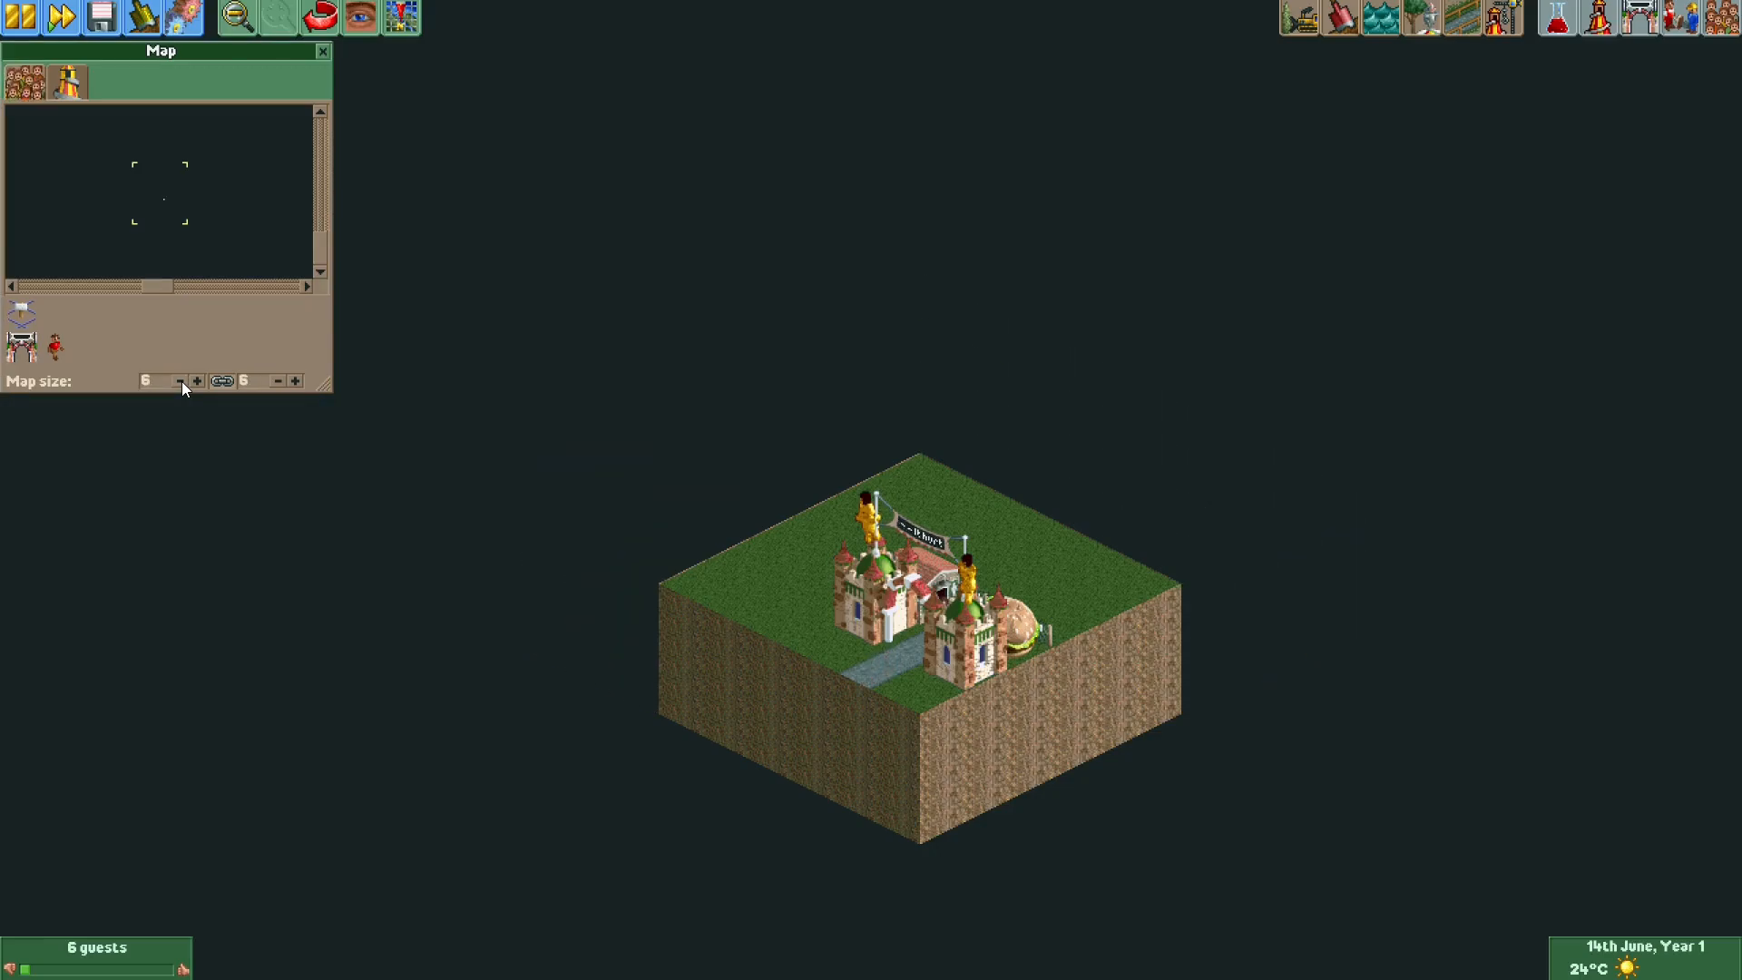
pyautogui.click(178, 381)
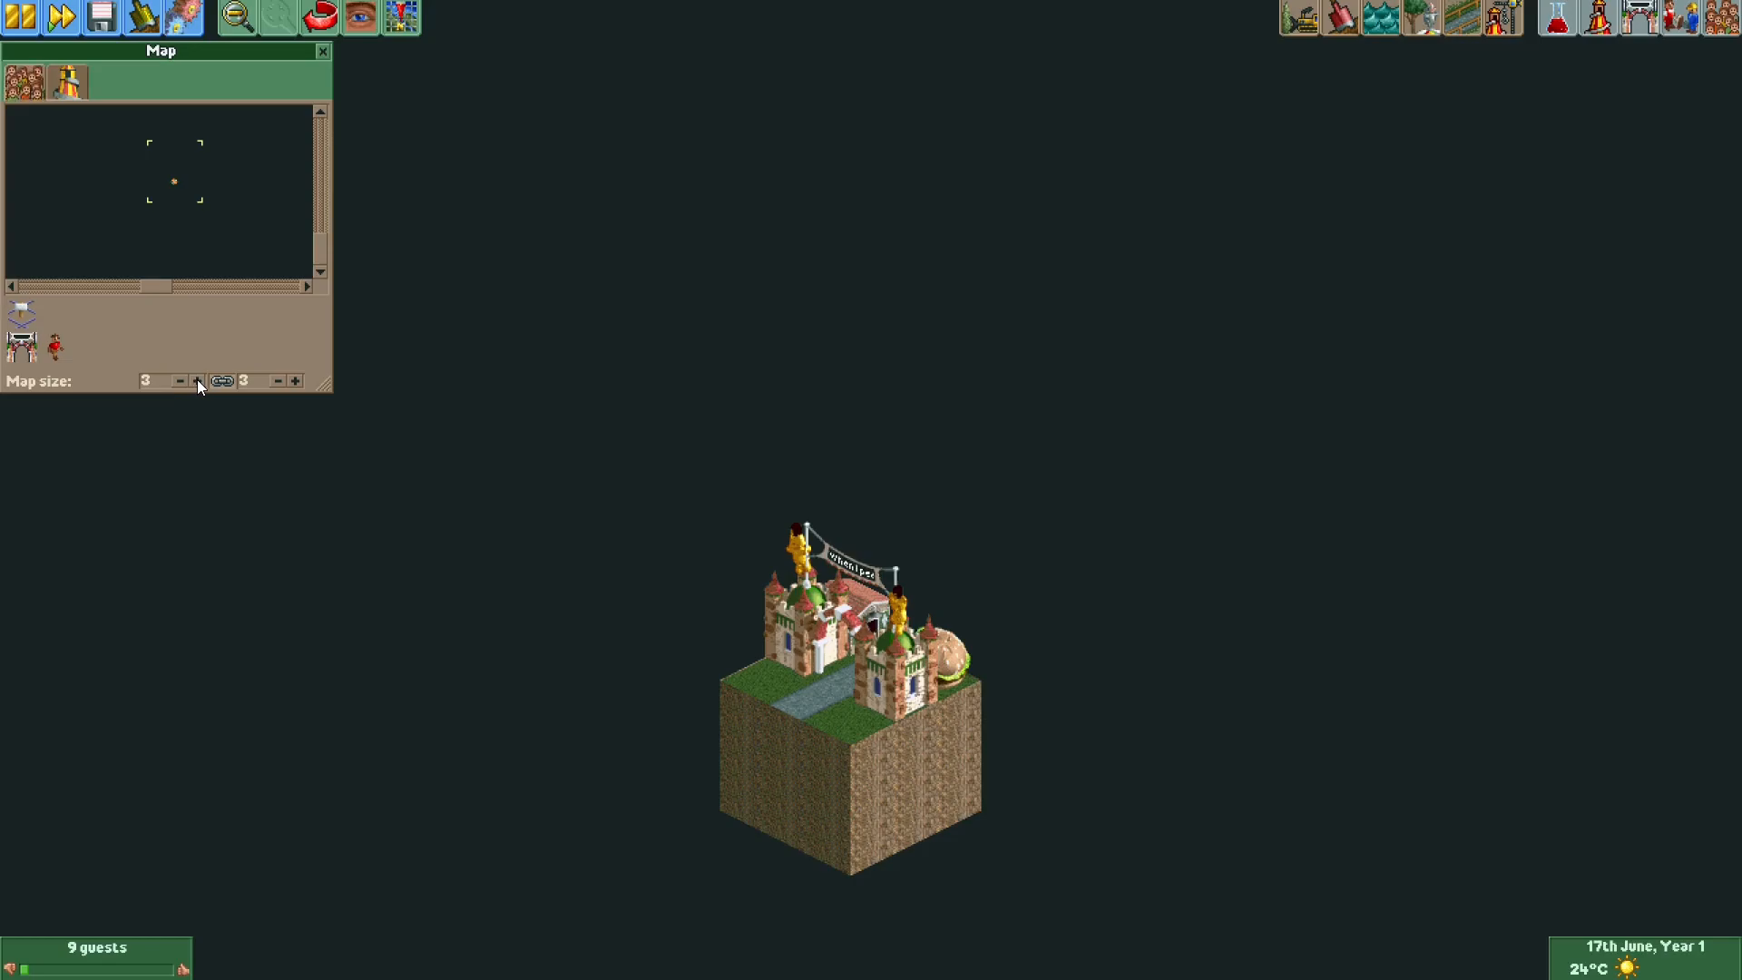
# - Load the 13×13 park with Spiral Slide 1 and open the cheats/tools dropdown
pyautogui.click(293, 381)
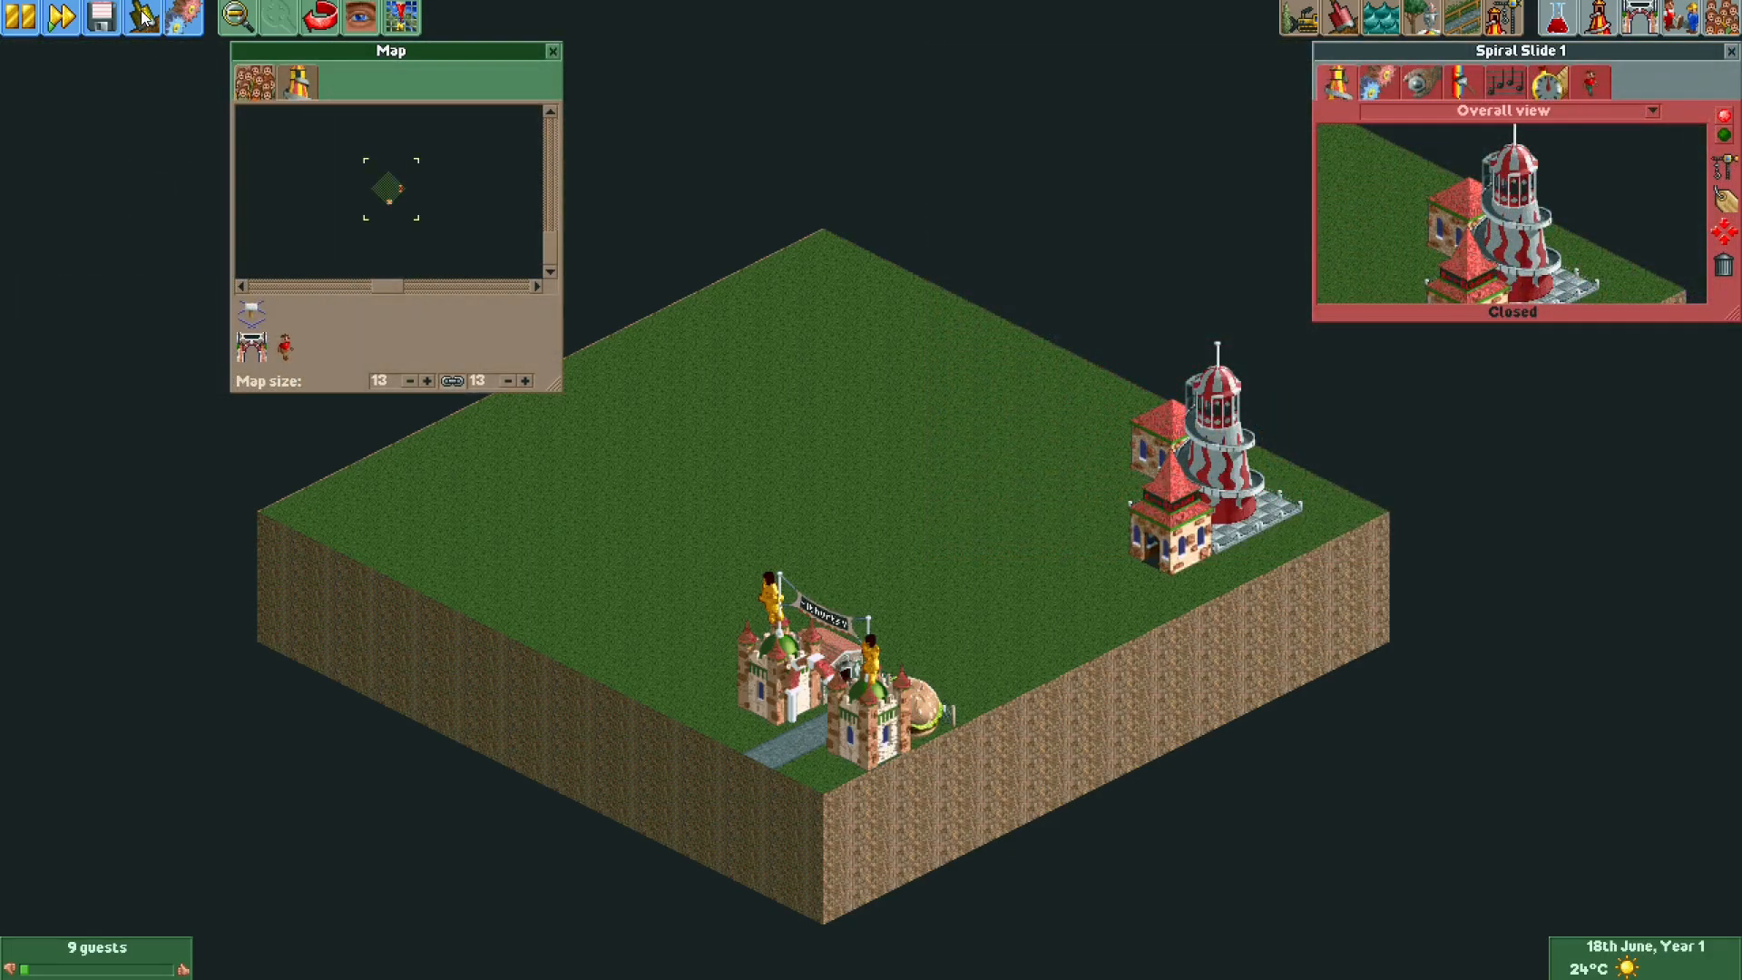
pyautogui.click(139, 17)
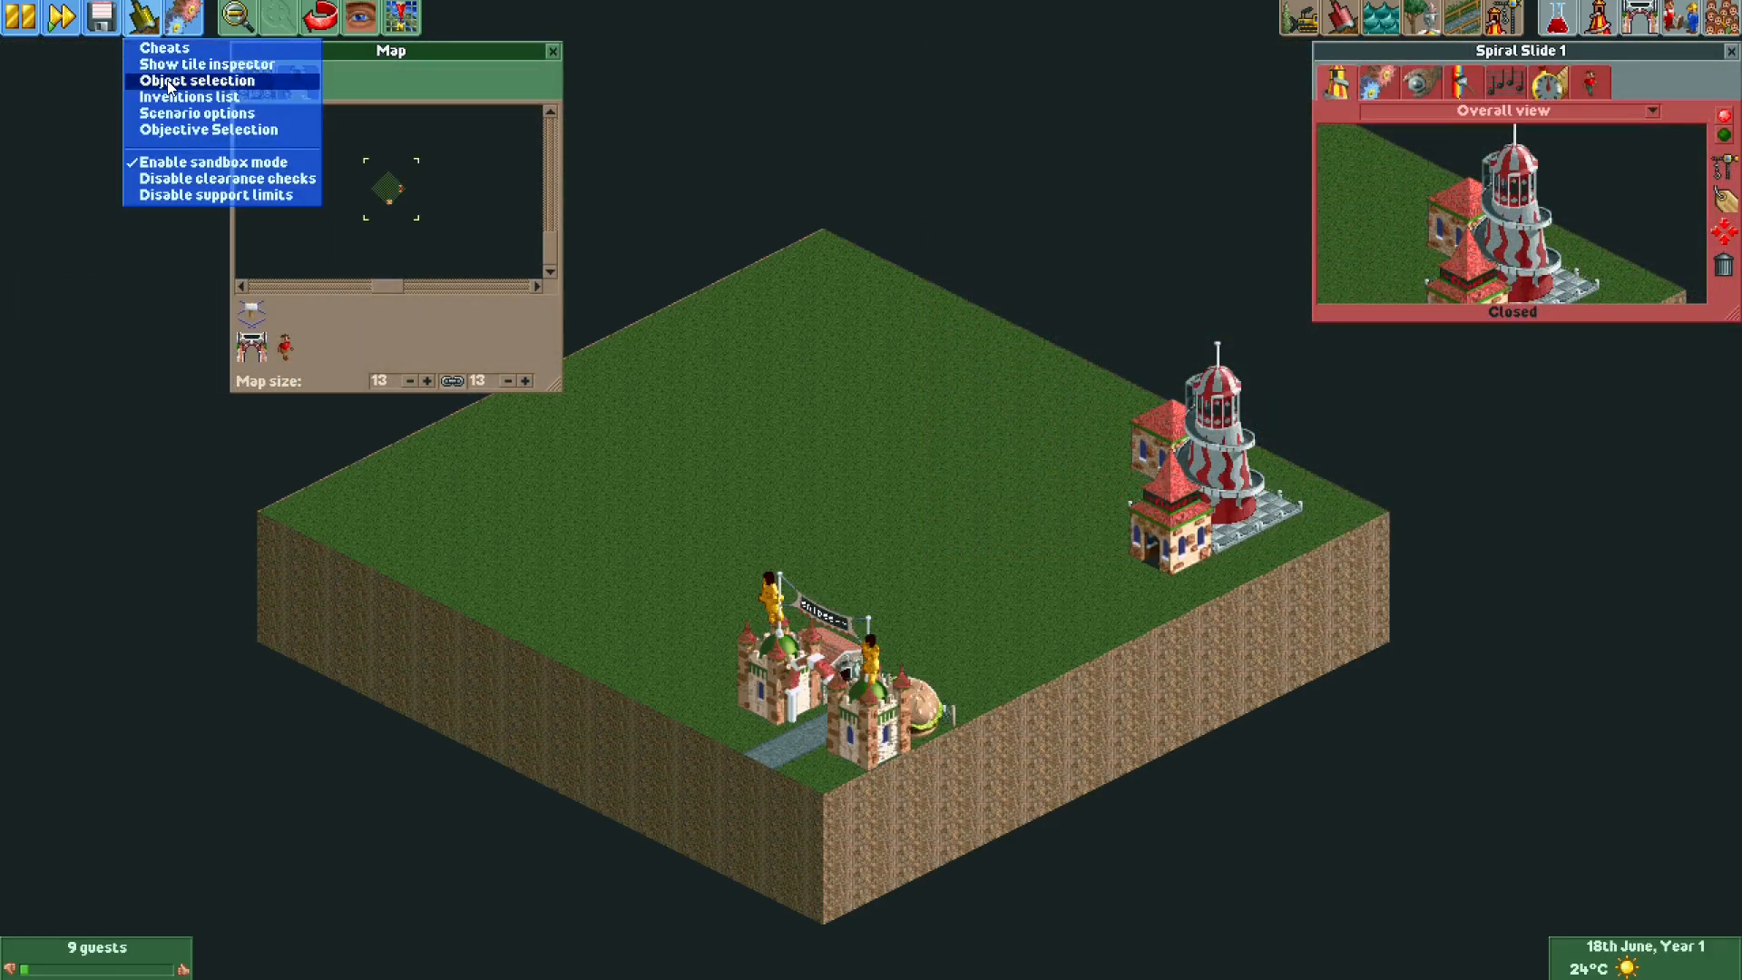
# - Open Object Selection's music styles category and toggle between all and official-only music sources
pyautogui.click(197, 80)
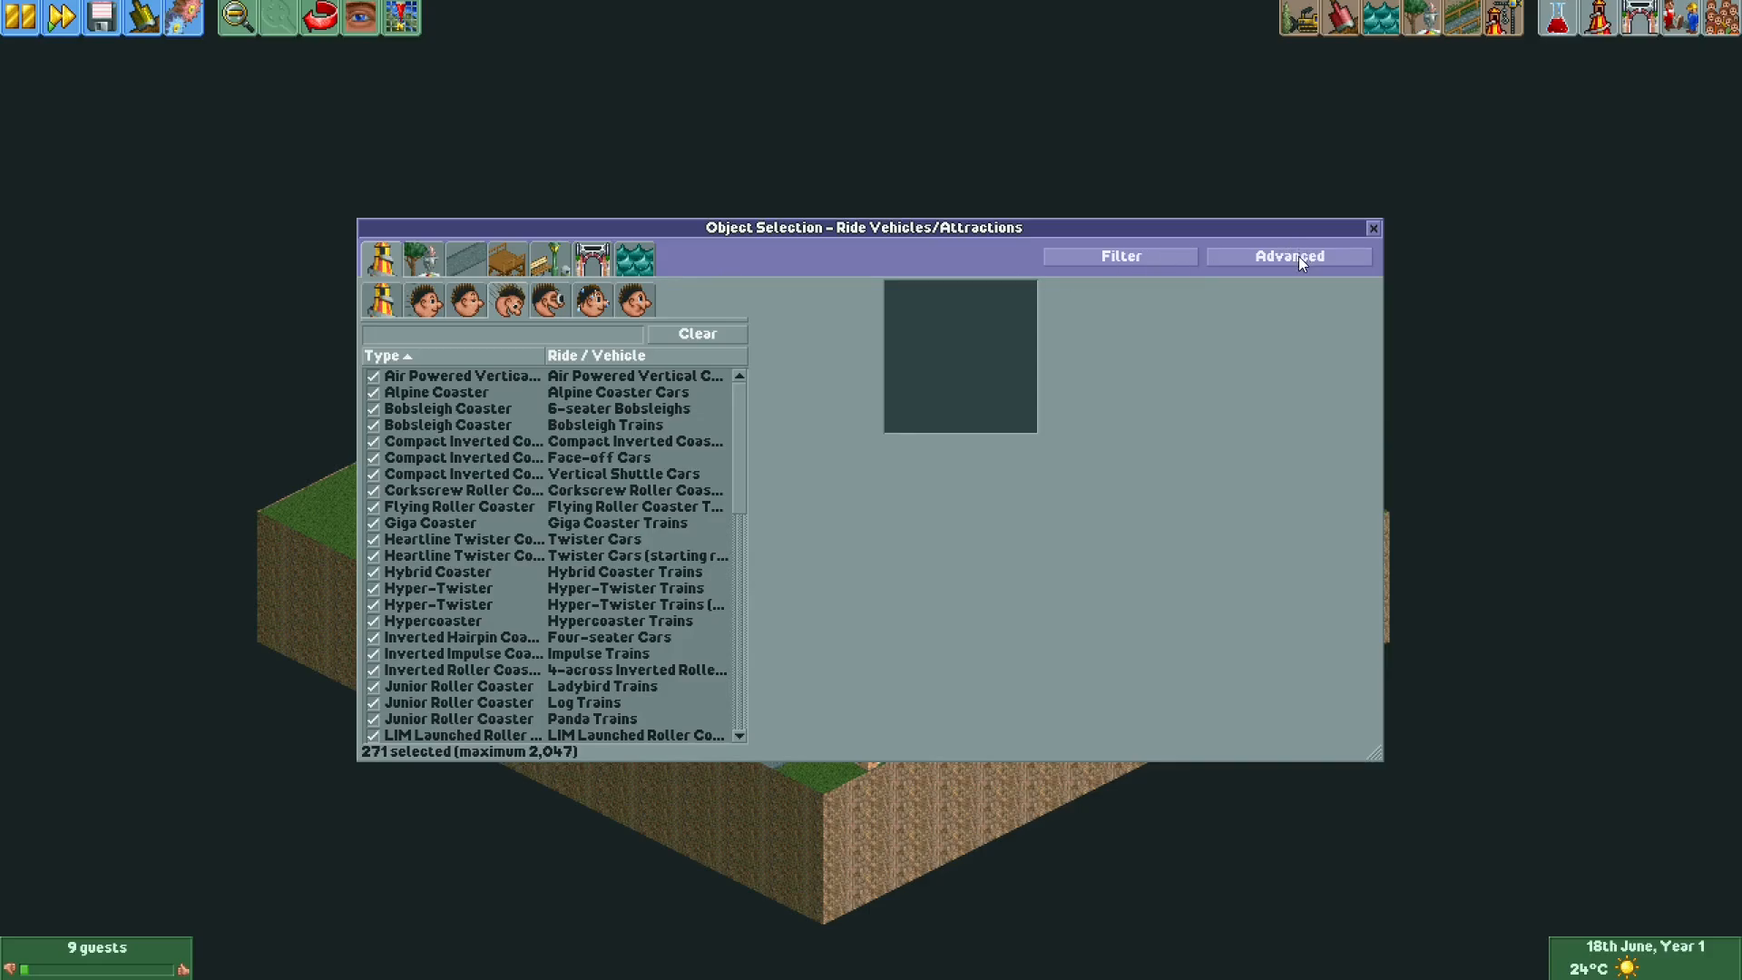
pyautogui.click(464, 258)
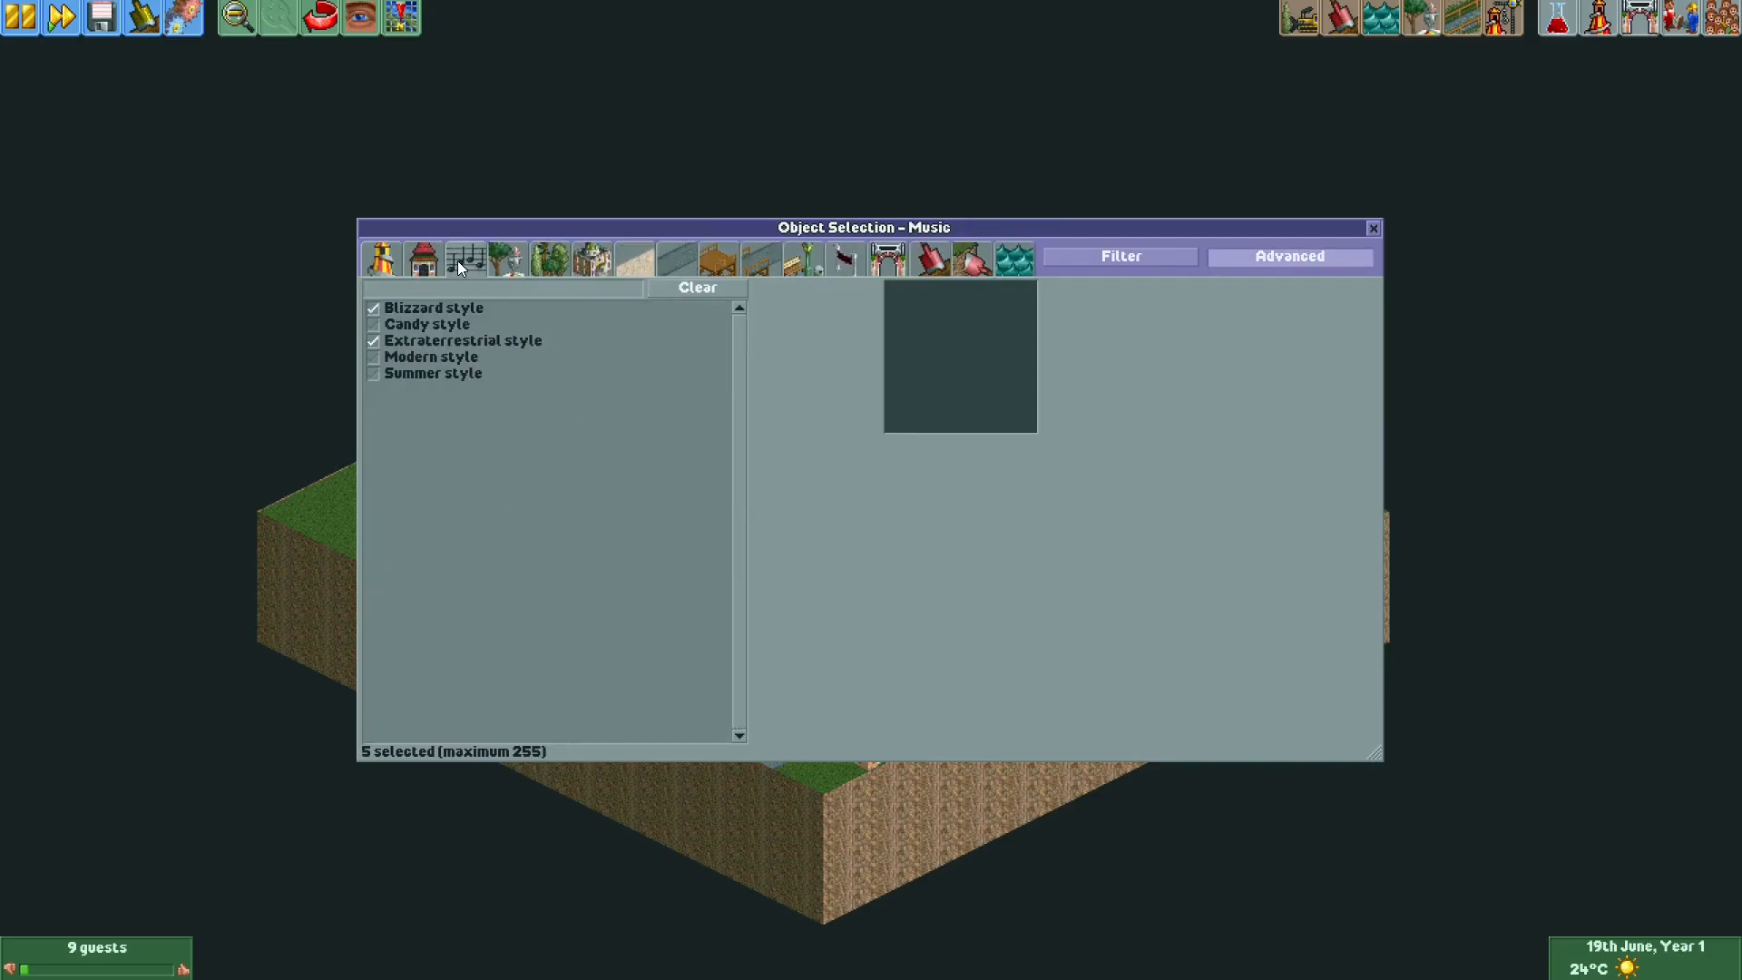
pyautogui.moveTo(455, 301)
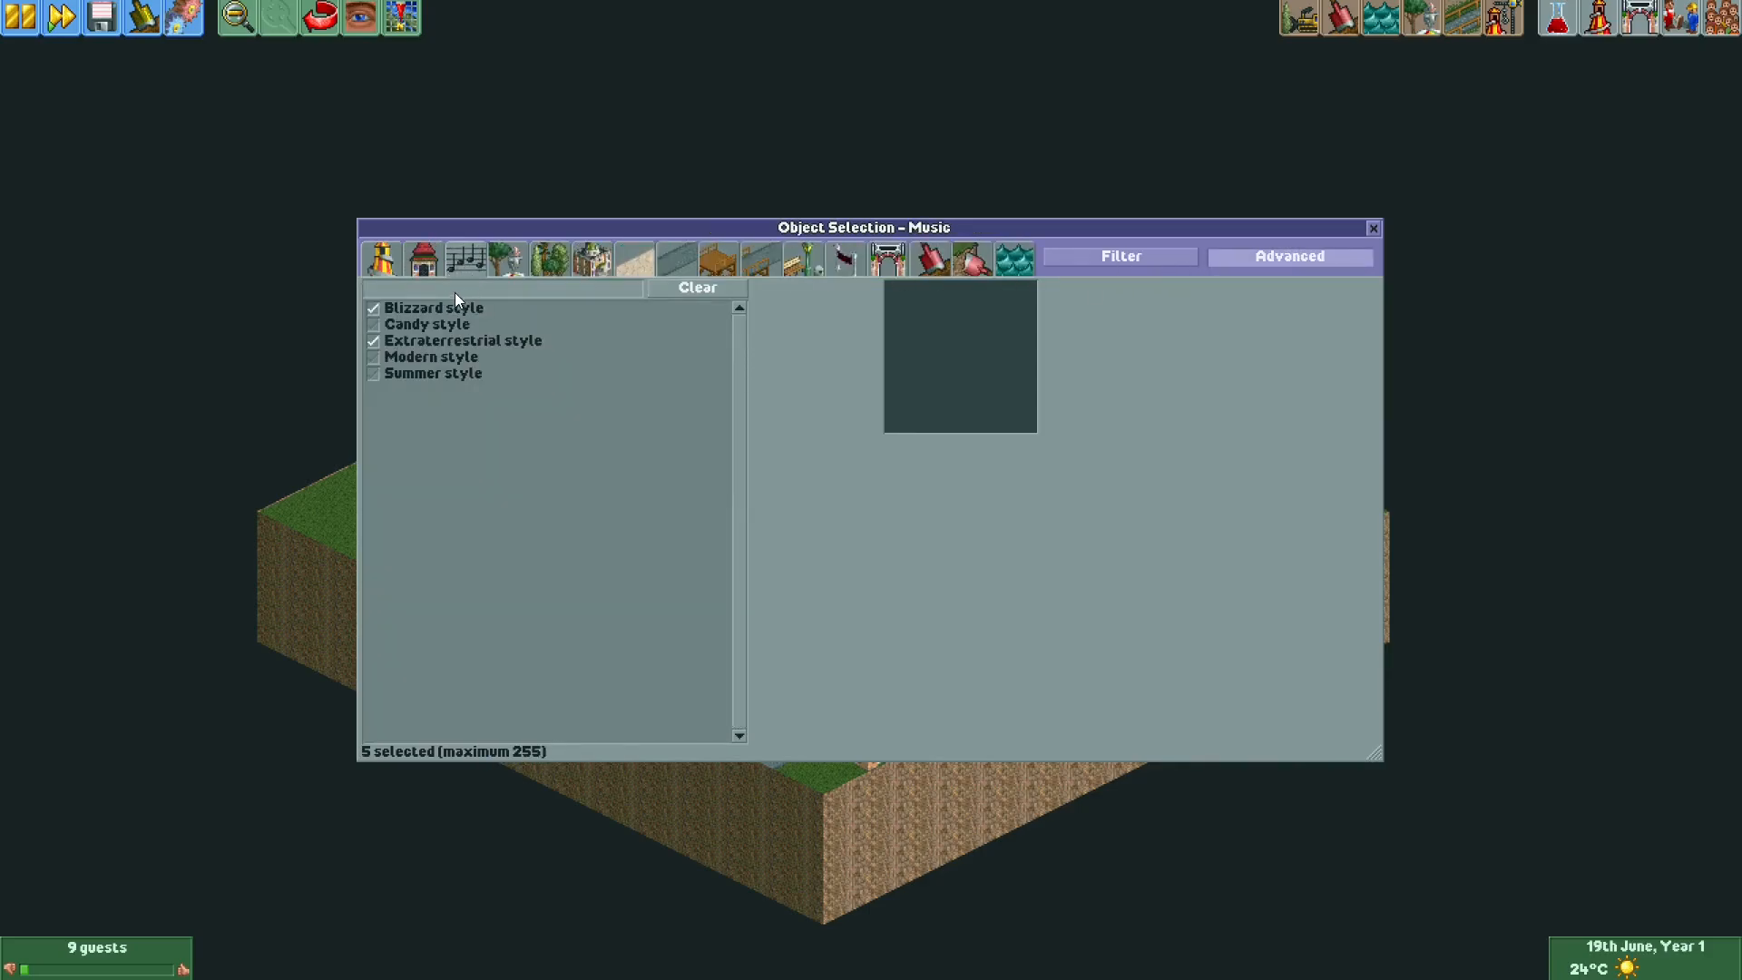
pyautogui.click(1119, 257)
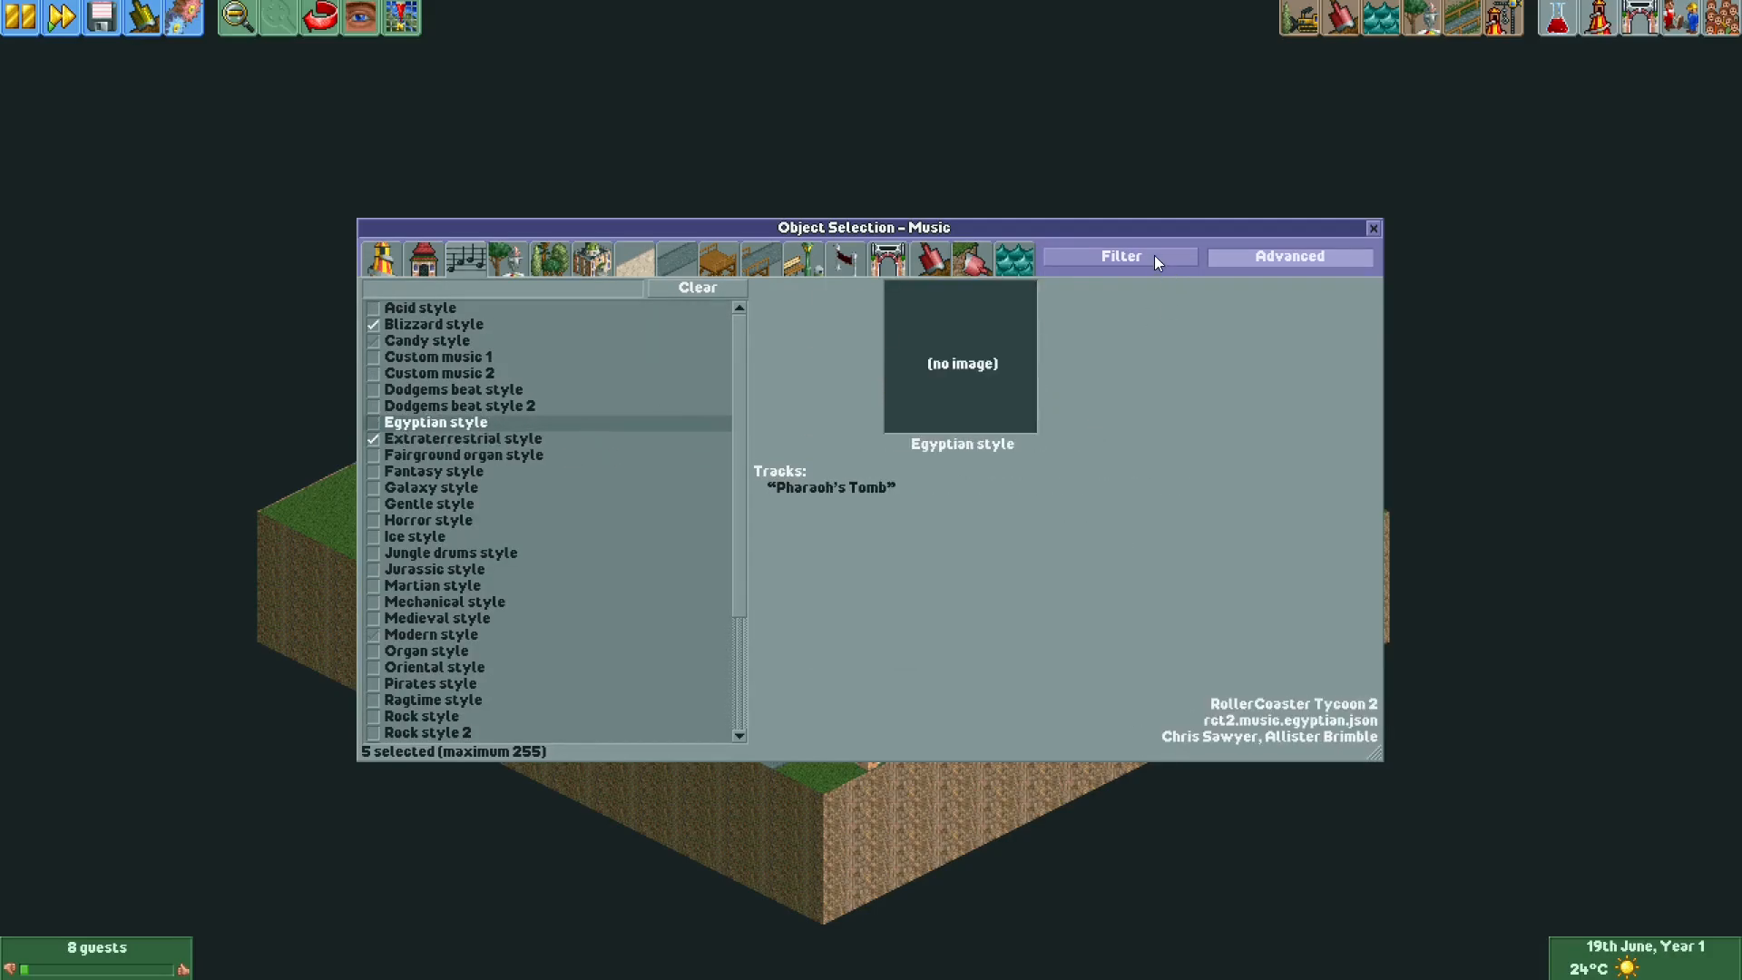
pyautogui.click(1120, 257)
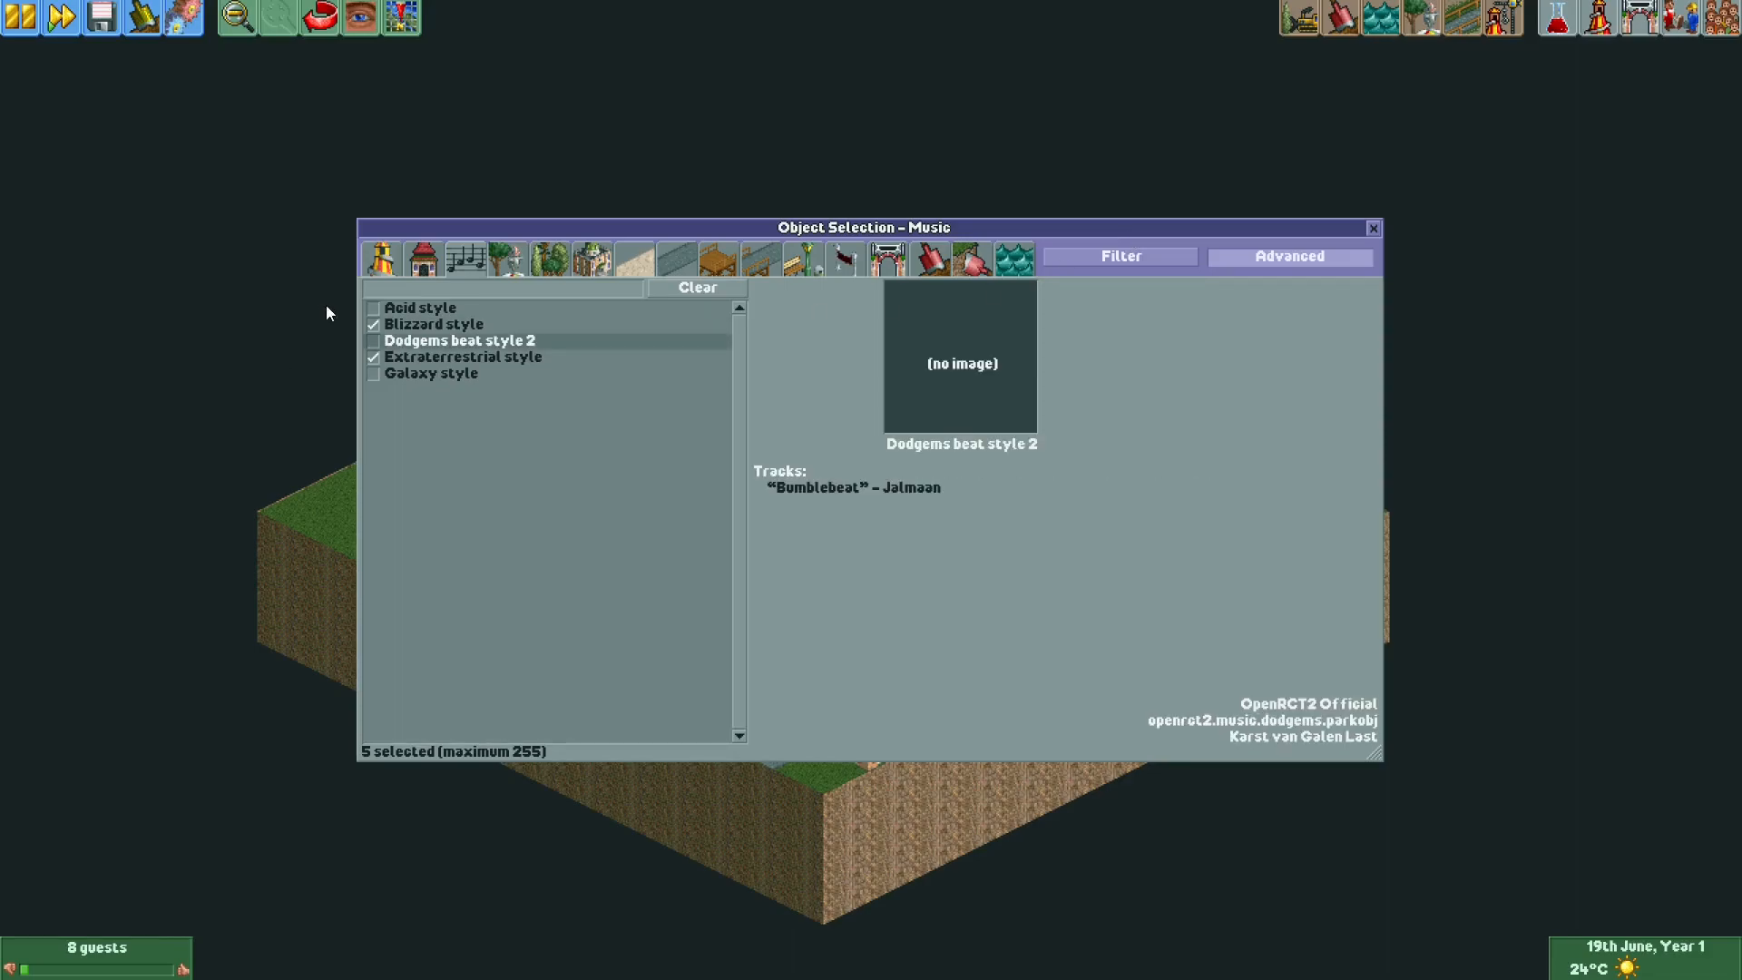
pyautogui.click(1119, 257)
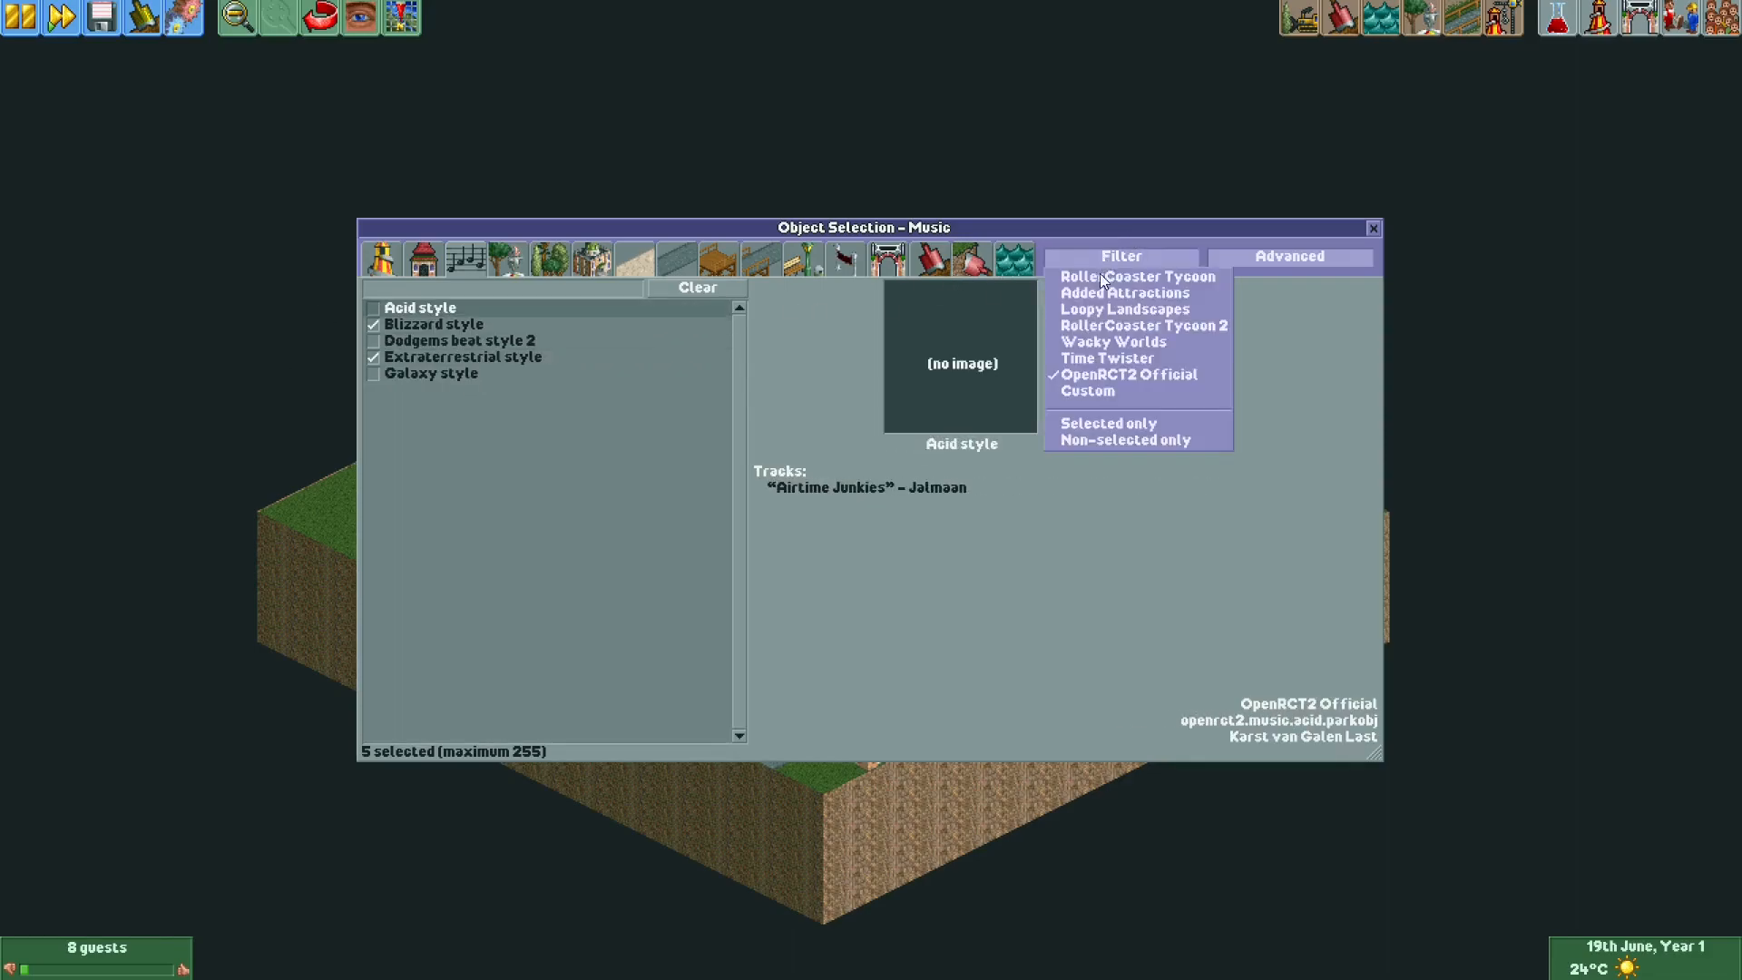
pyautogui.moveTo(872, 463)
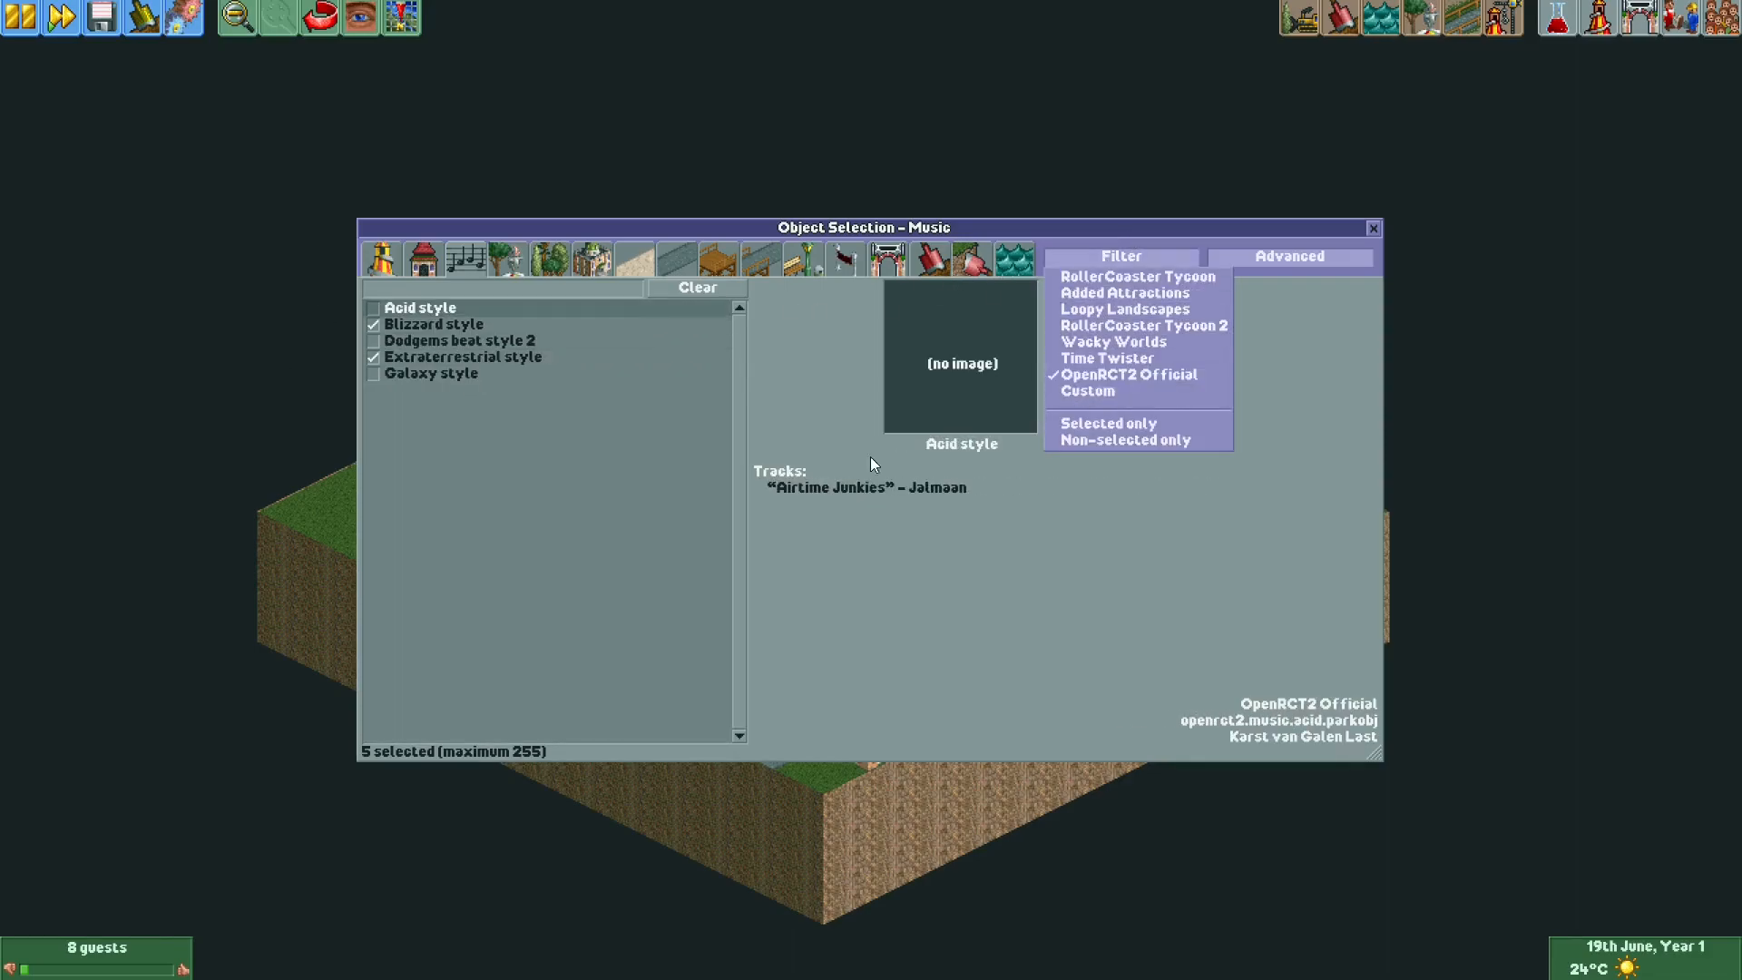
# - Preview the Extraterrestrial, Blizzard, Acid, Dodgems beat style 2 and Galaxy music styles
pyautogui.click(462, 356)
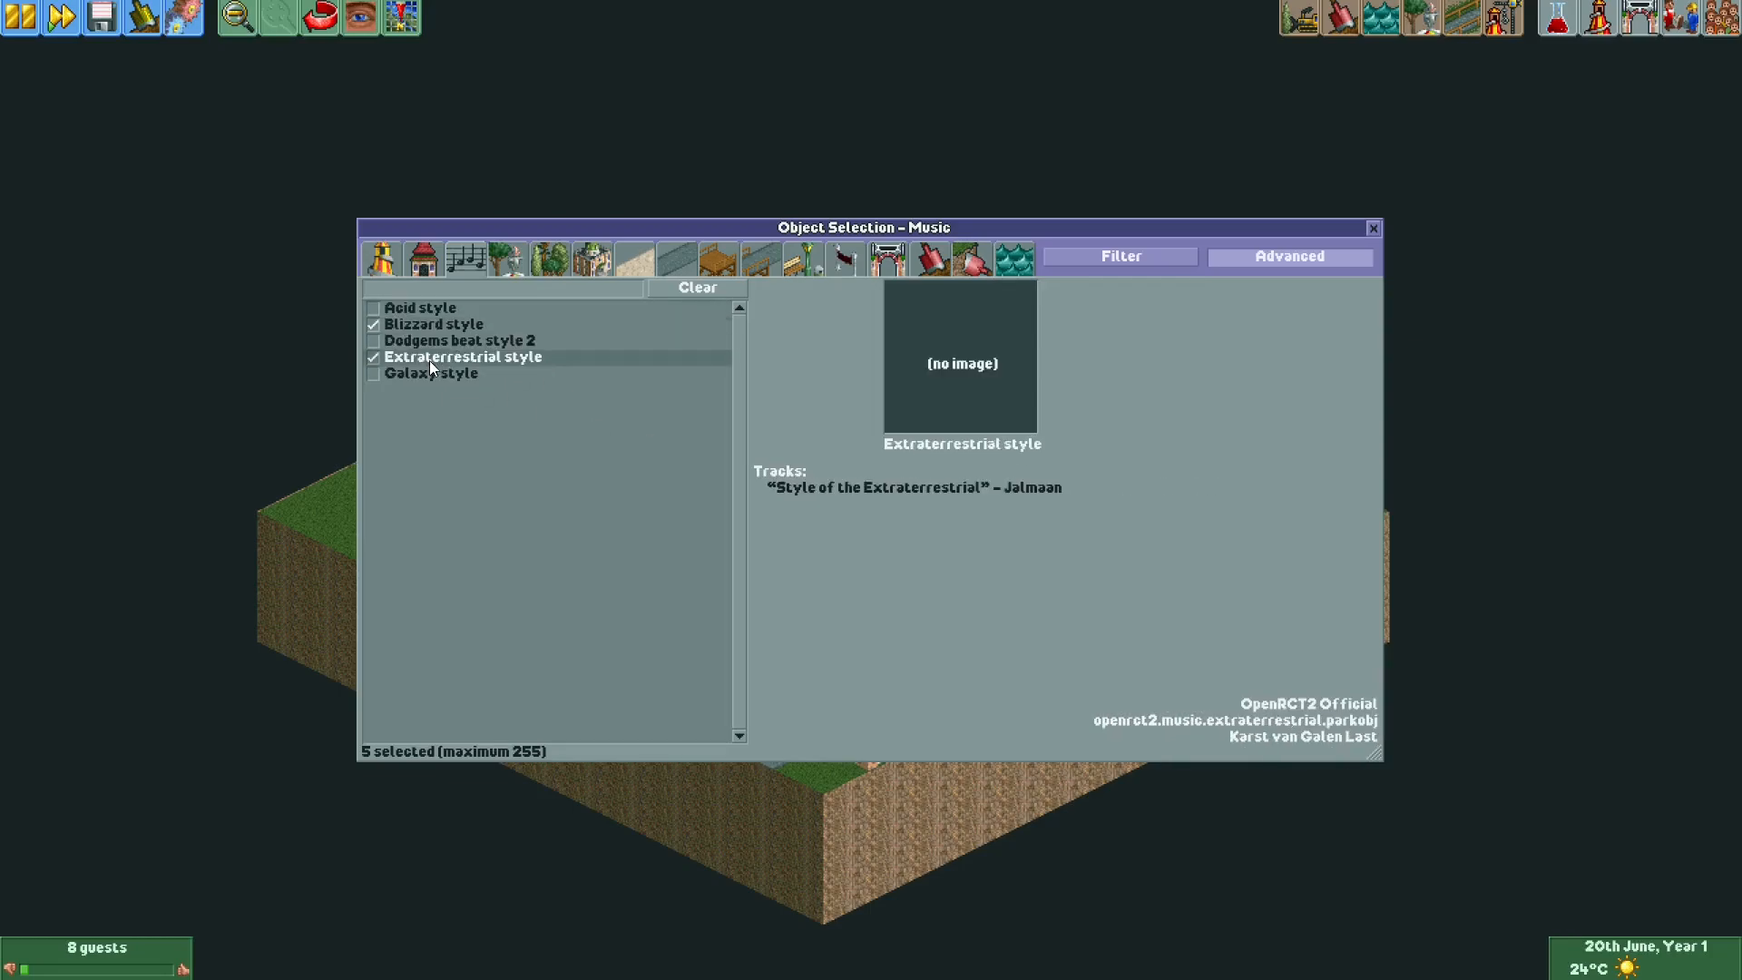
pyautogui.click(432, 372)
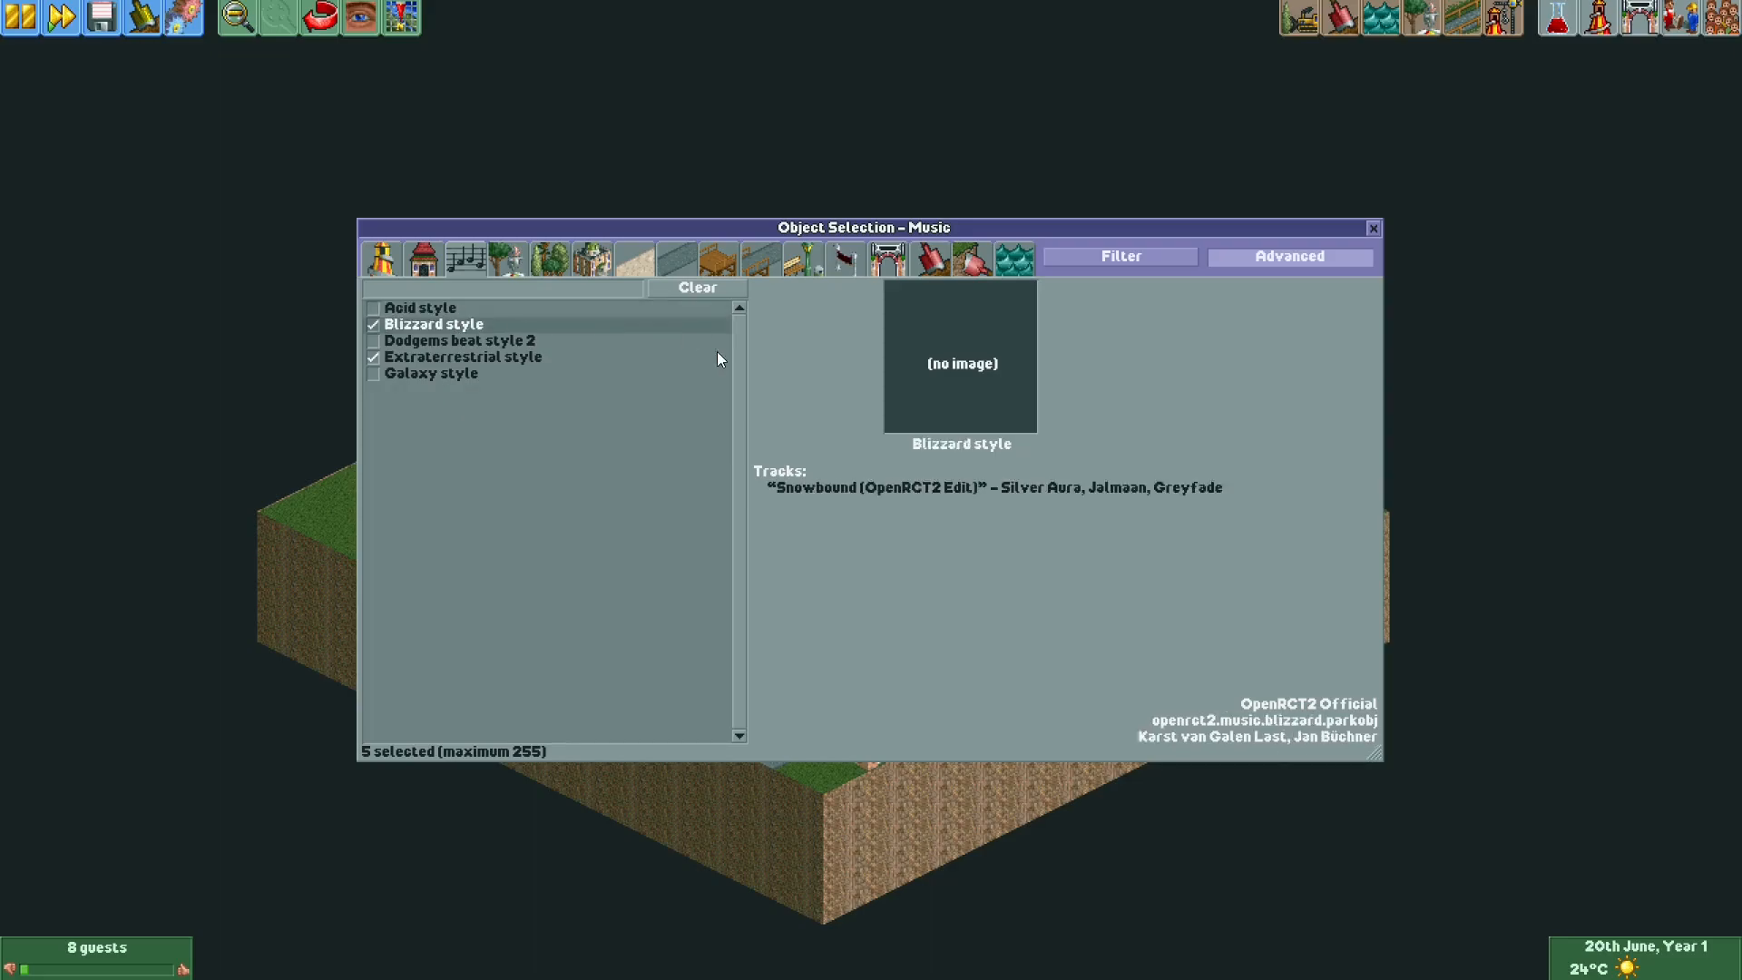
pyautogui.click(464, 356)
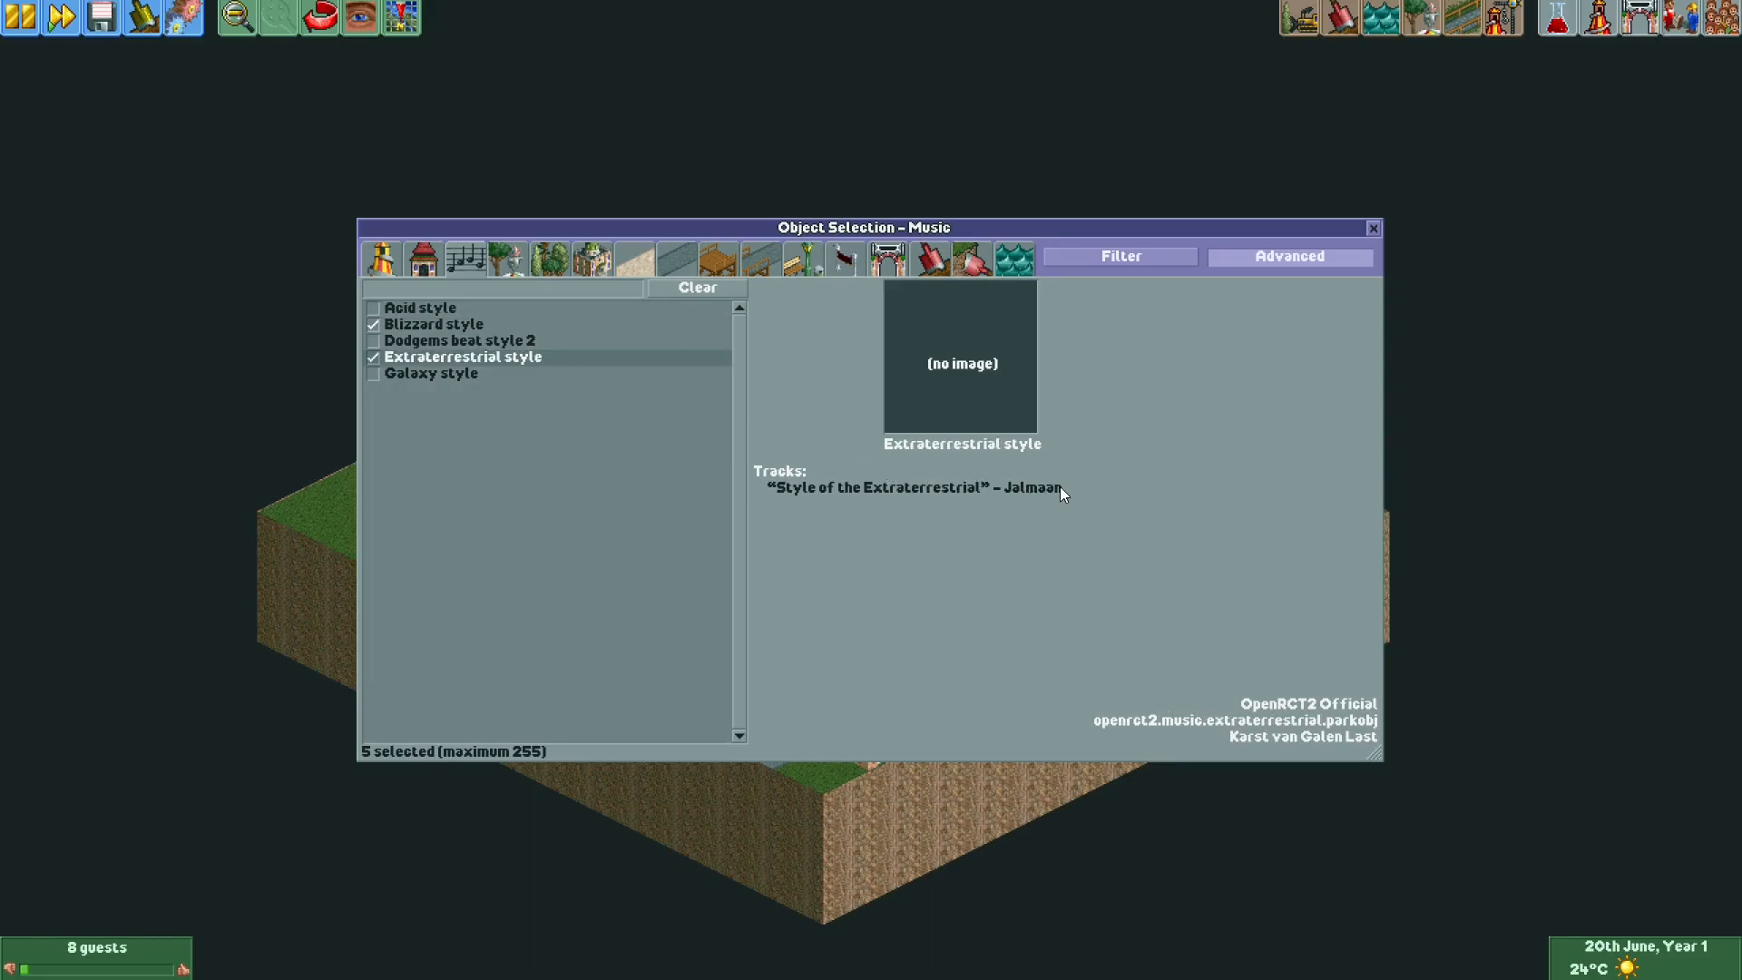
pyautogui.moveTo(1020, 491)
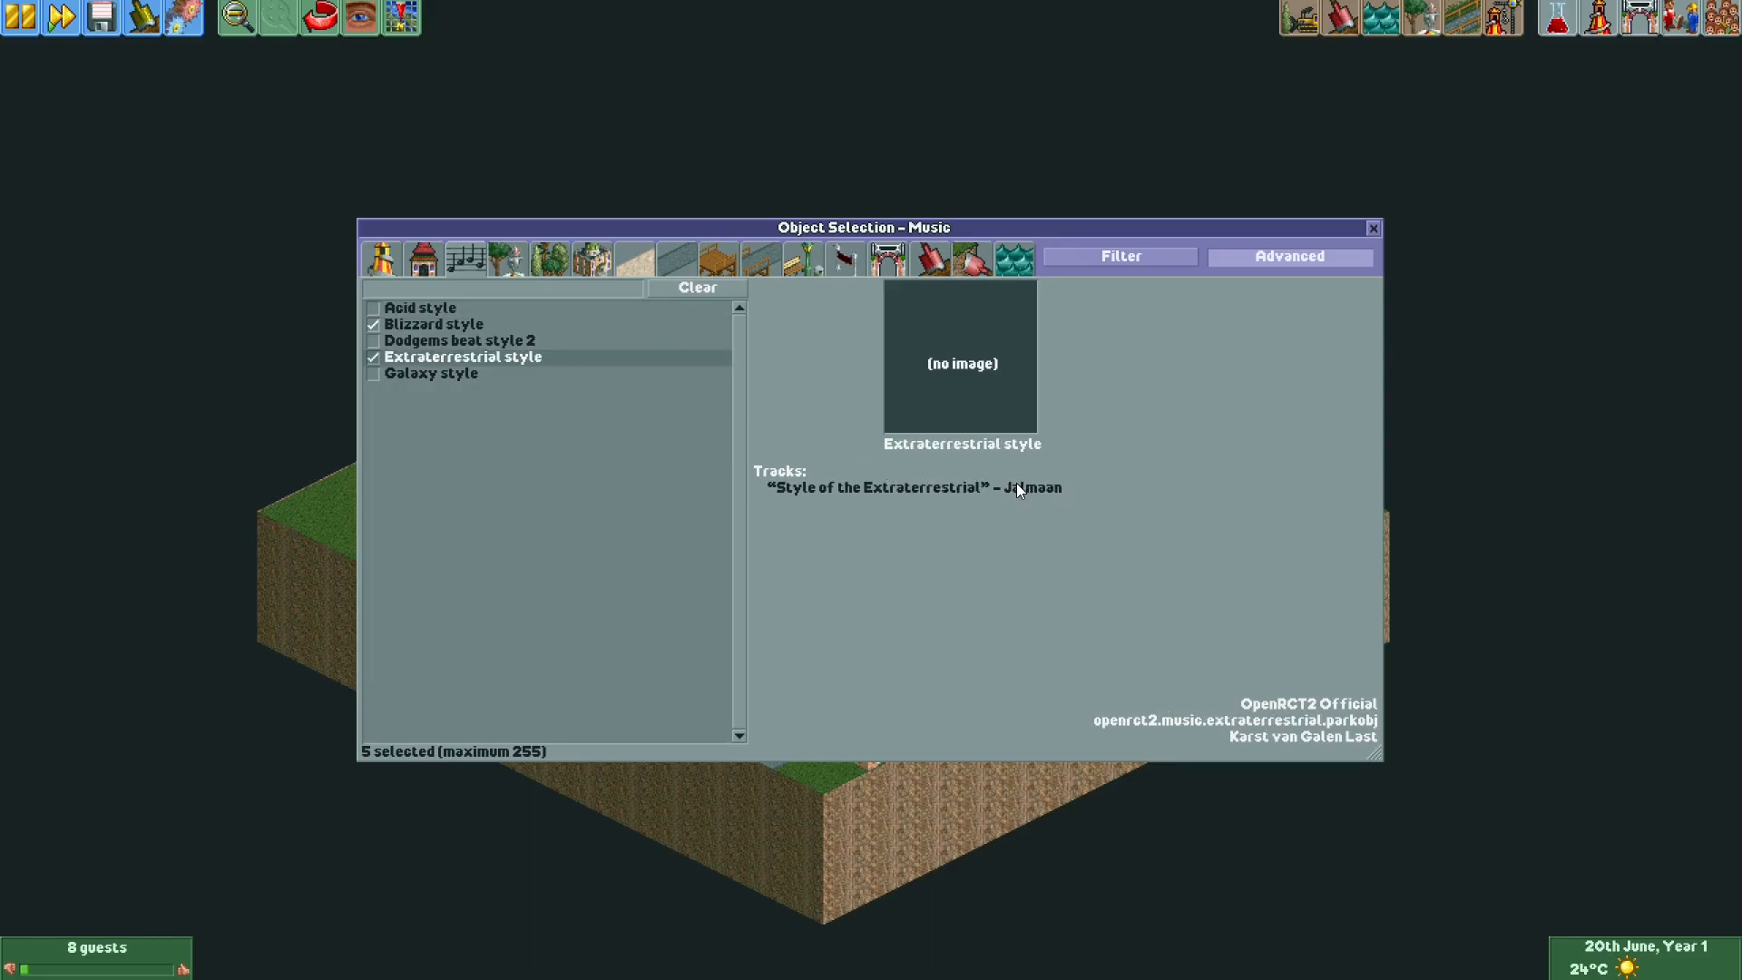
pyautogui.moveTo(897, 540)
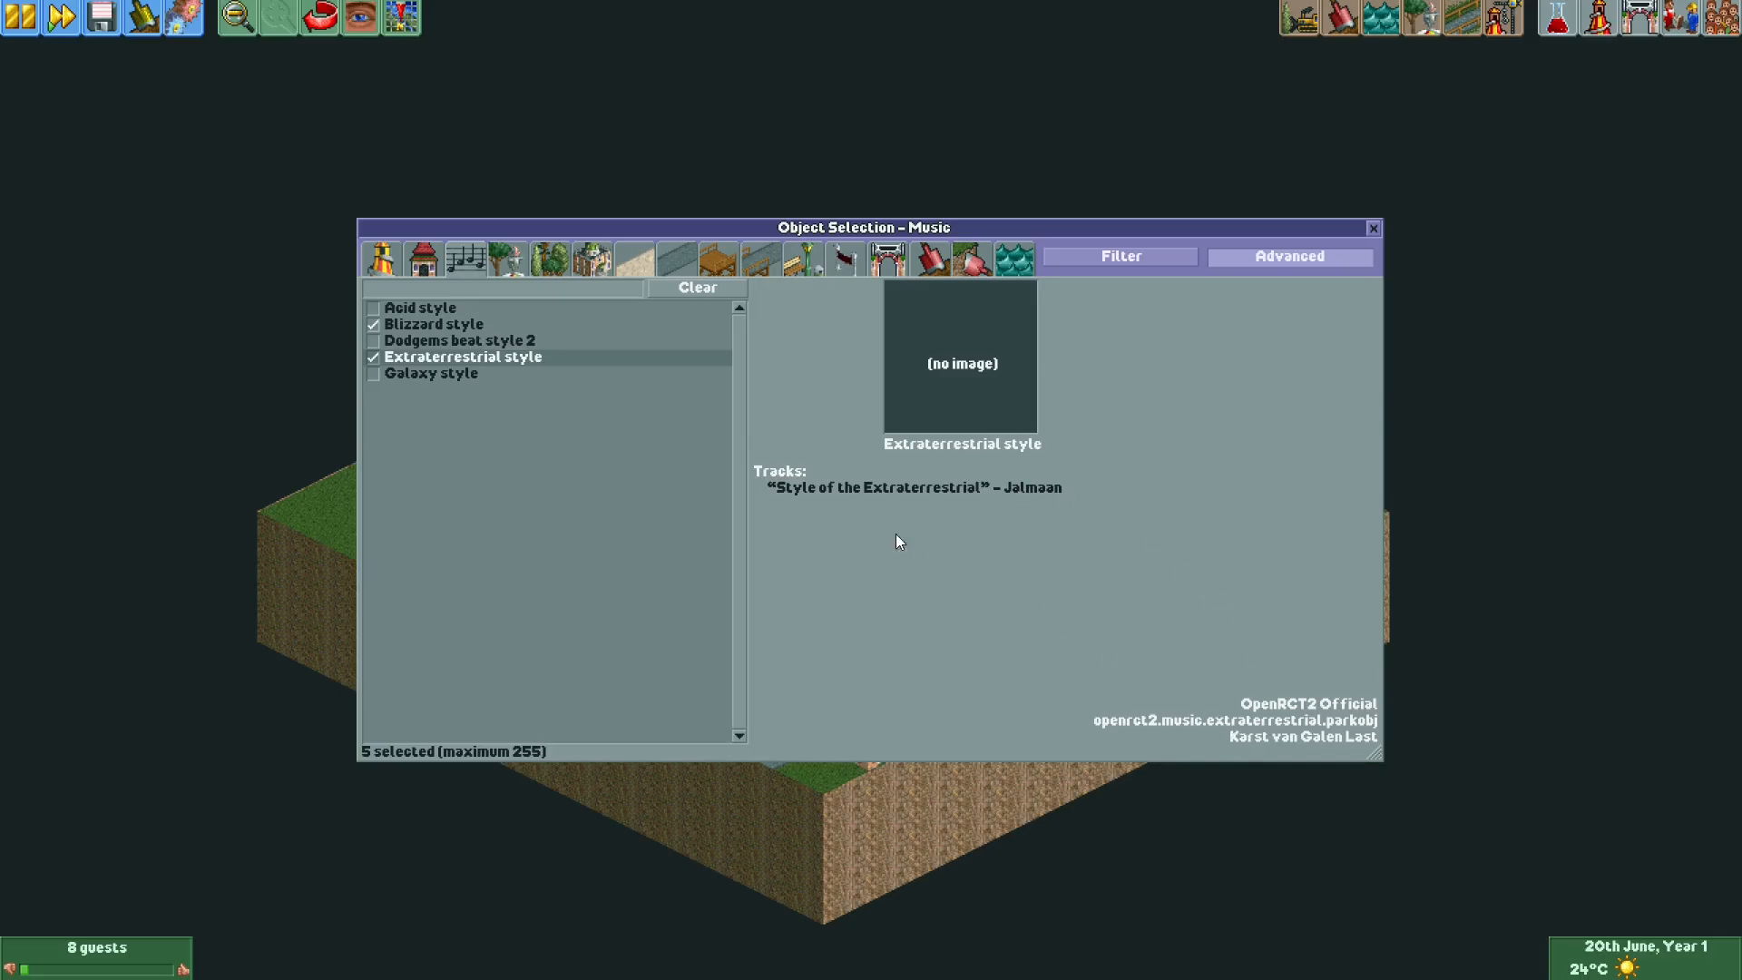
pyautogui.click(420, 307)
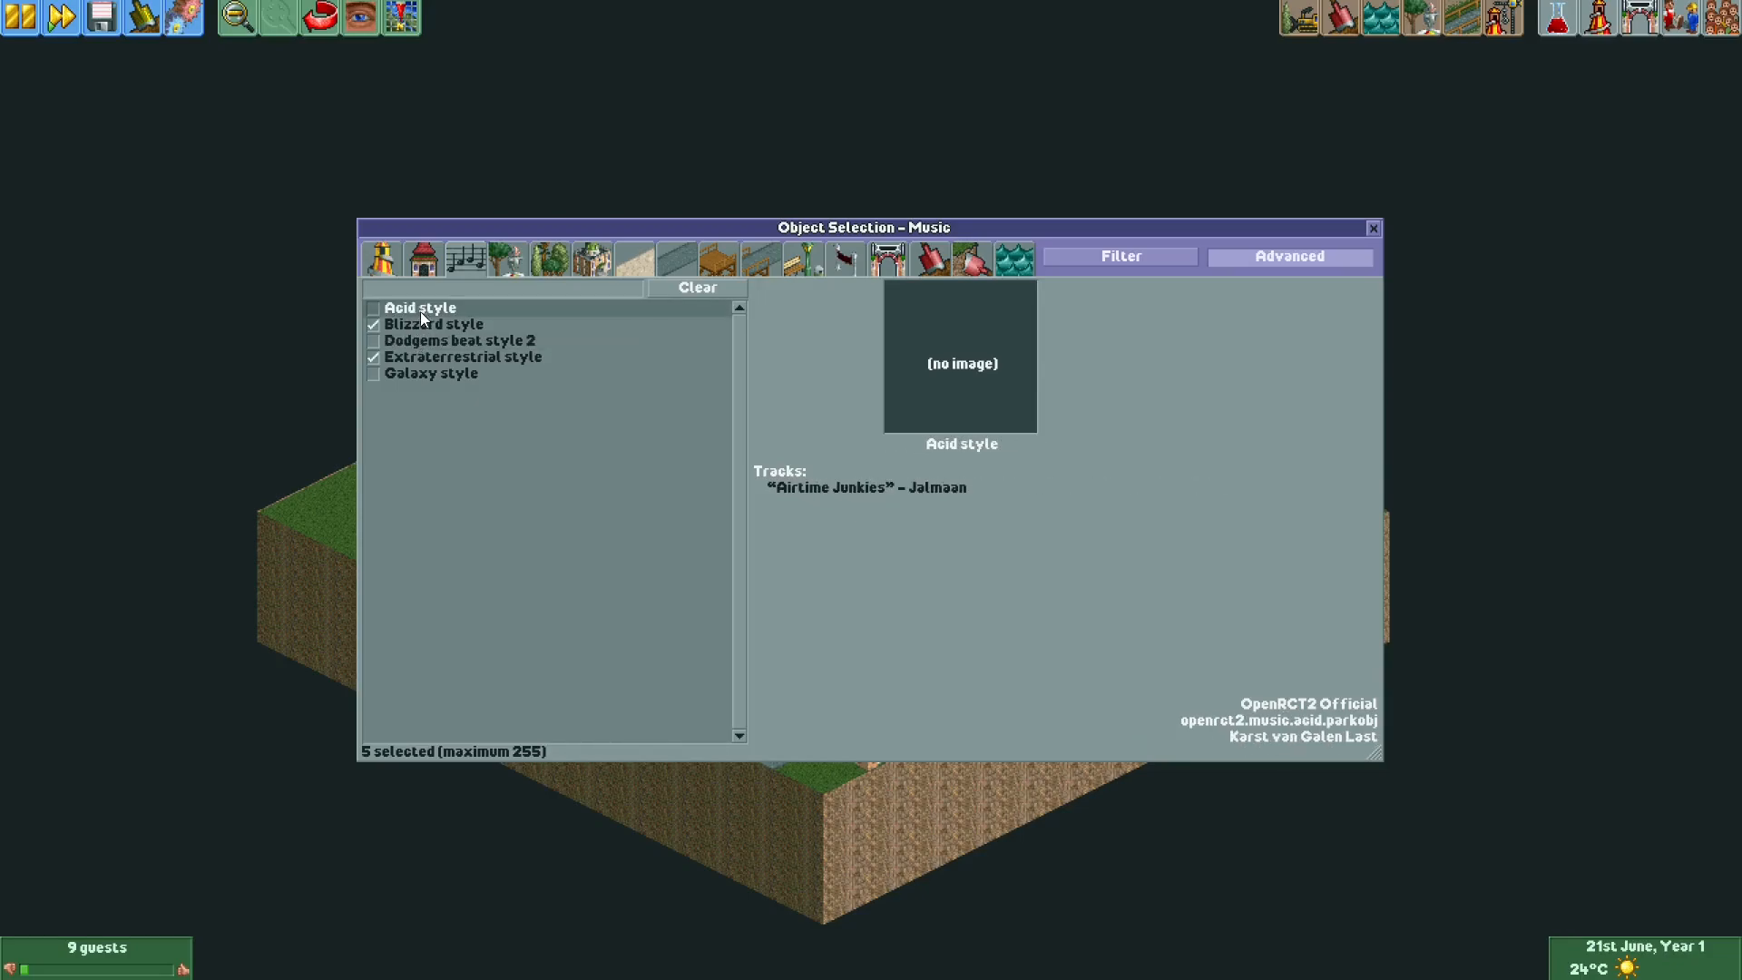
pyautogui.click(460, 340)
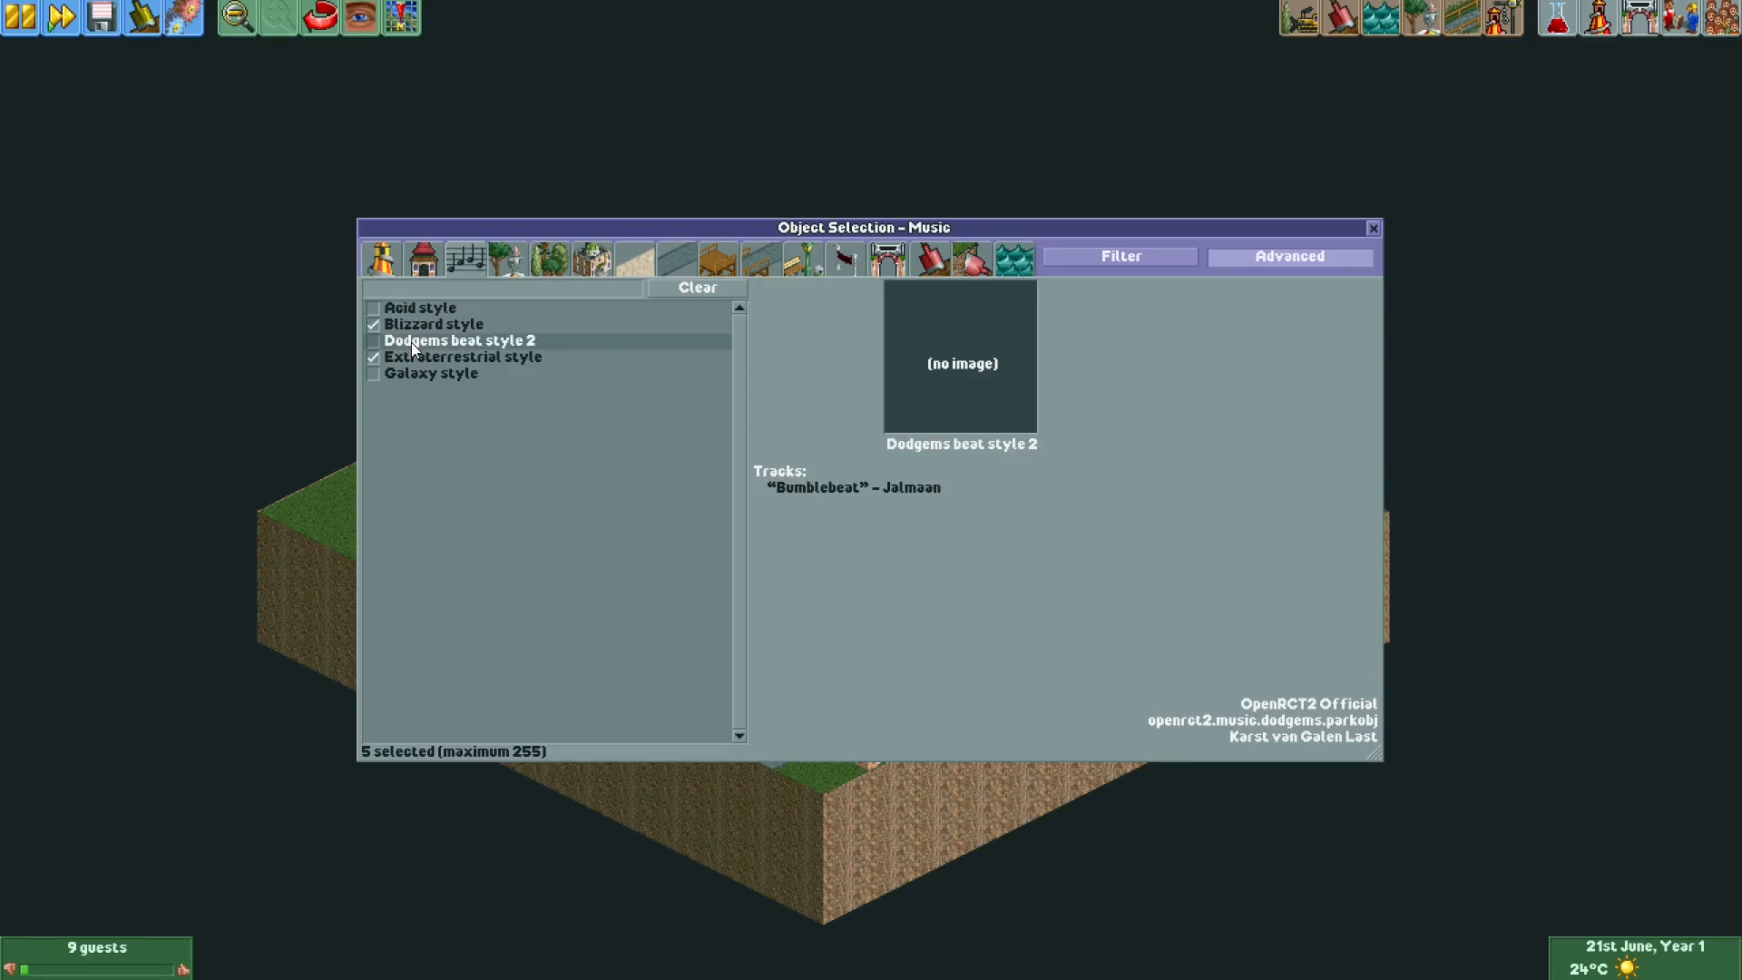
pyautogui.click(464, 357)
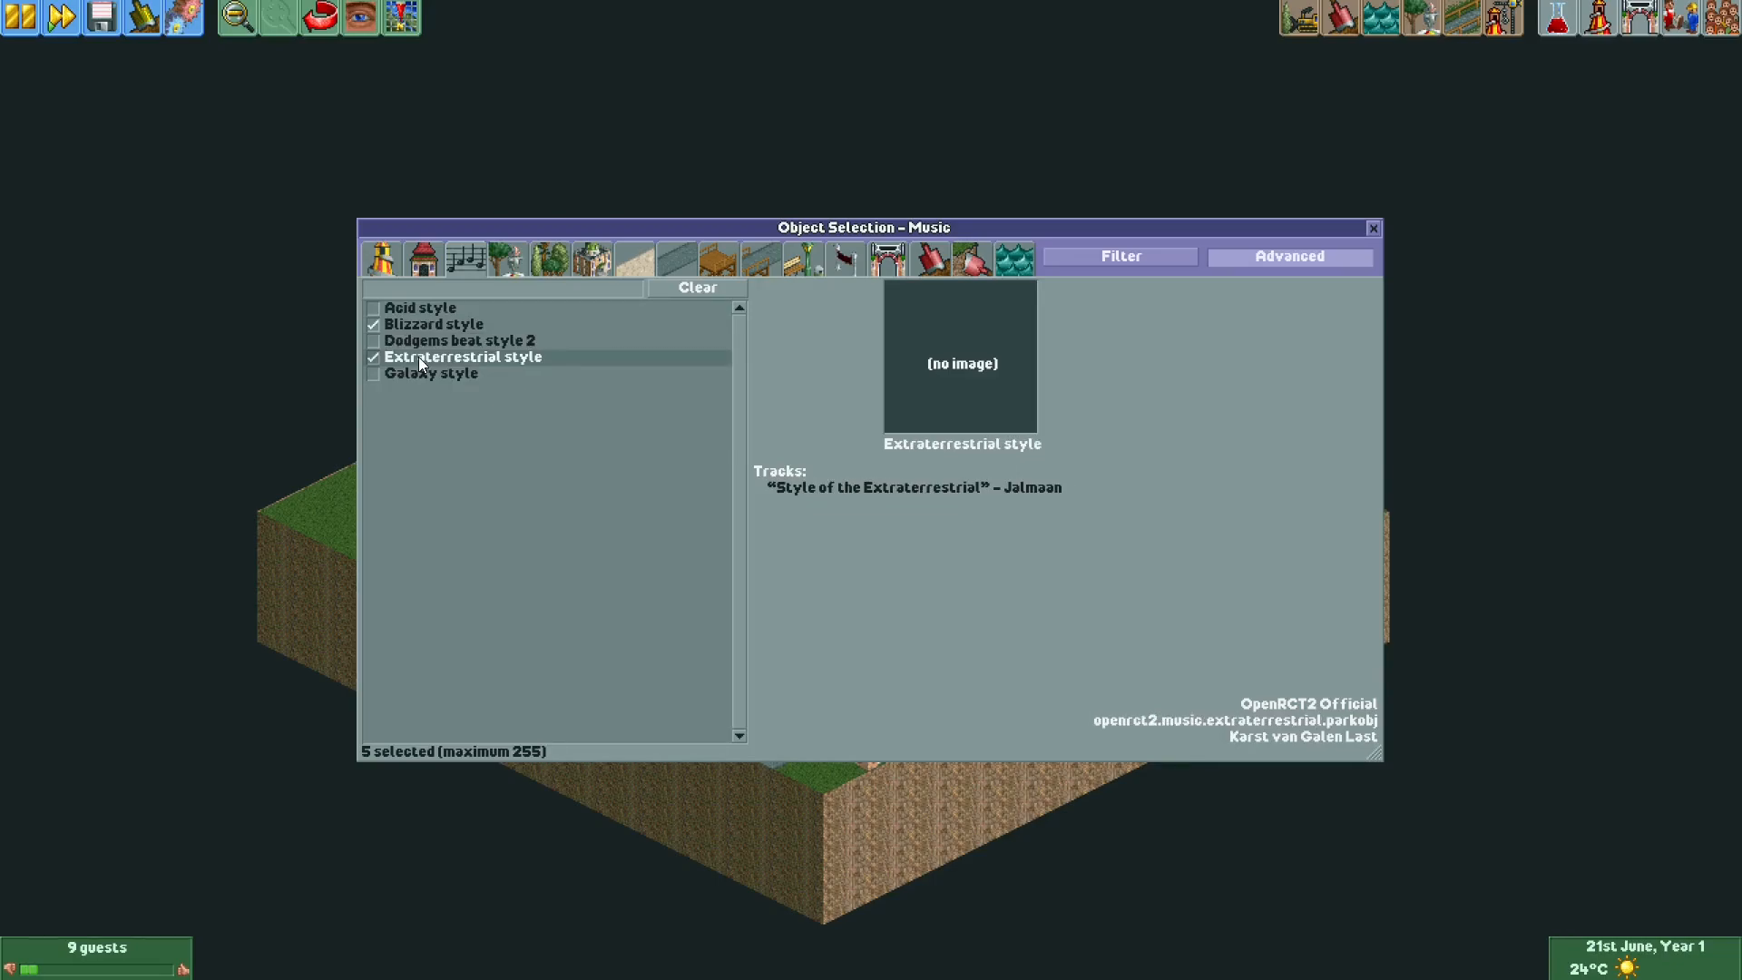
pyautogui.moveTo(534, 367)
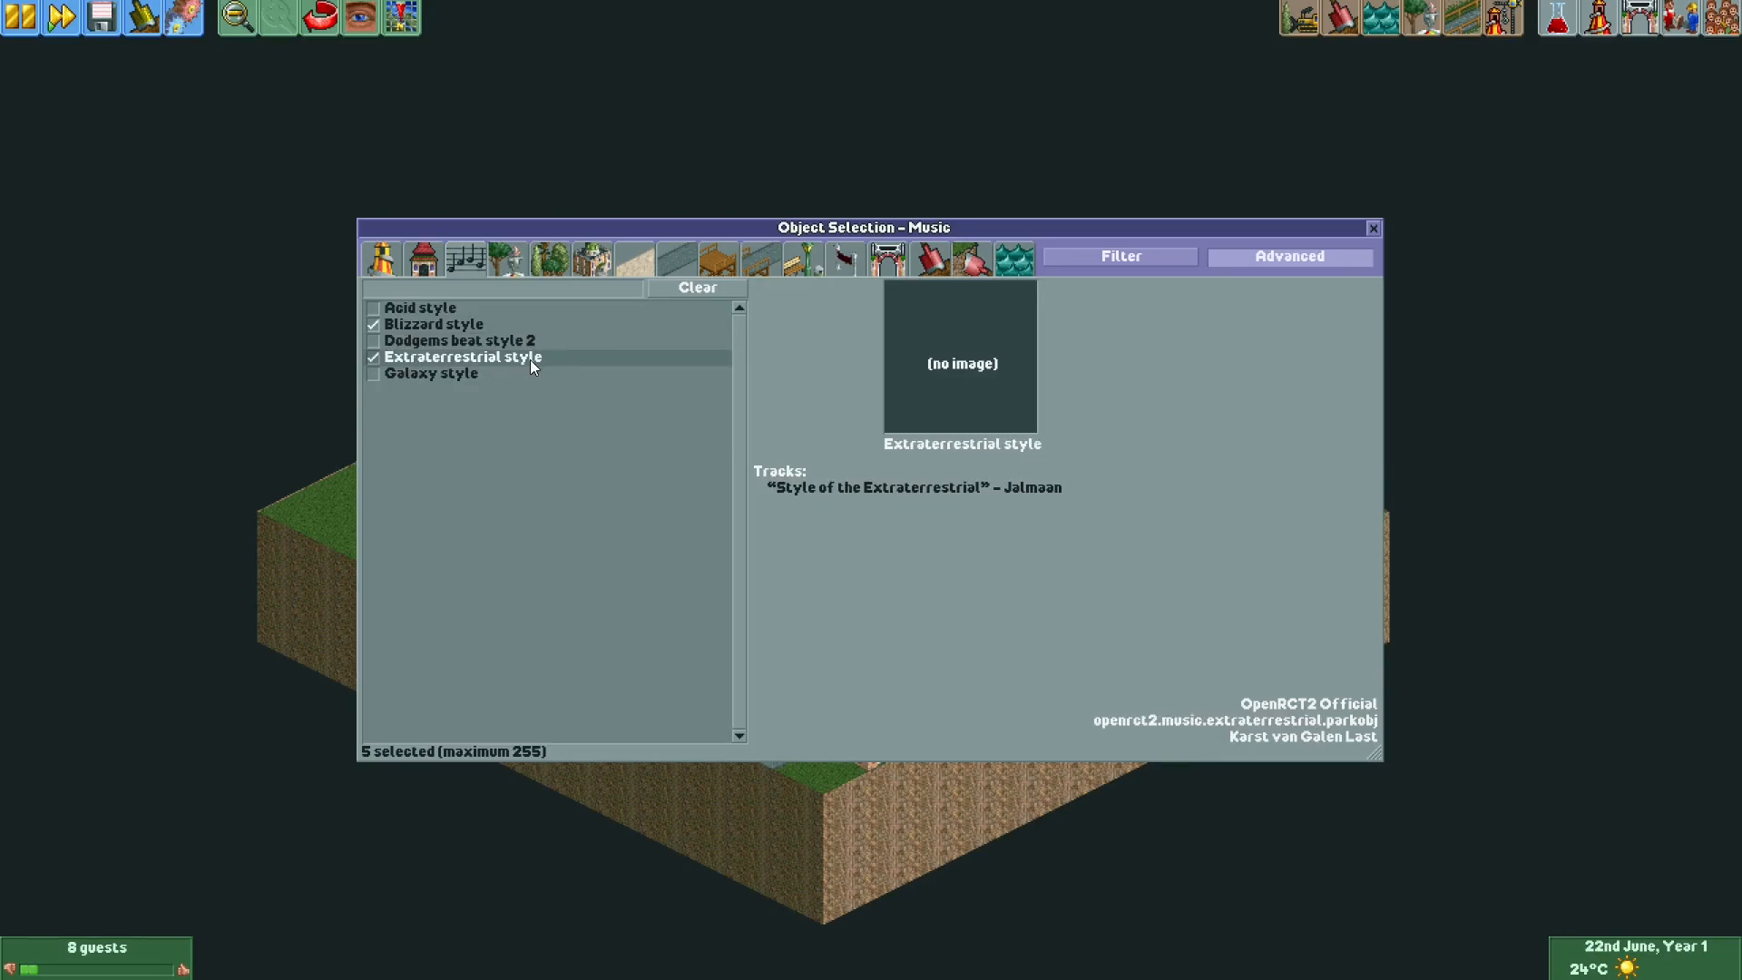
pyautogui.click(434, 324)
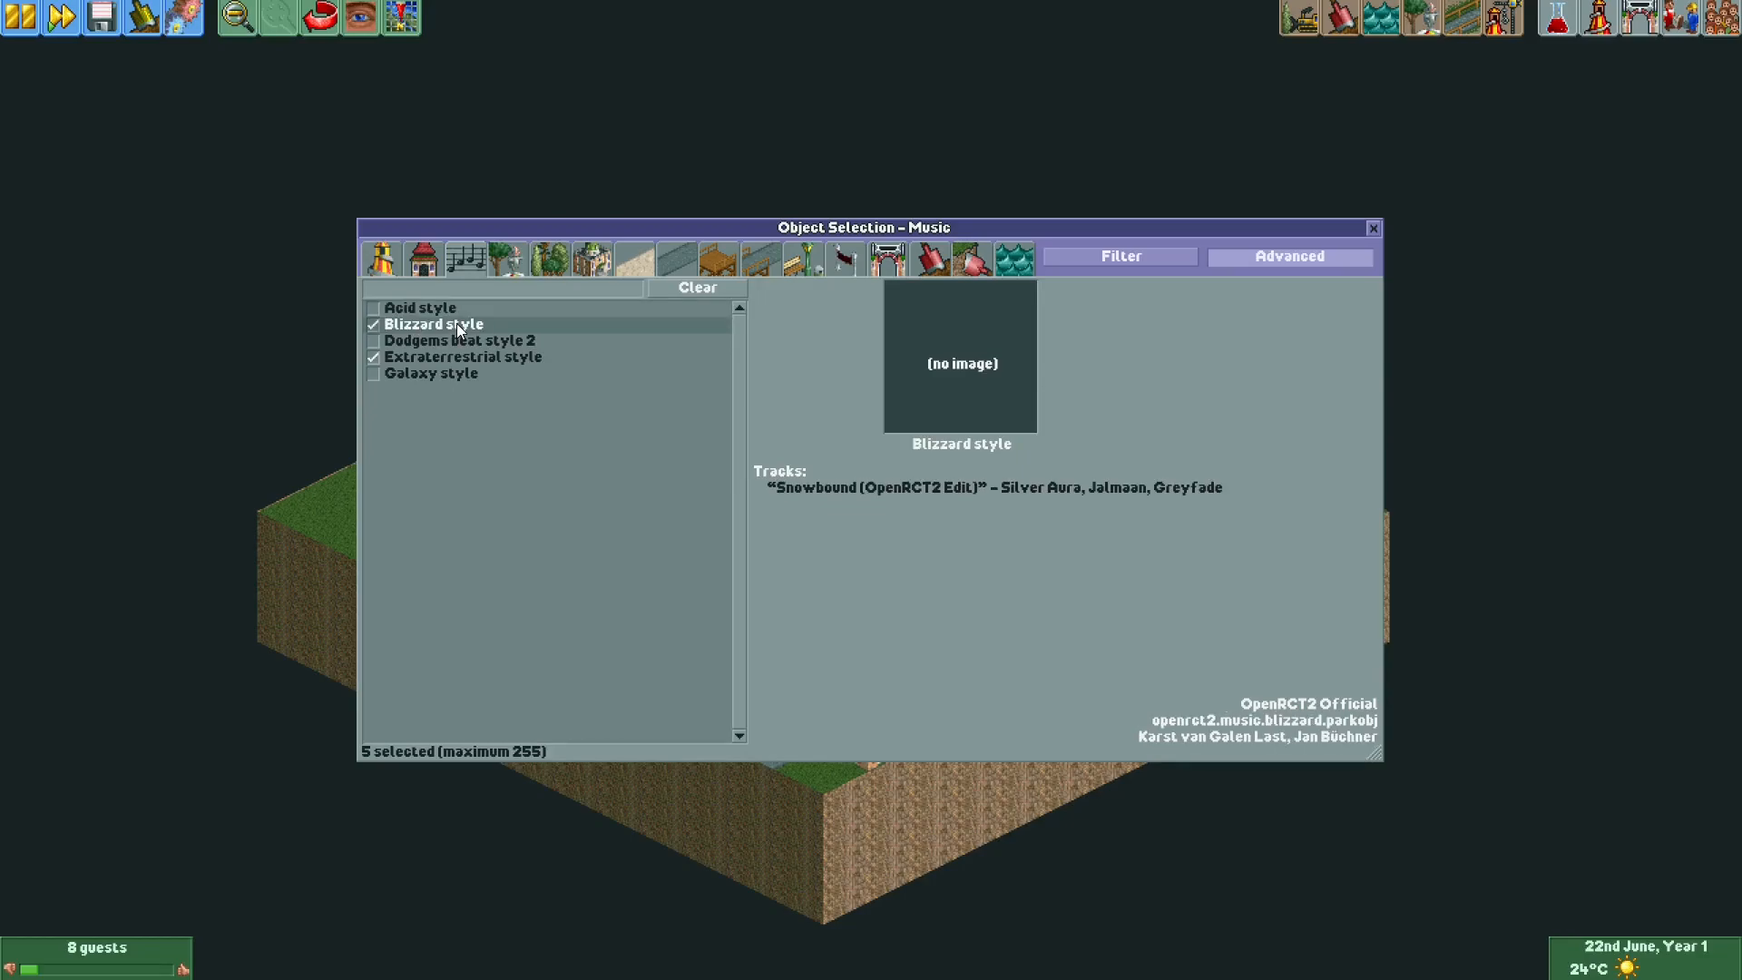
pyautogui.click(431, 373)
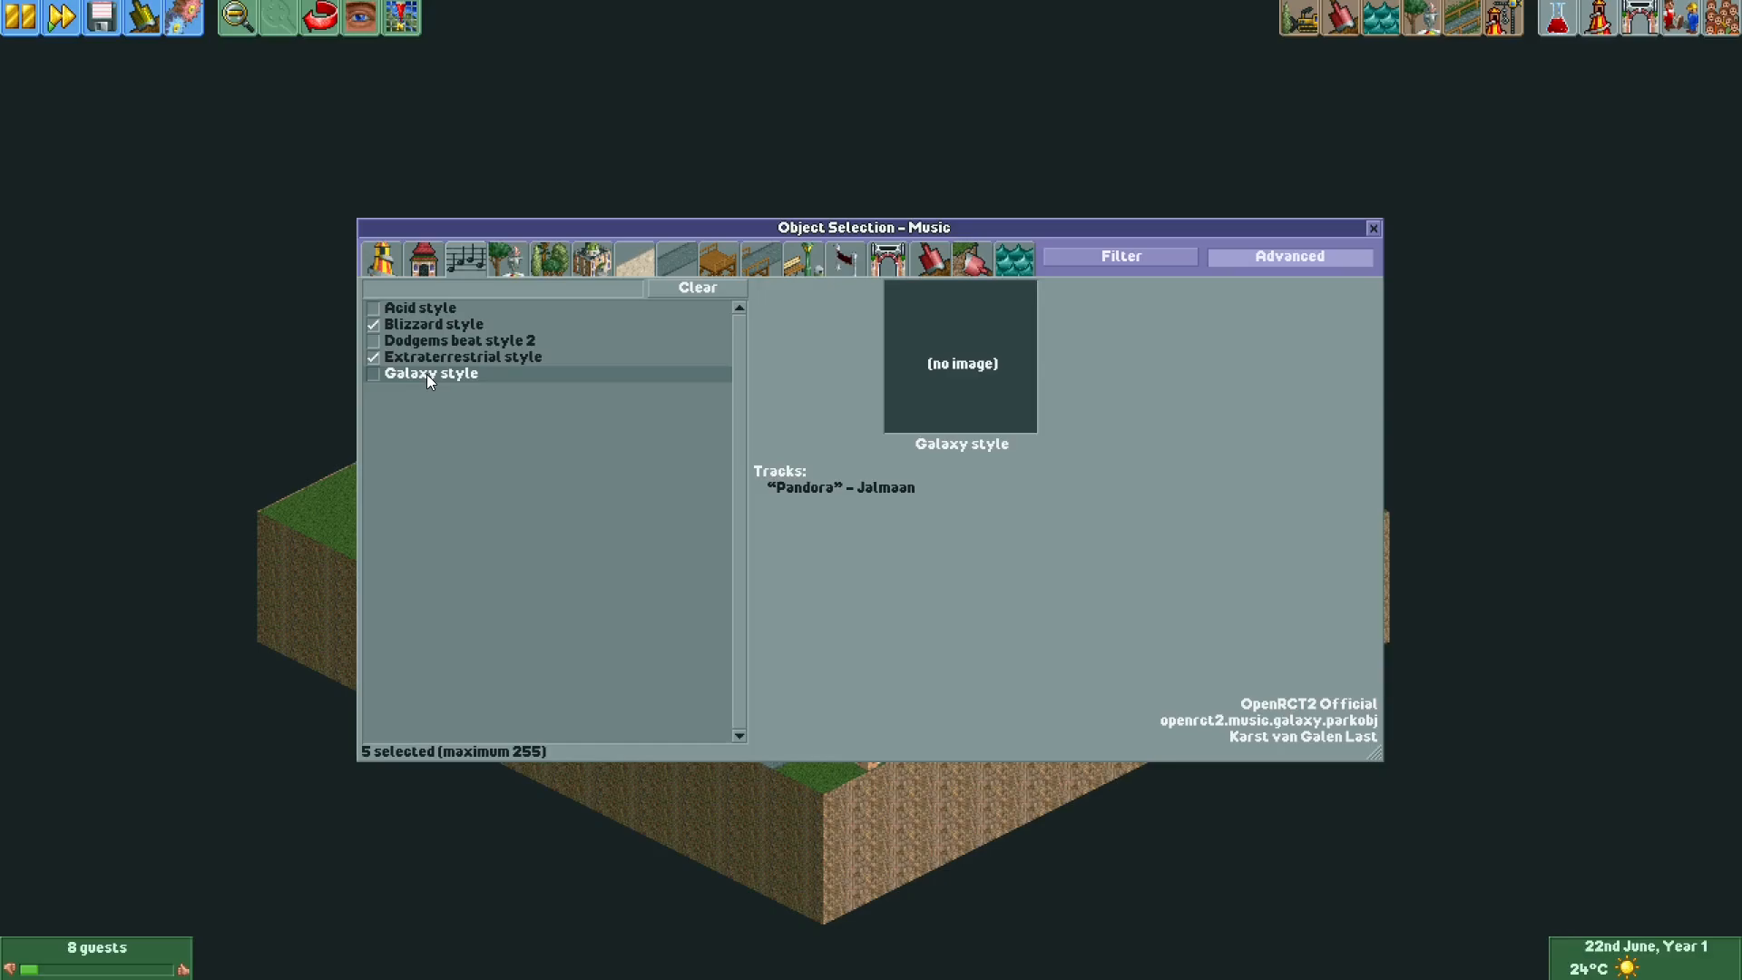
pyautogui.click(422, 308)
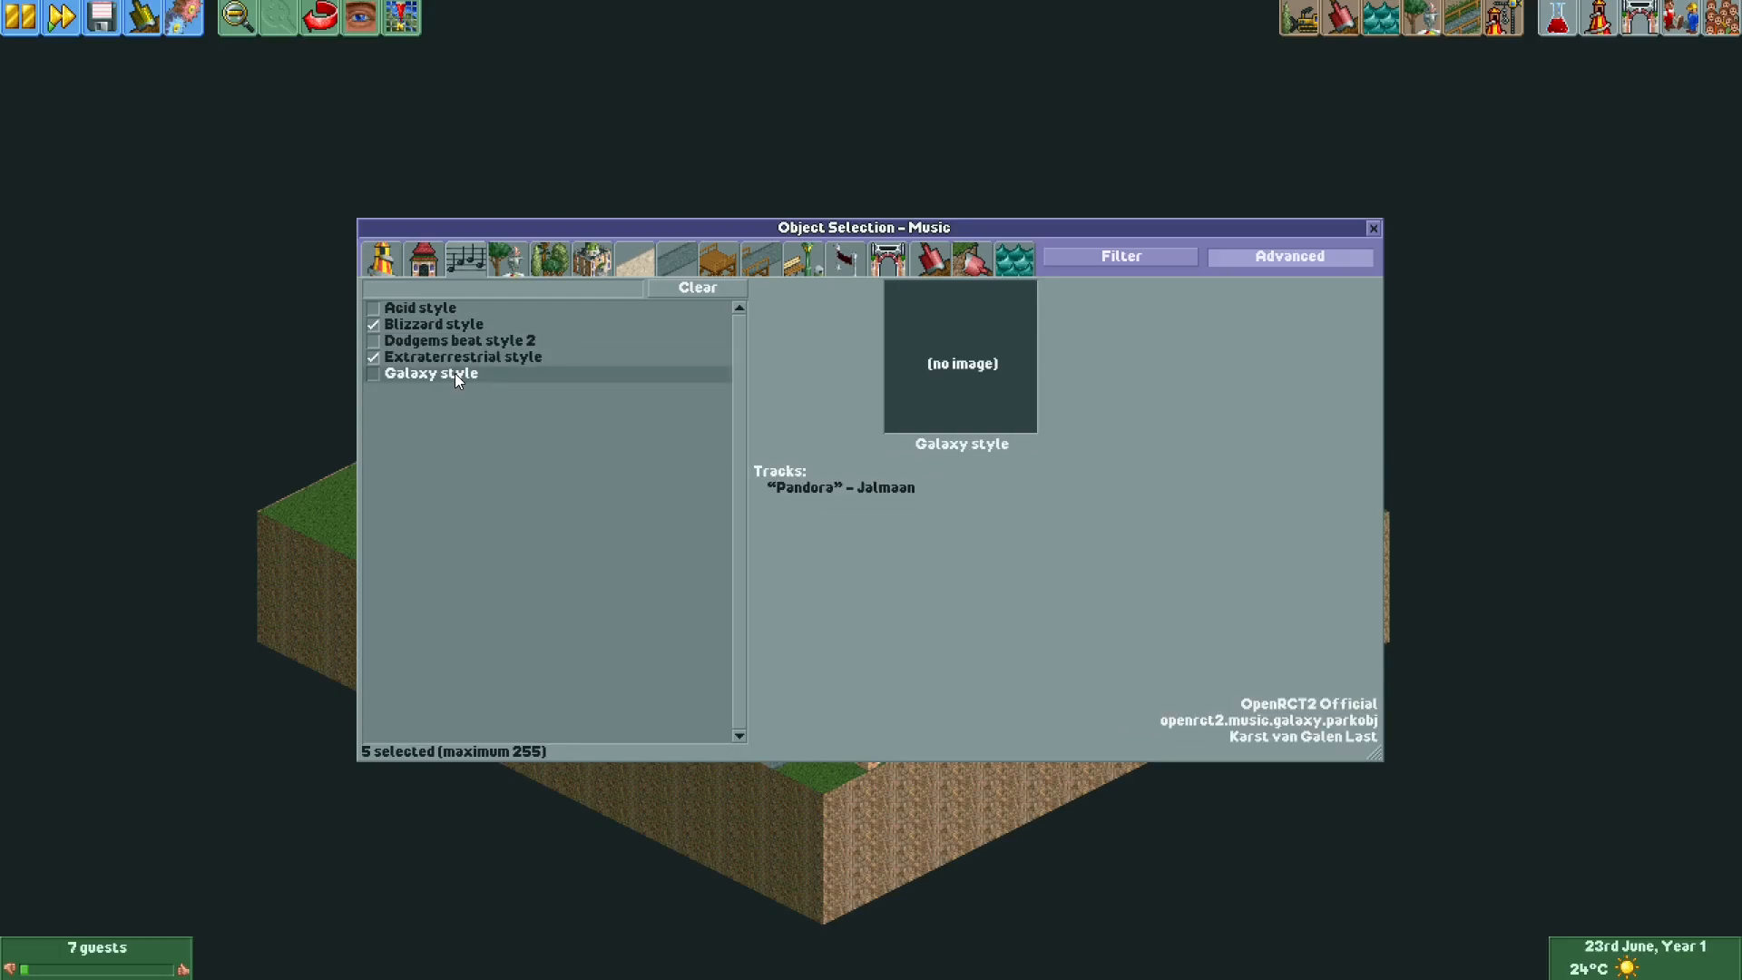
pyautogui.moveTo(420, 379)
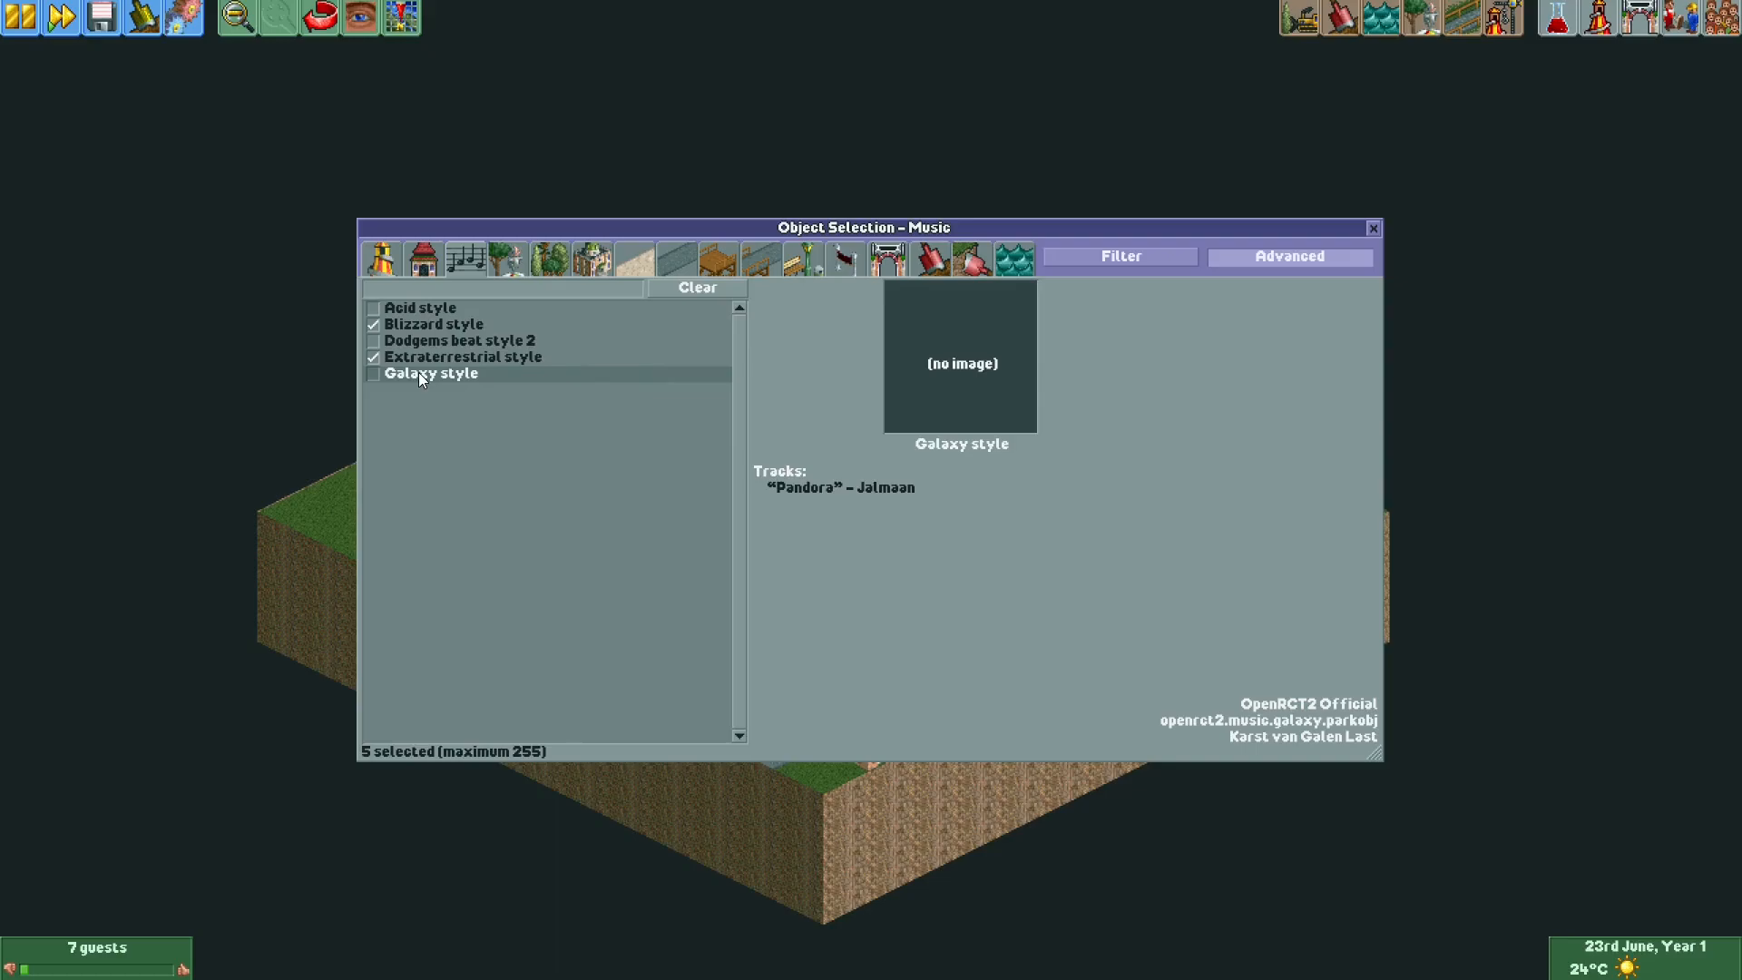
# - Compare the Acid, Extraterrestrial, Dodgems beat style 2 and Blizzard style tracks again
pyautogui.click(420, 307)
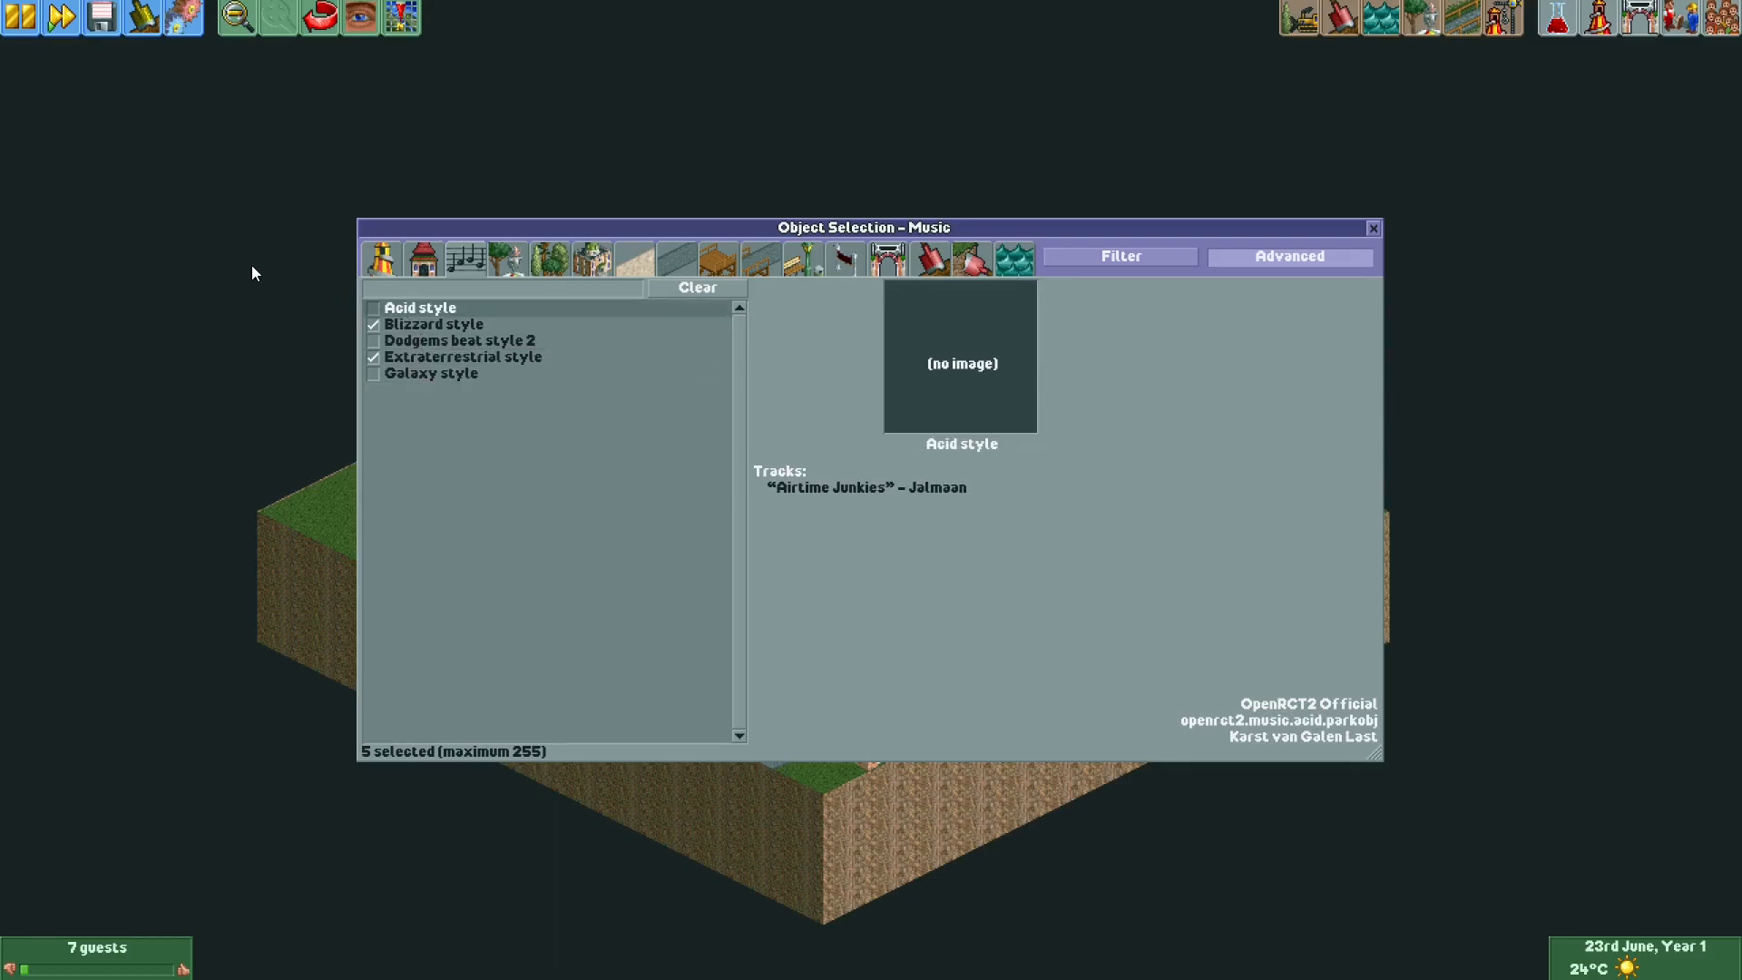
pyautogui.moveTo(516, 876)
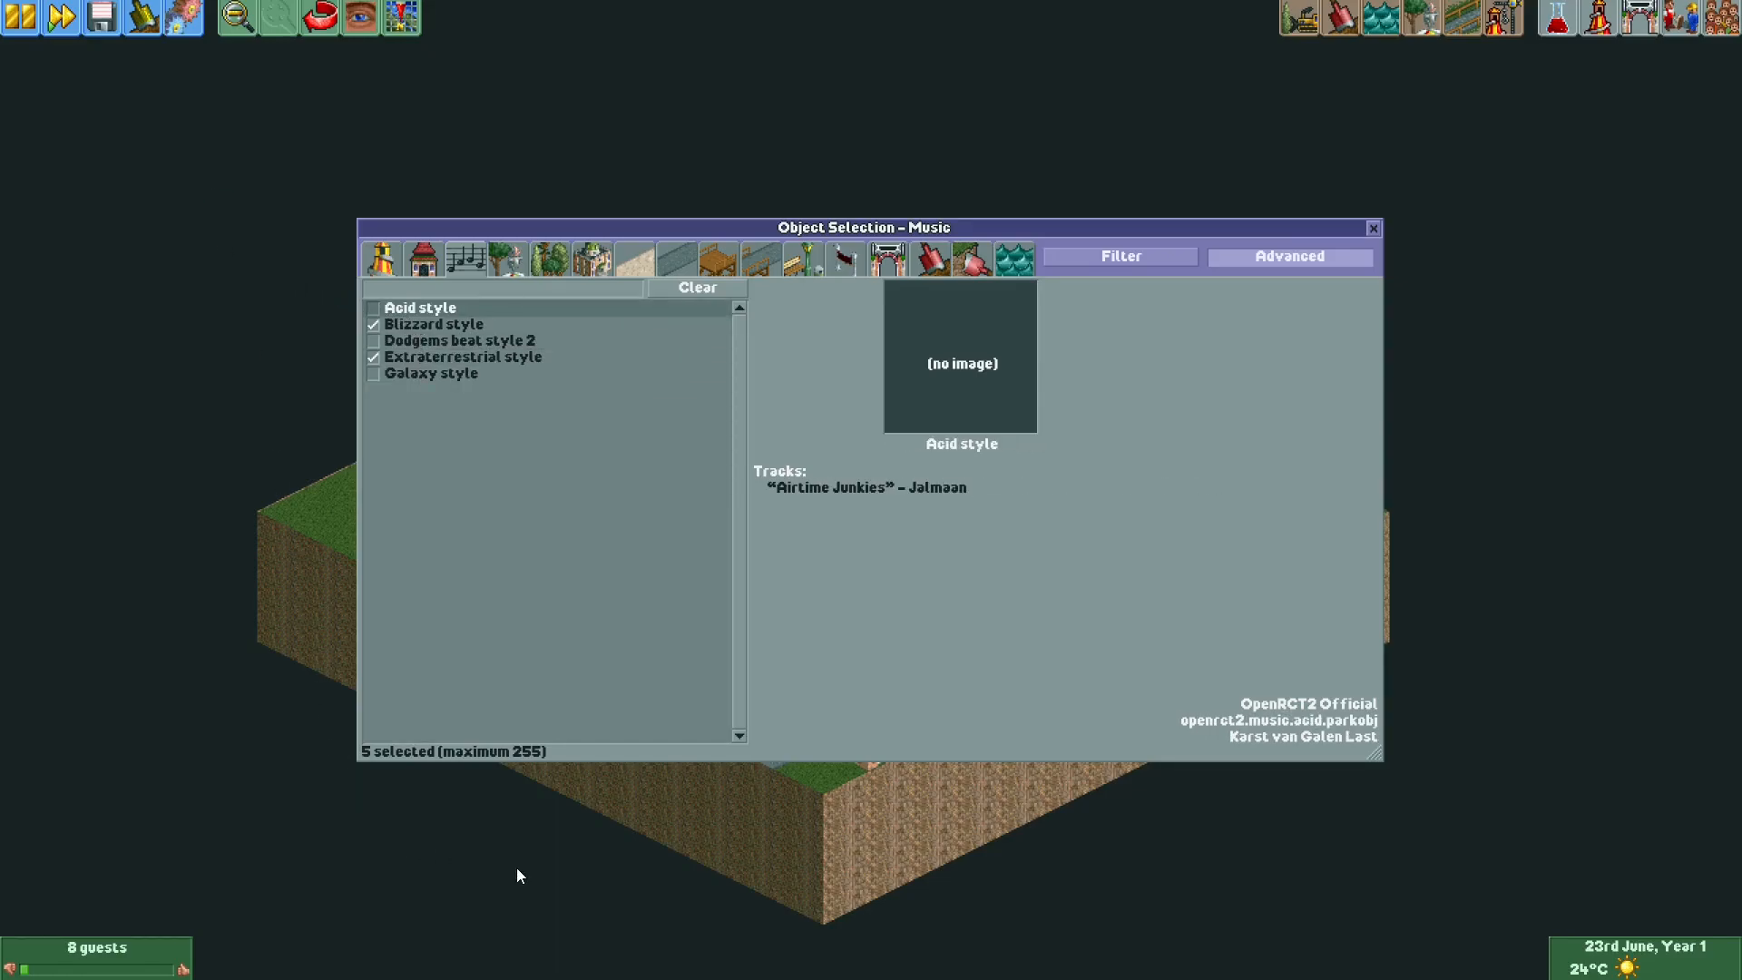
pyautogui.moveTo(839, 869)
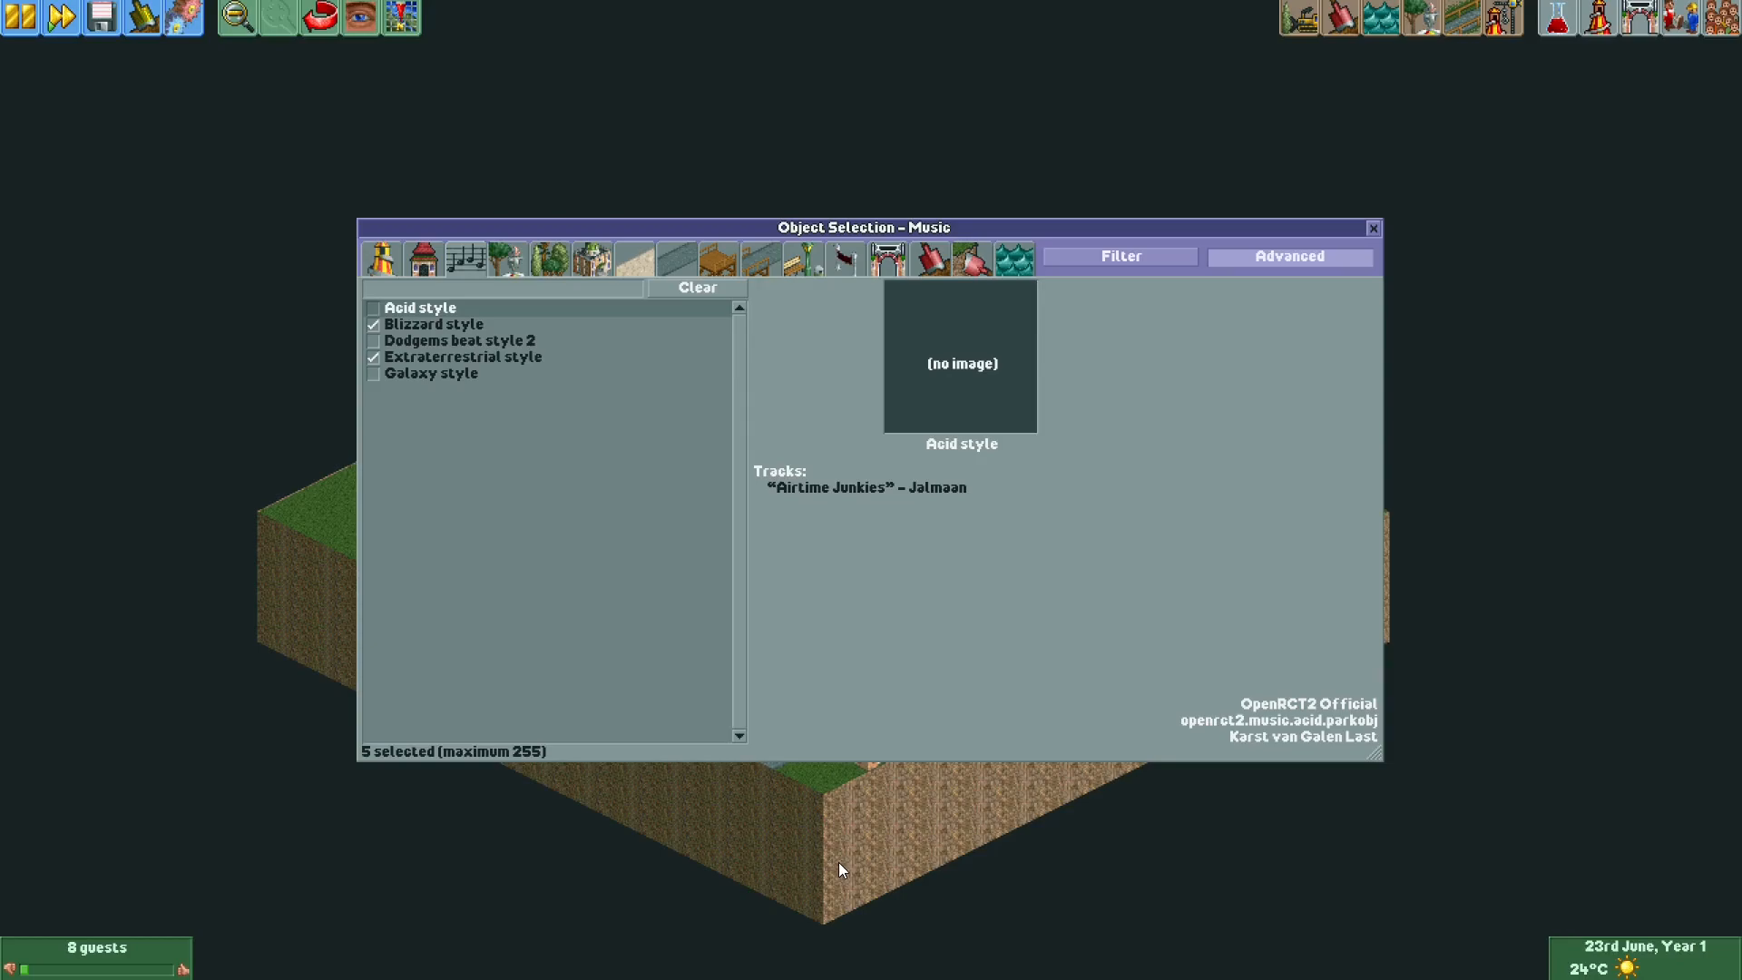
pyautogui.moveTo(825, 831)
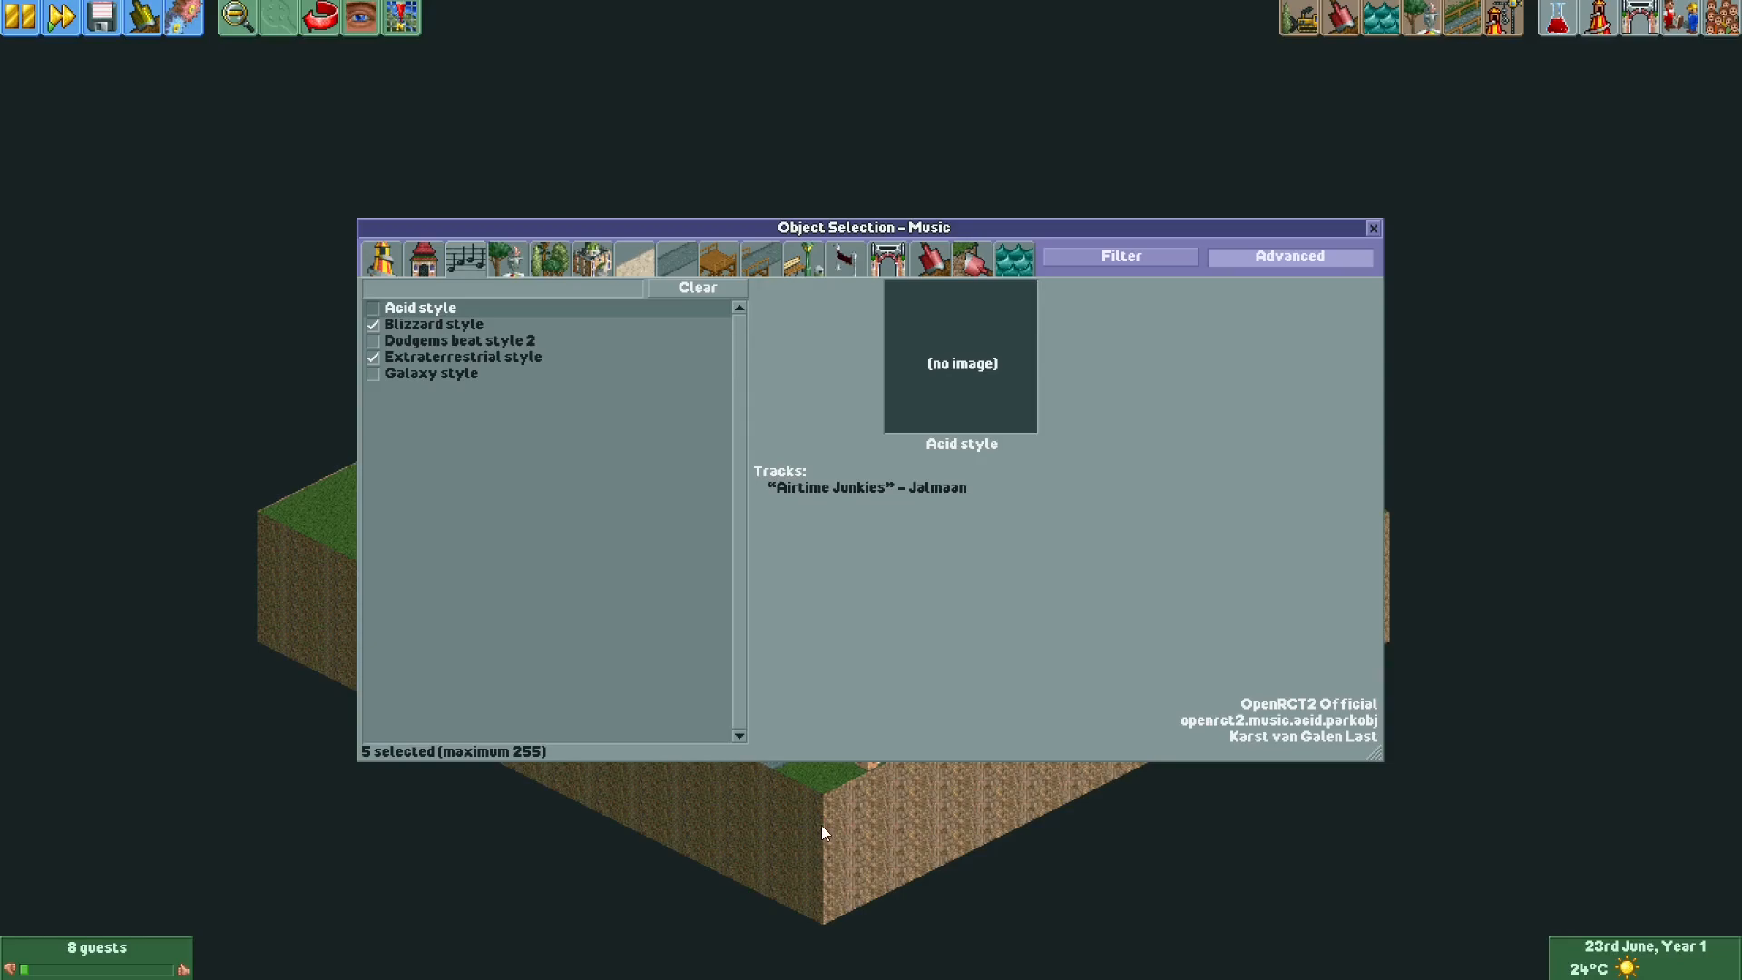
pyautogui.moveTo(287, 132)
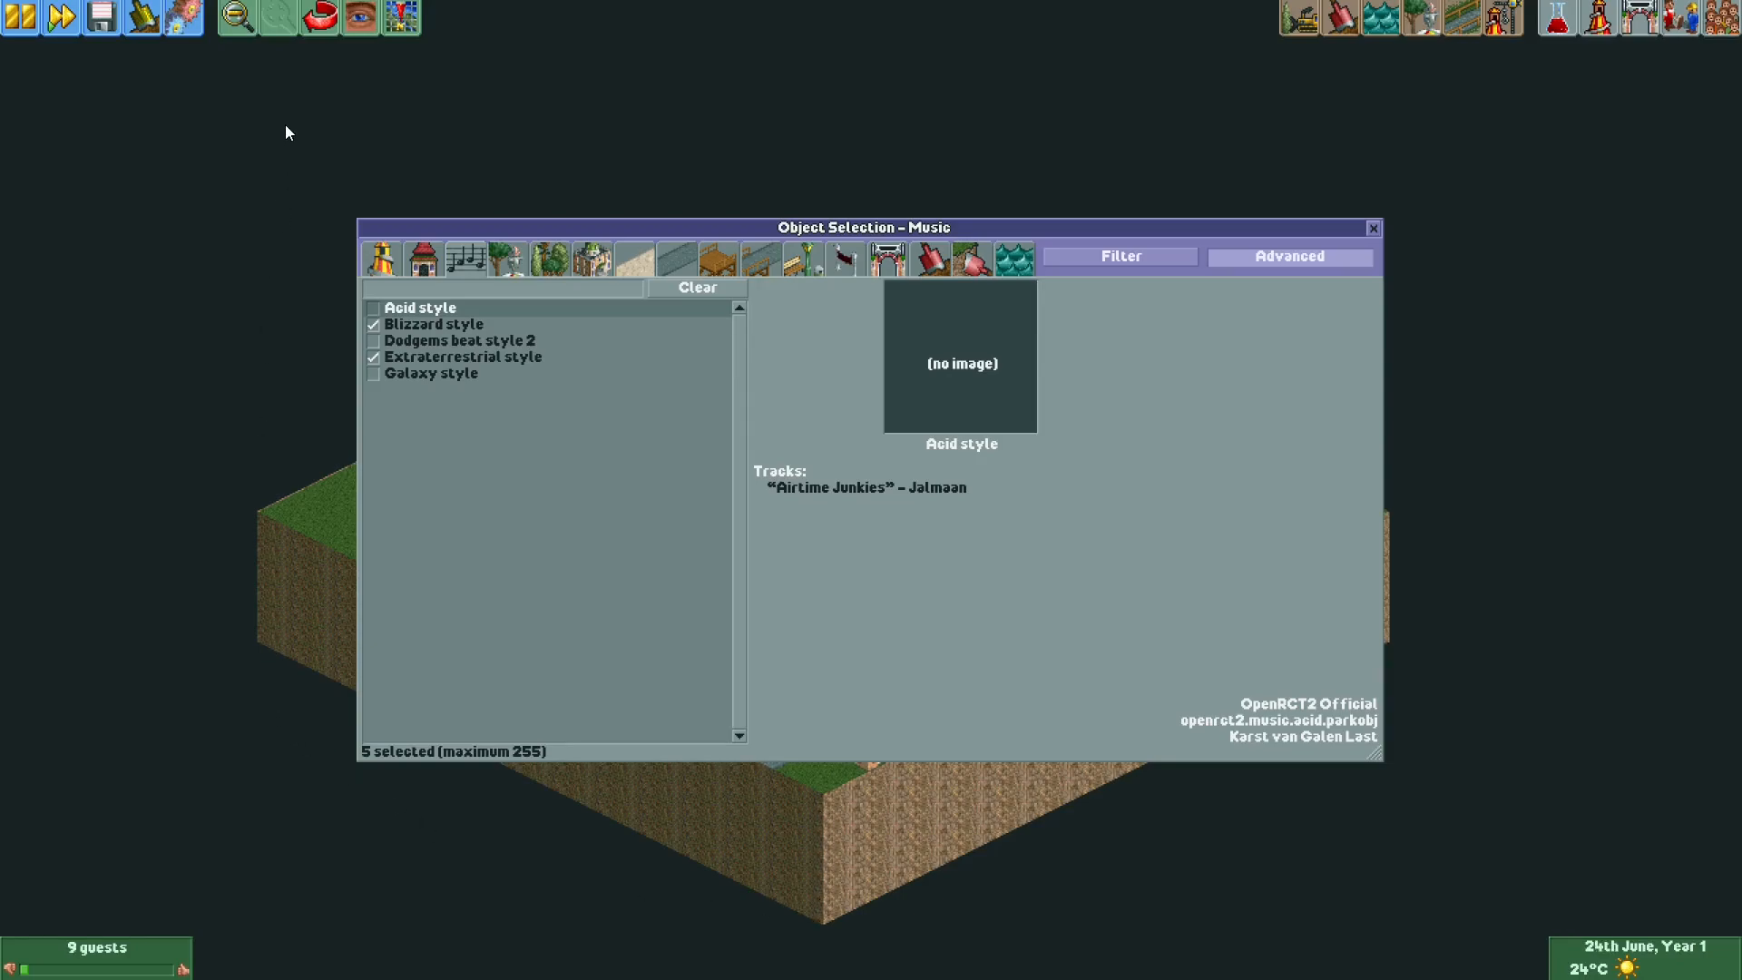
pyautogui.moveTo(1125, 847)
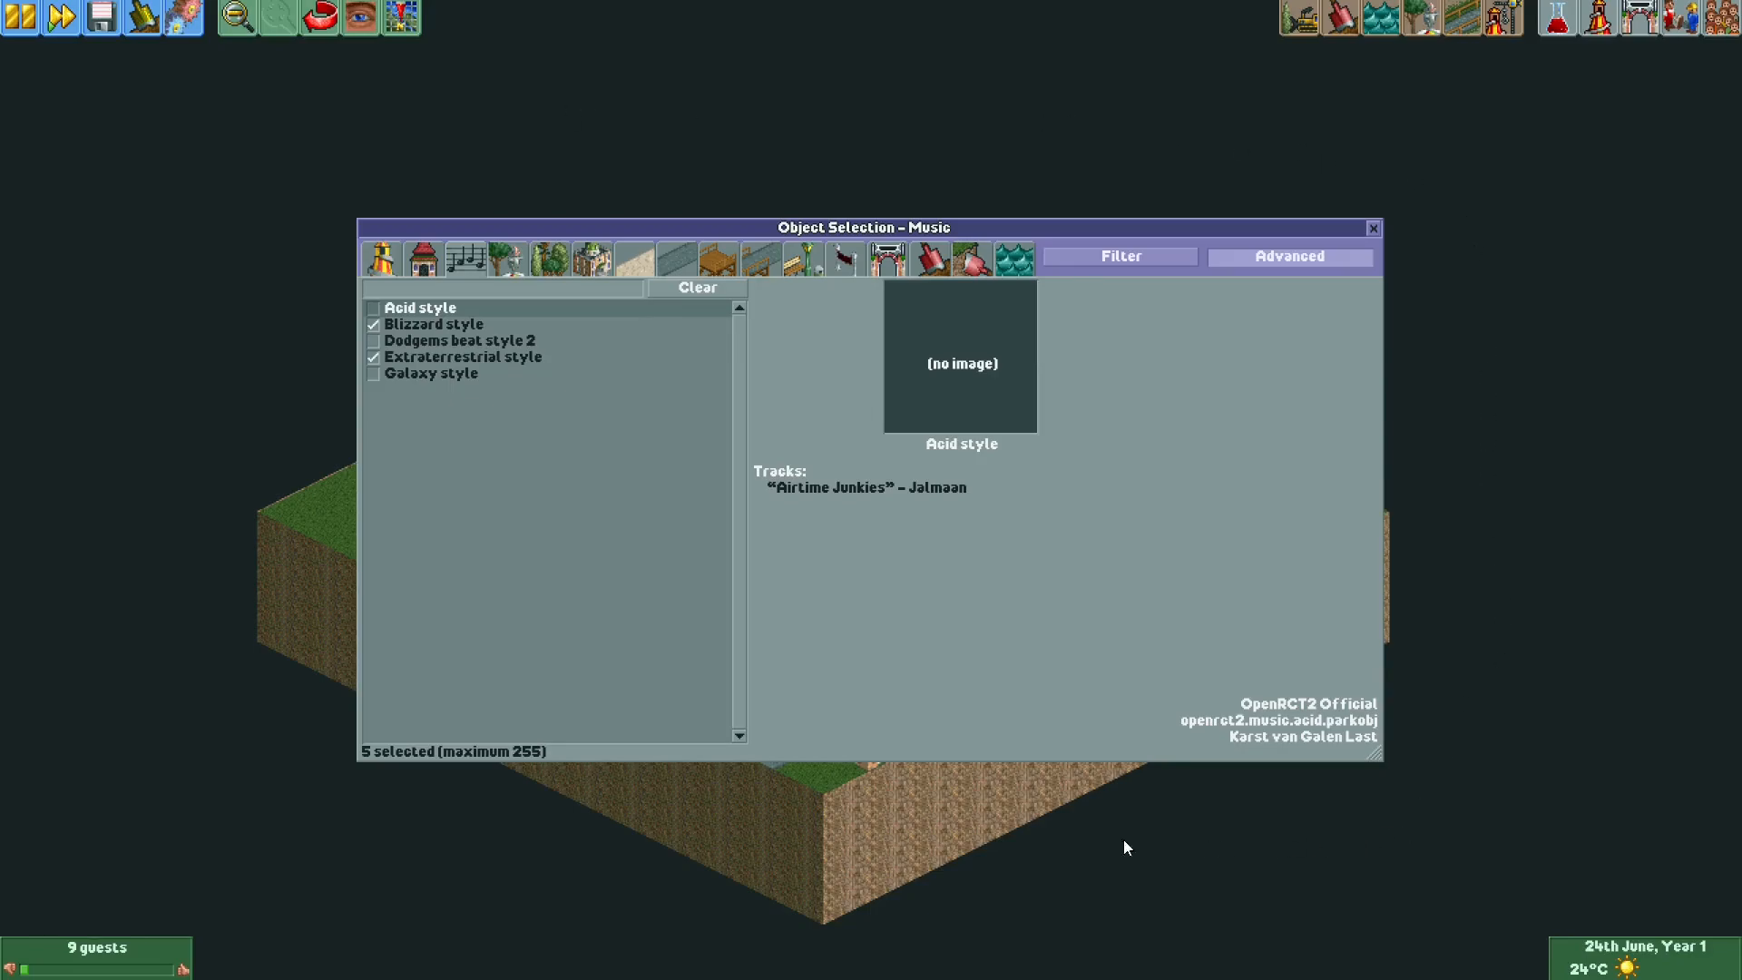
pyautogui.moveTo(364, 830)
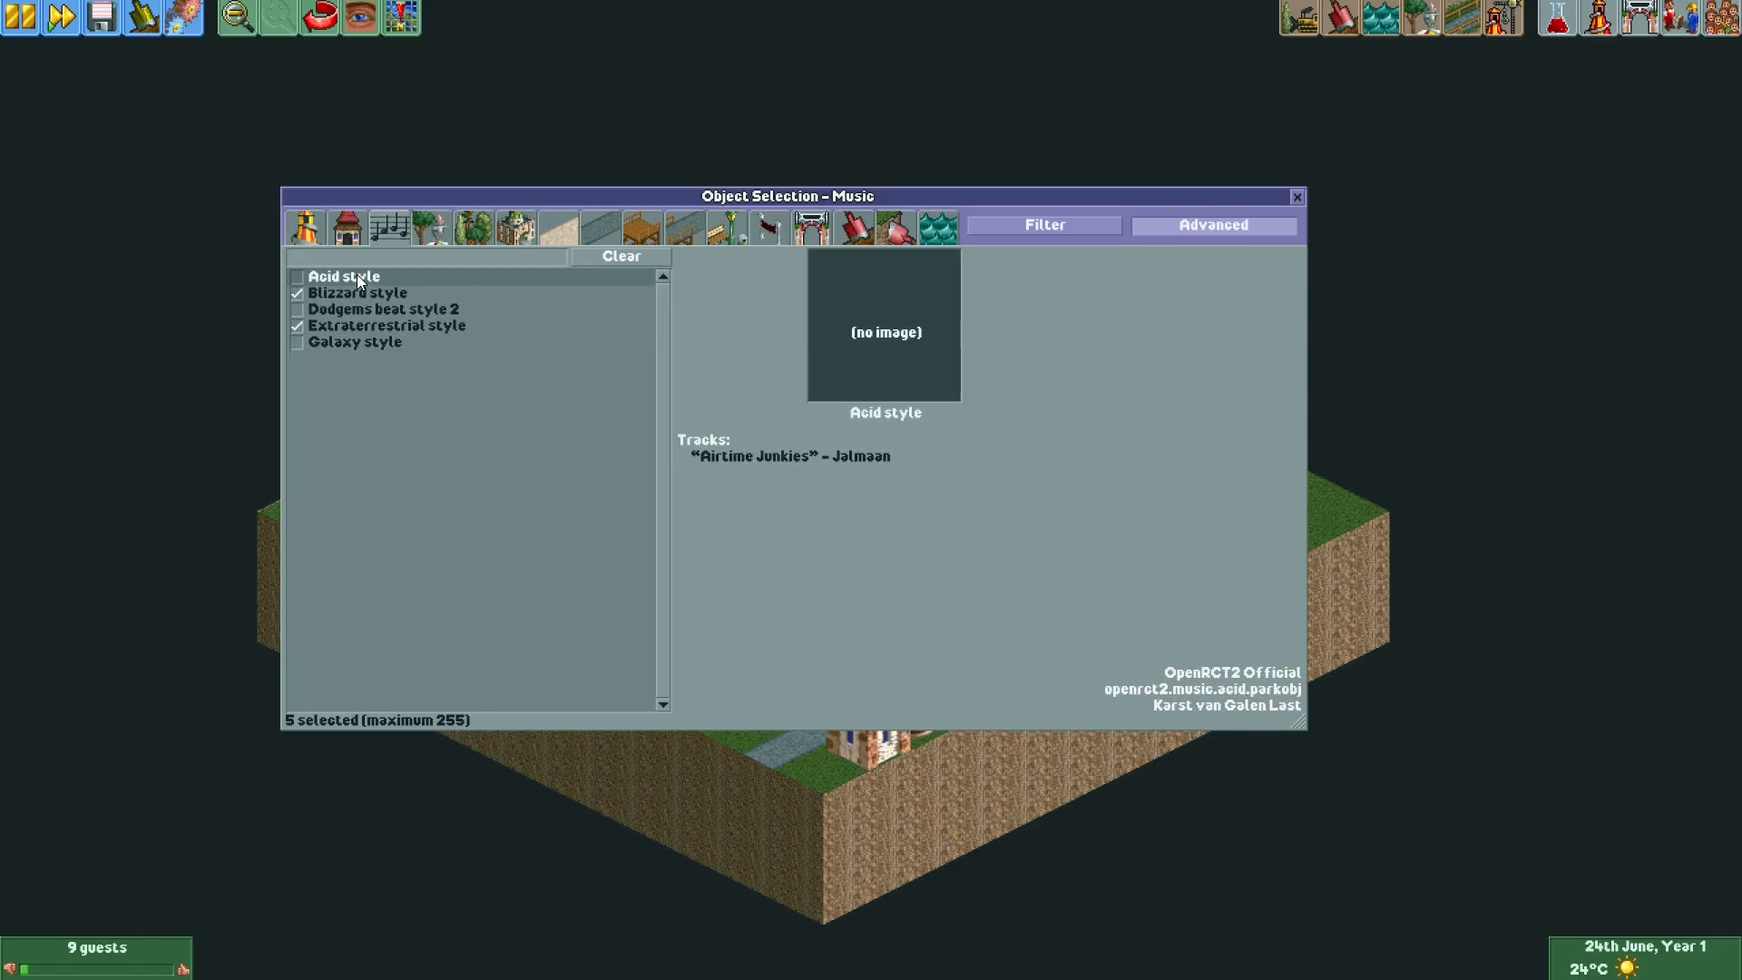
pyautogui.click(386, 325)
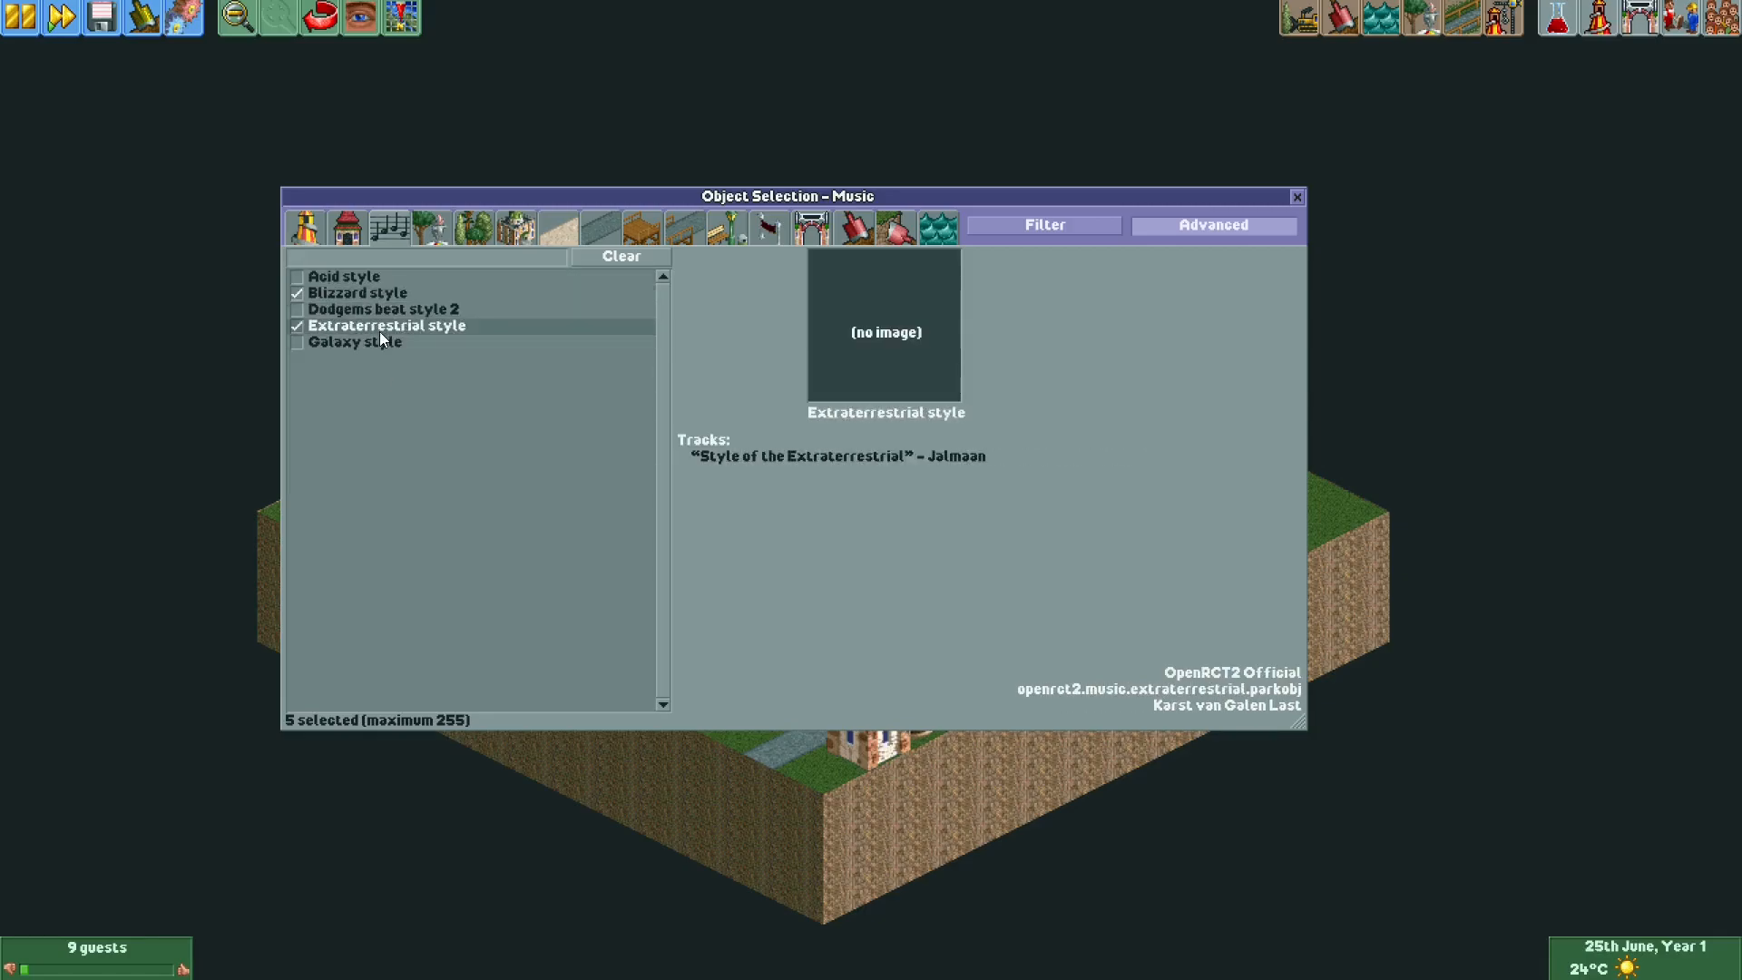
pyautogui.click(345, 276)
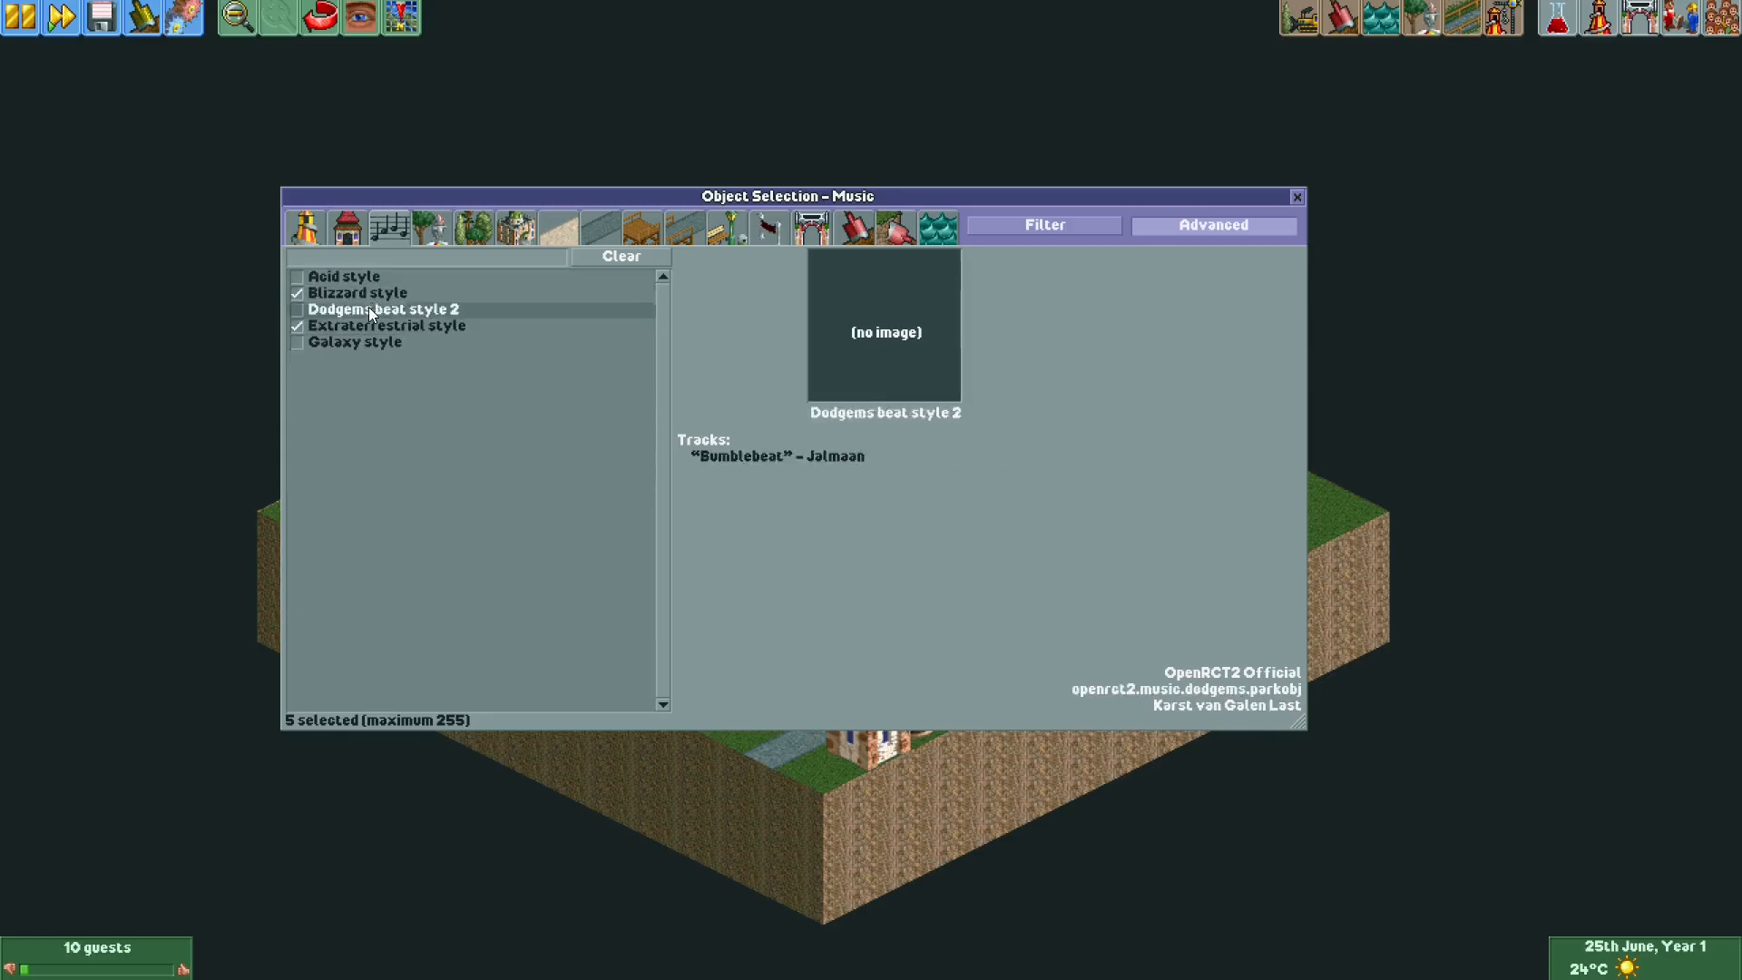
pyautogui.click(346, 276)
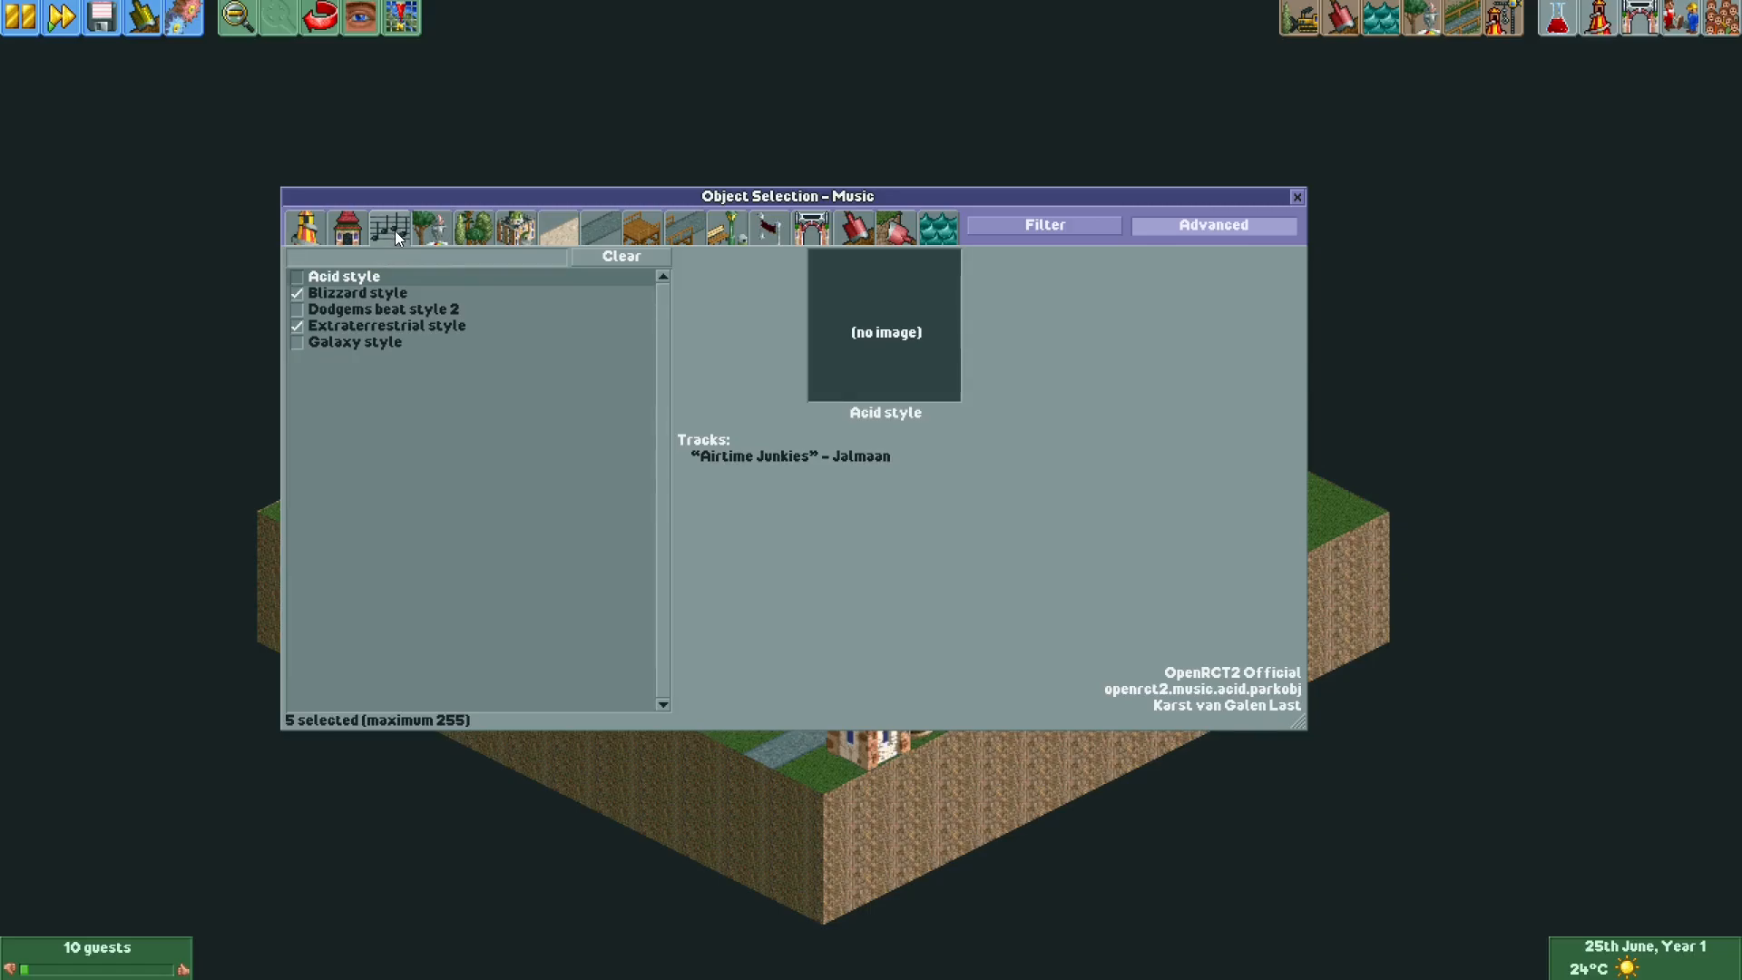
pyautogui.click(362, 292)
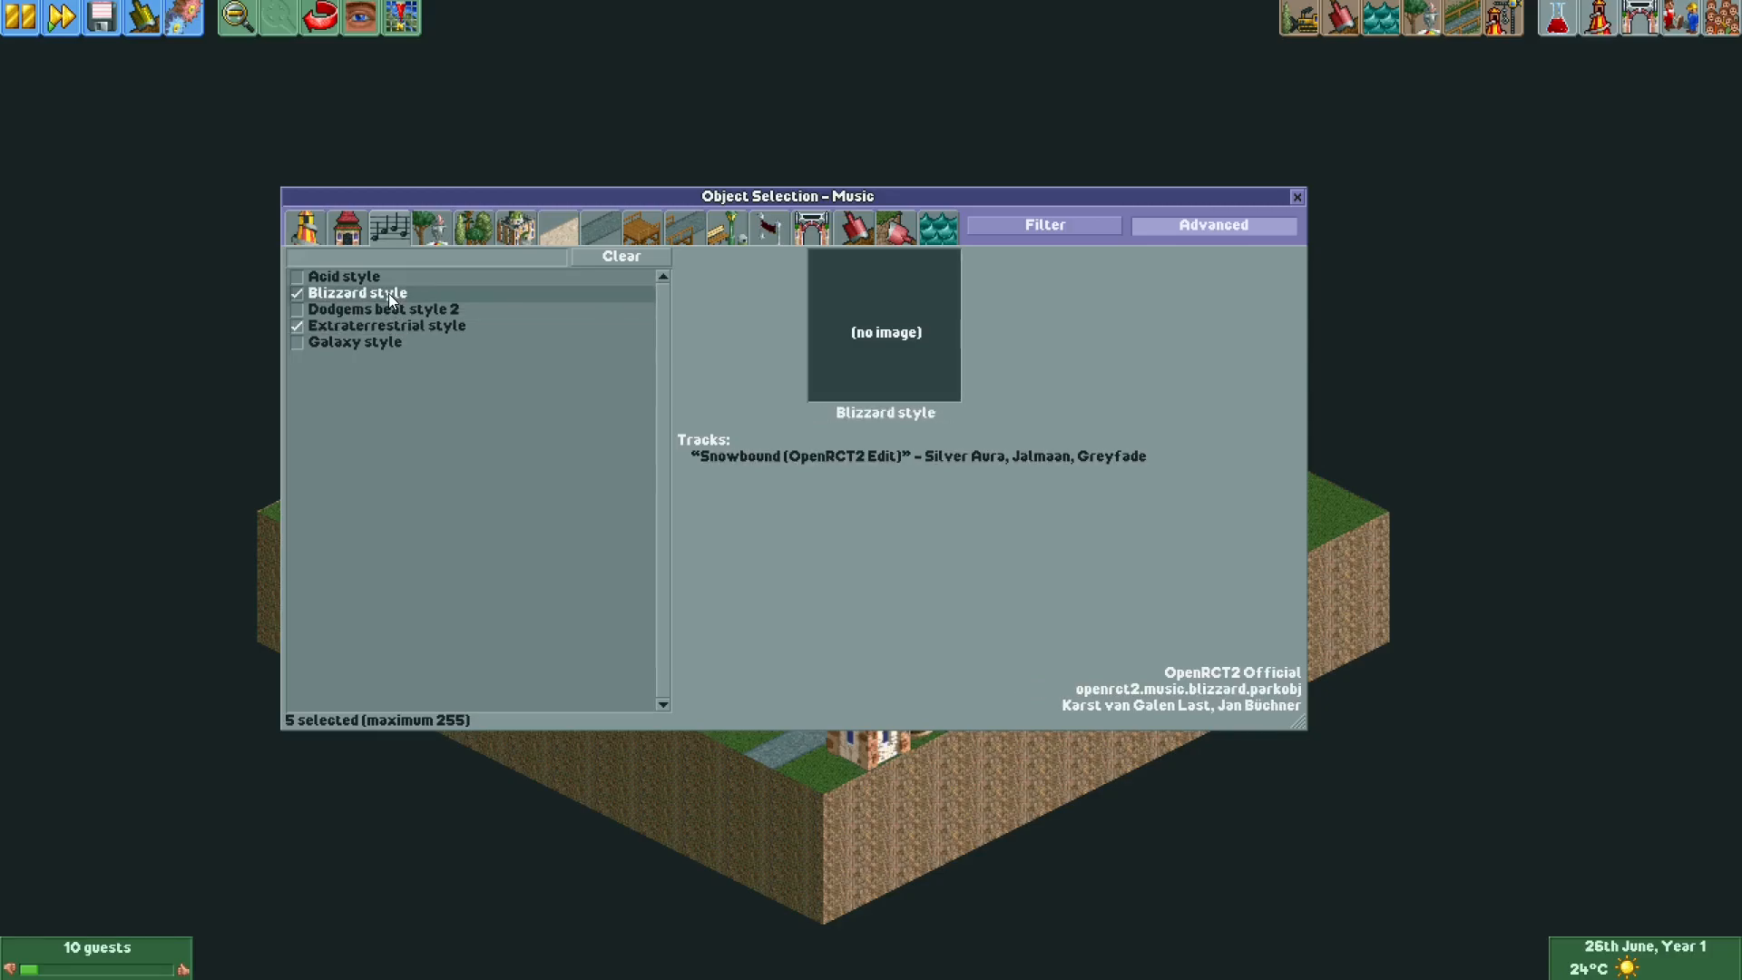
pyautogui.click(386, 326)
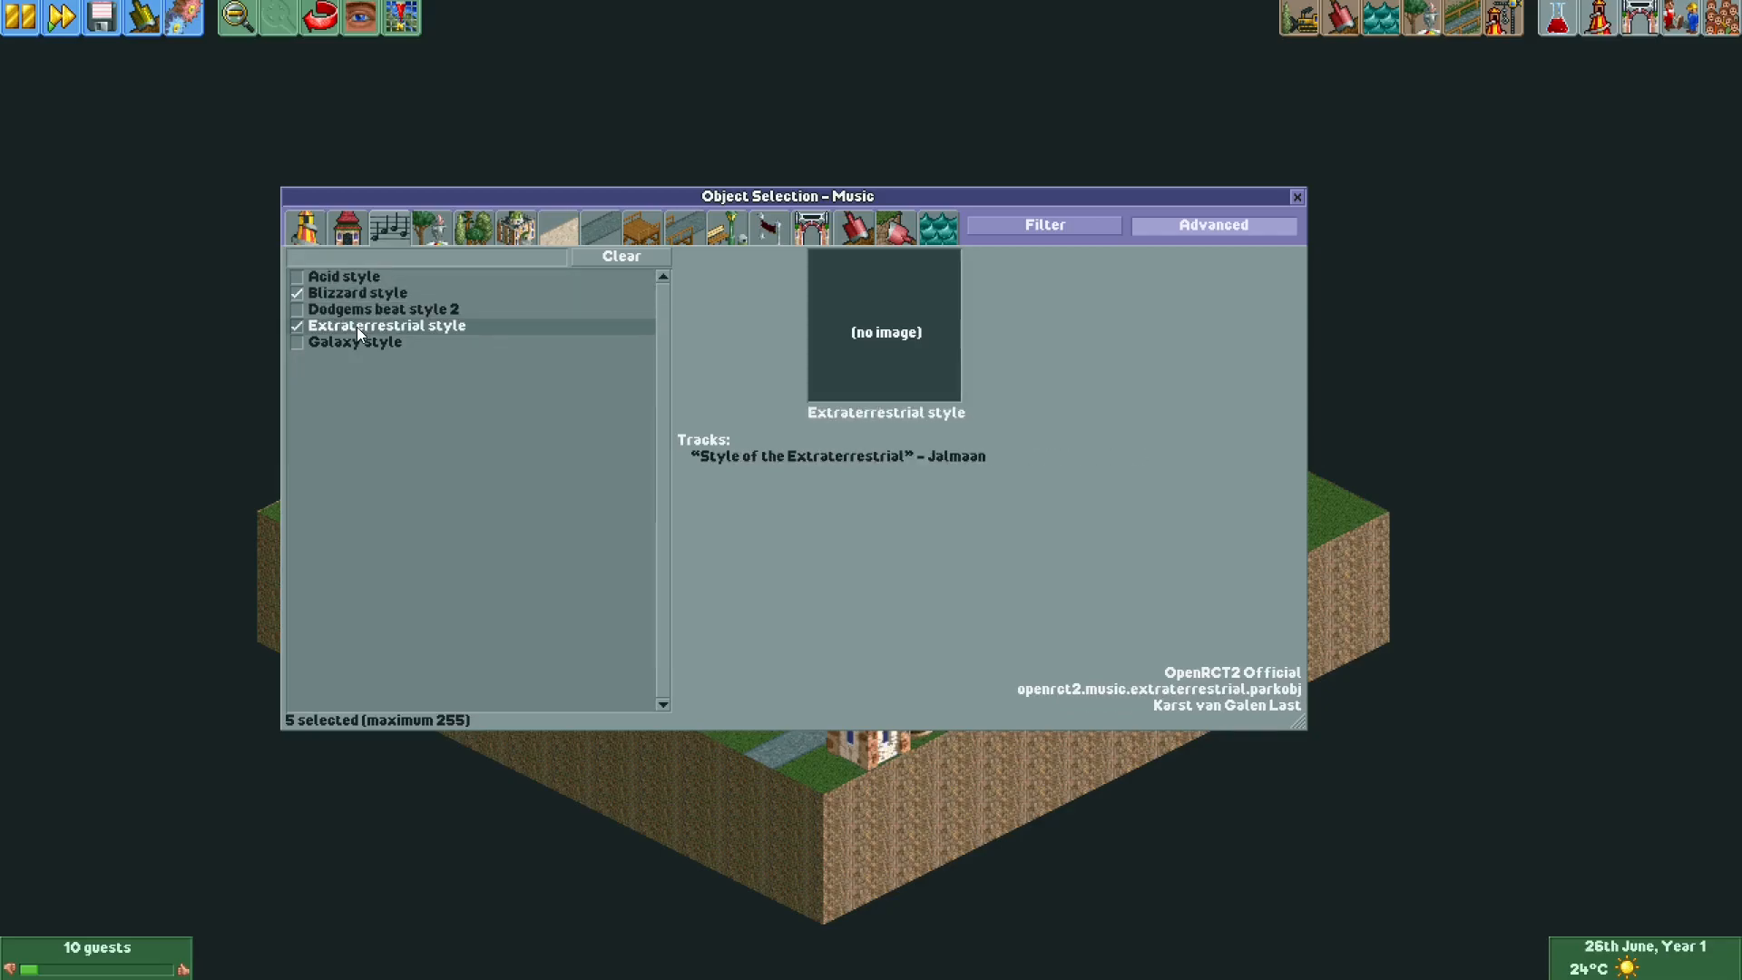
pyautogui.click(1295, 197)
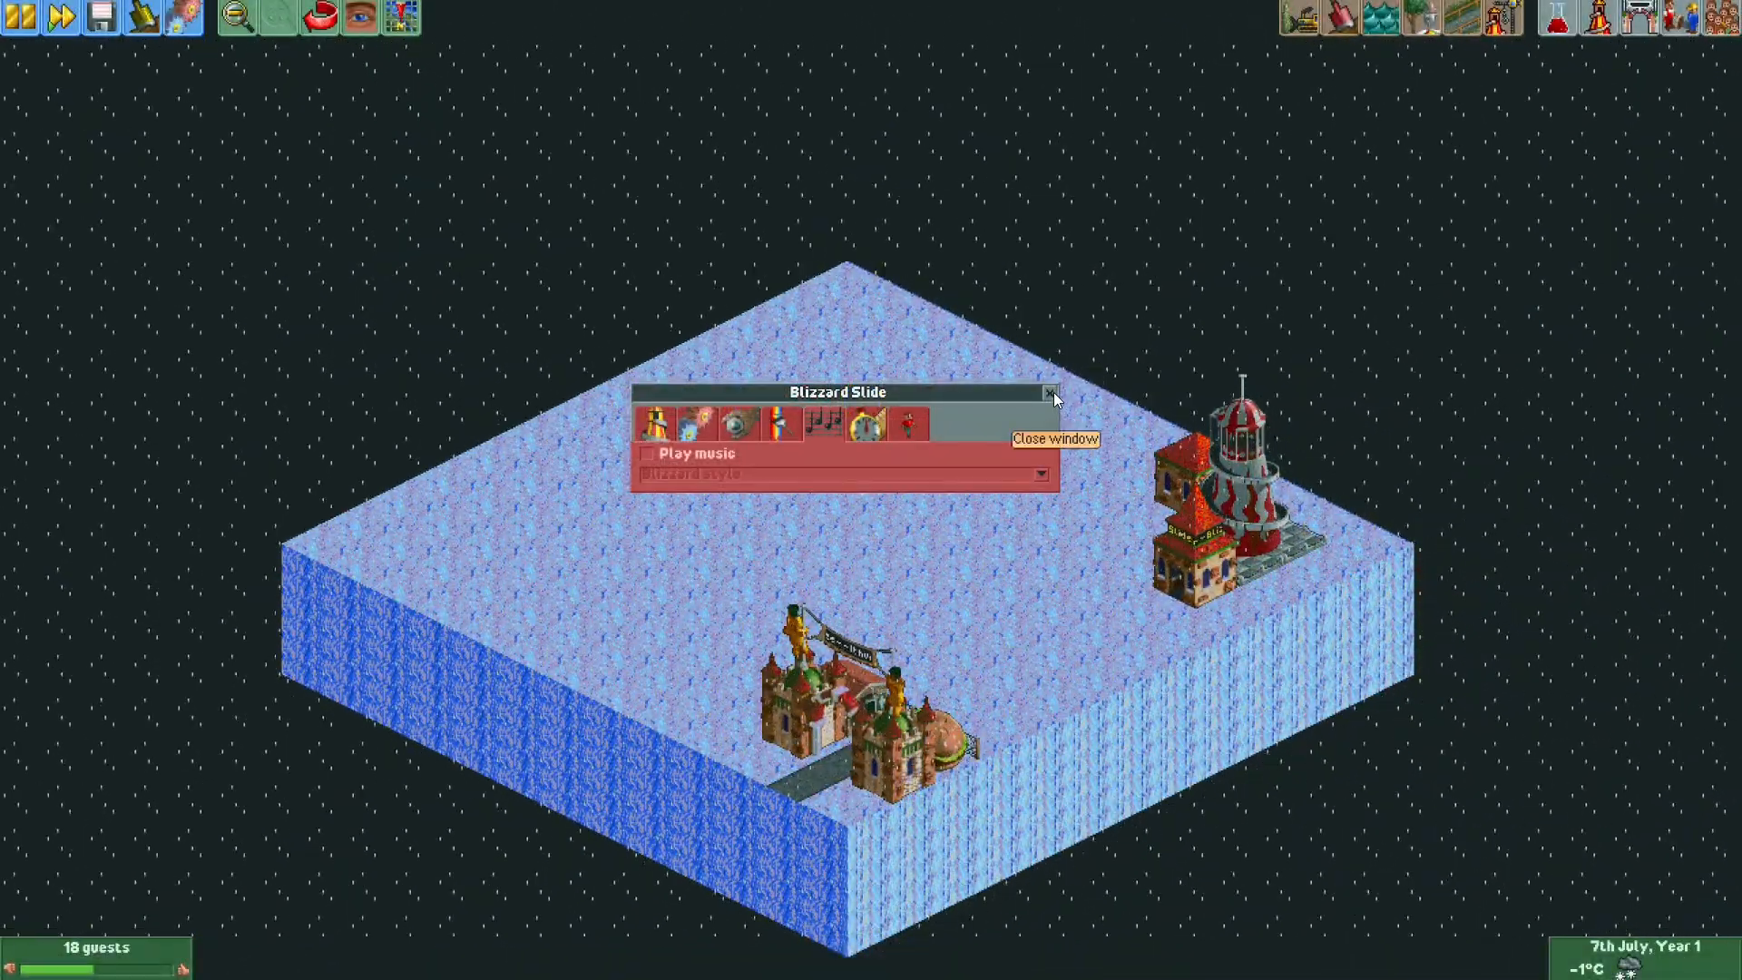
pyautogui.moveTo(654, 465)
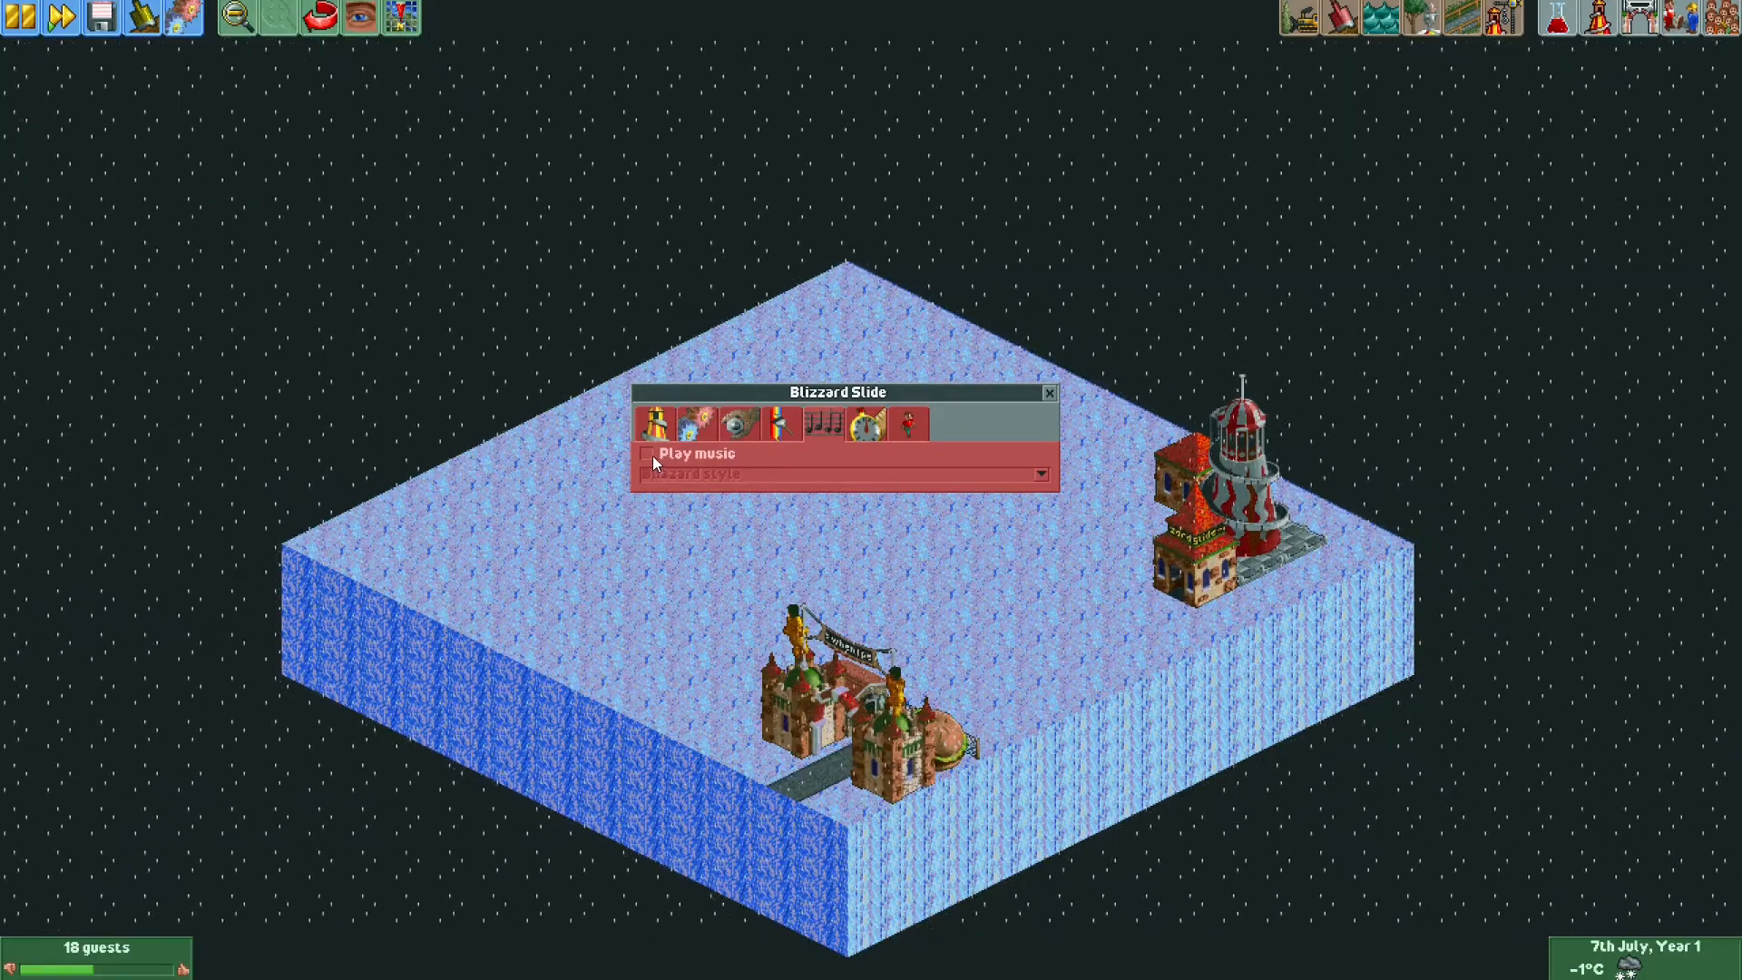
pyautogui.moveTo(653, 462)
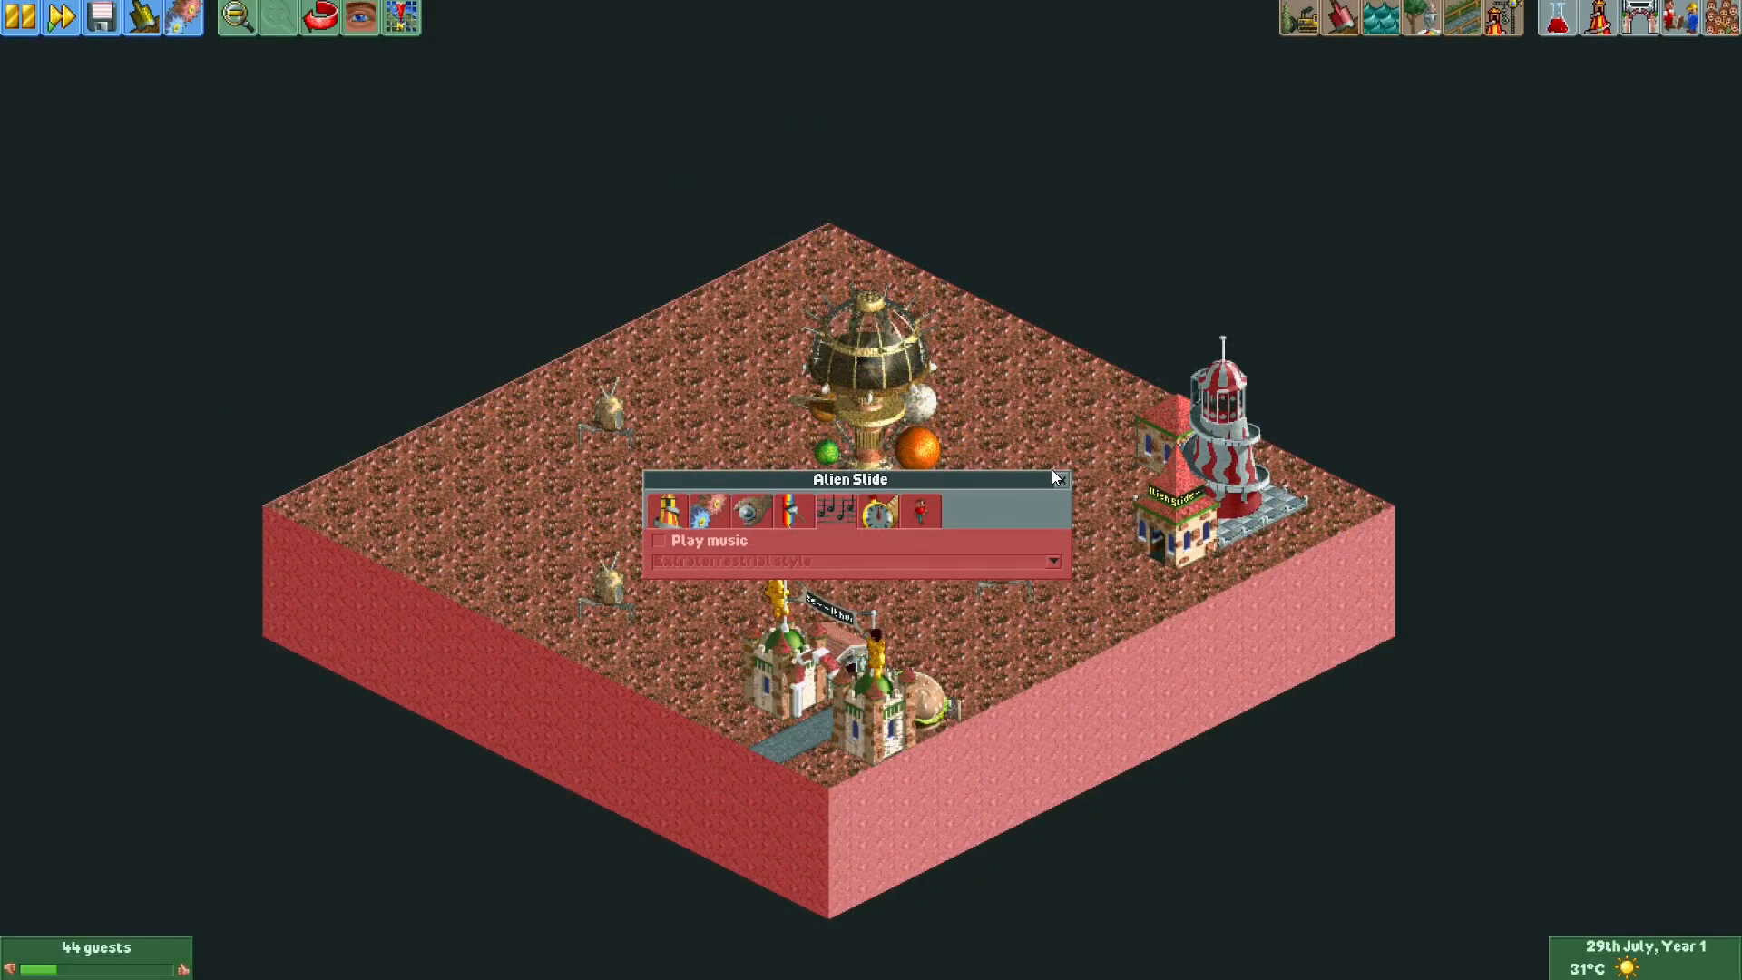
pyautogui.moveTo(1058, 485)
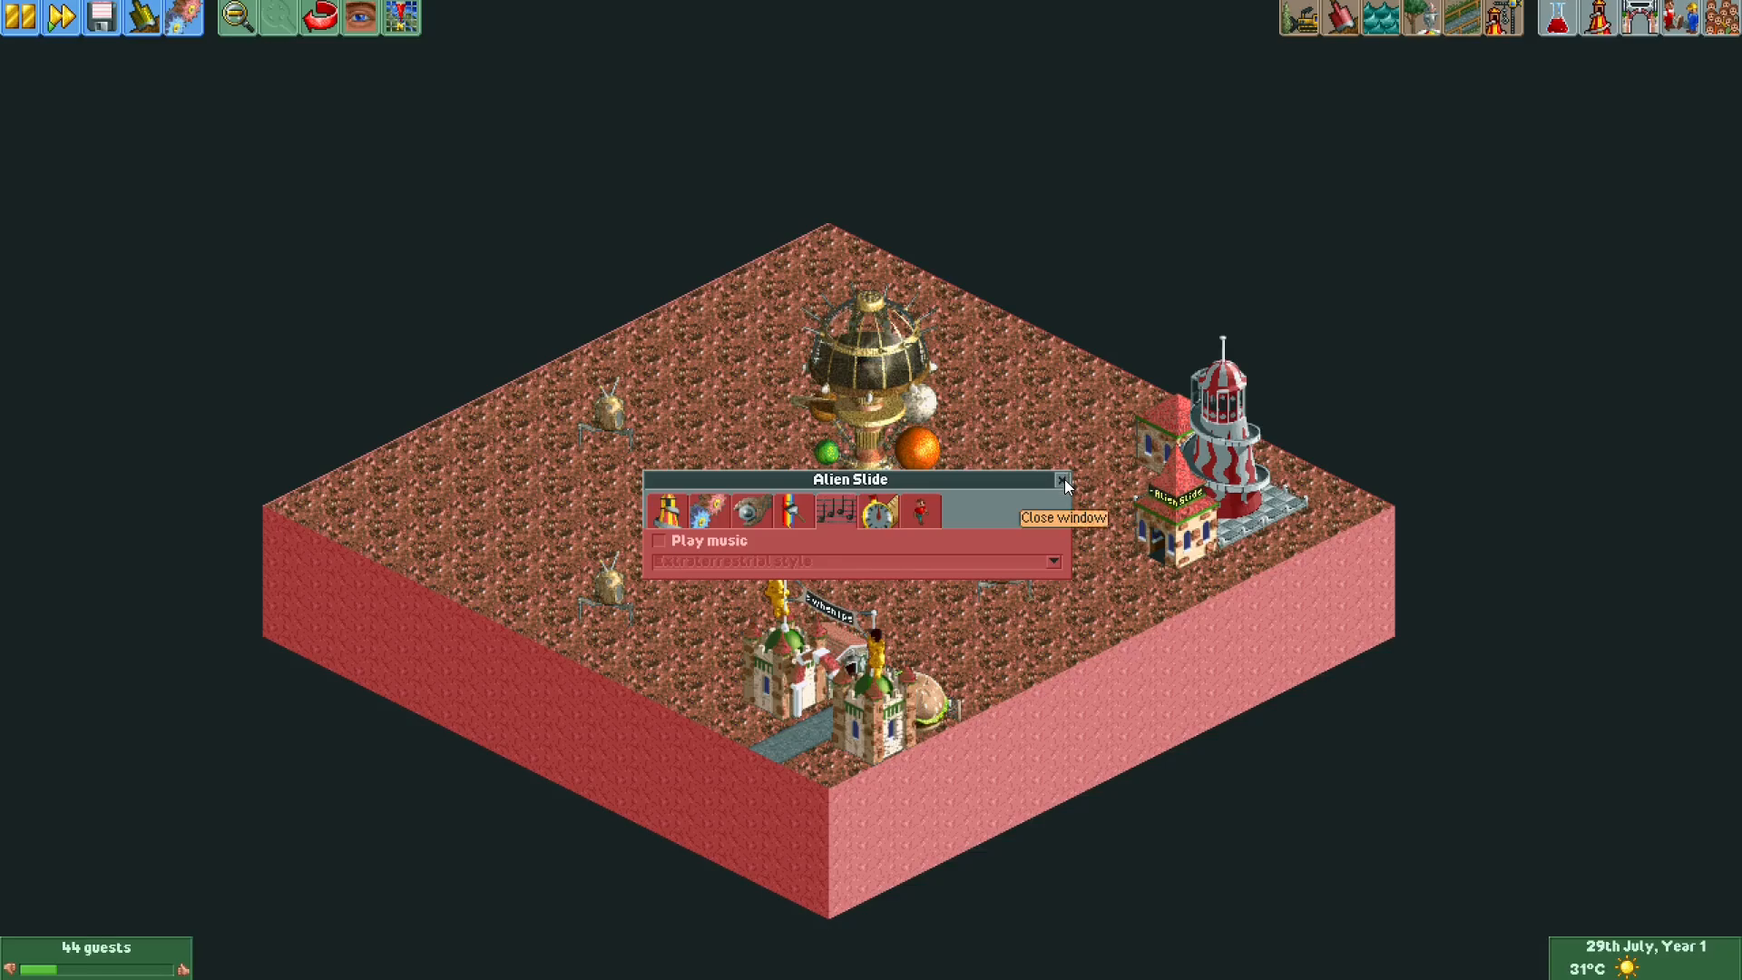
# - Close the Alien Slide ride window to reveal the Martian park
pyautogui.click(1061, 479)
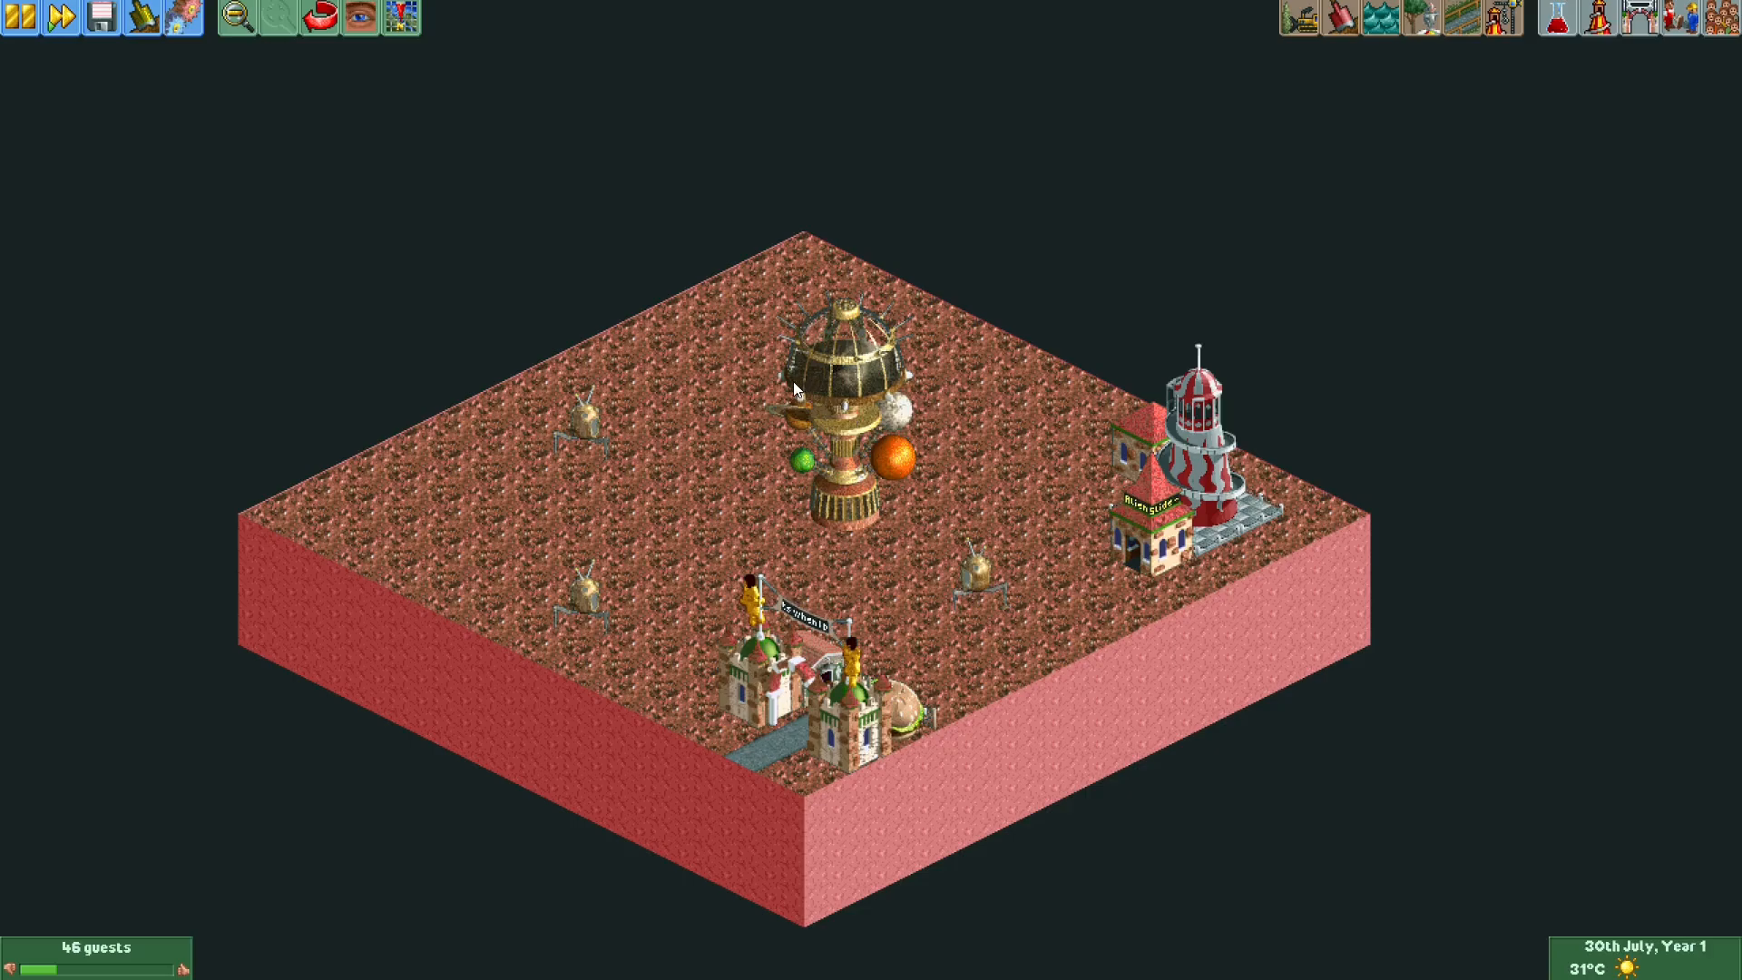
pyautogui.moveTo(817, 480)
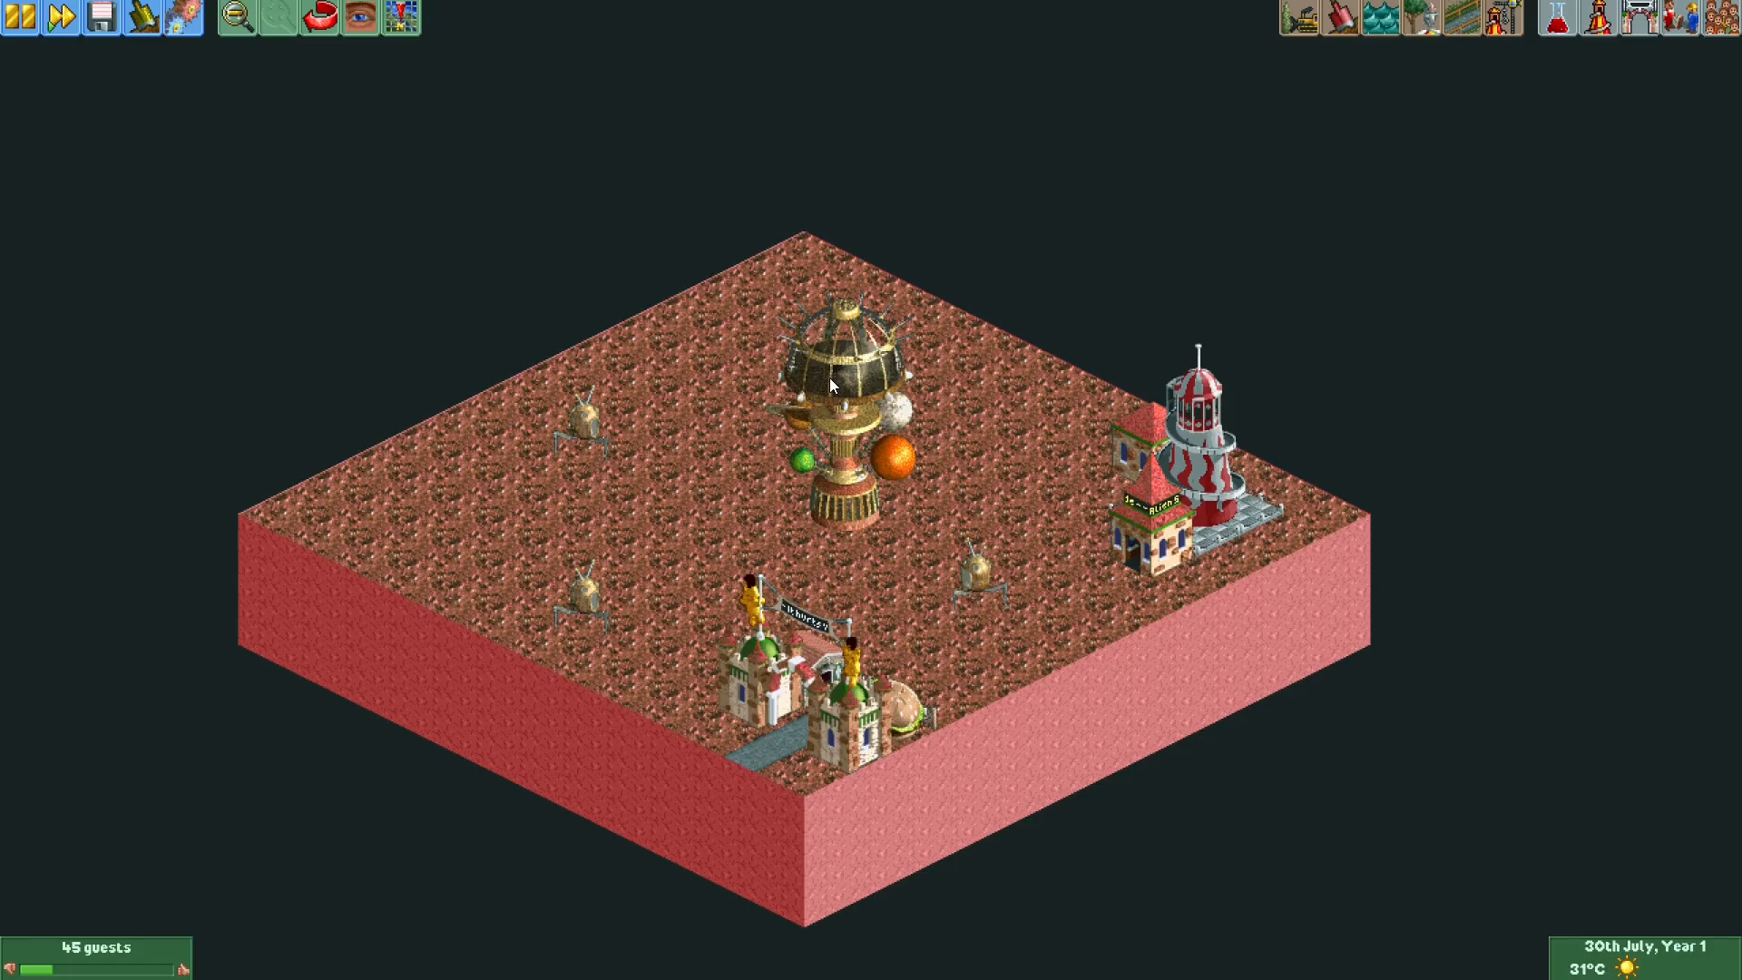
pyautogui.moveTo(454, 385)
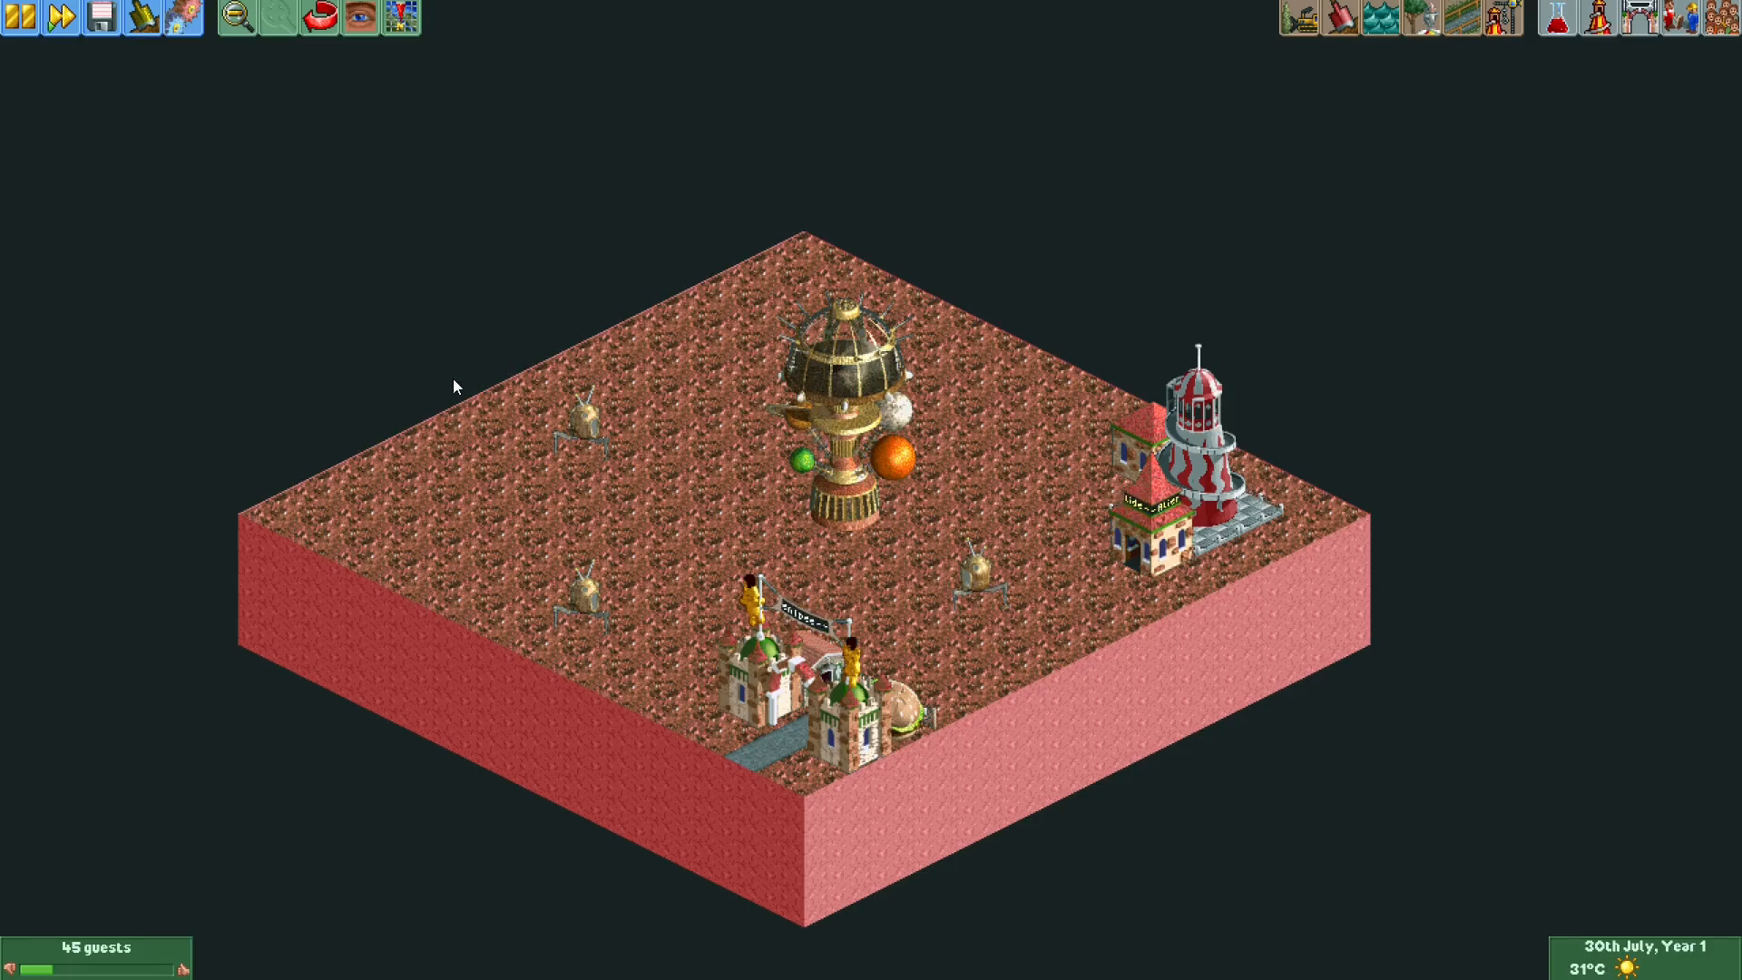
pyautogui.moveTo(217, 272)
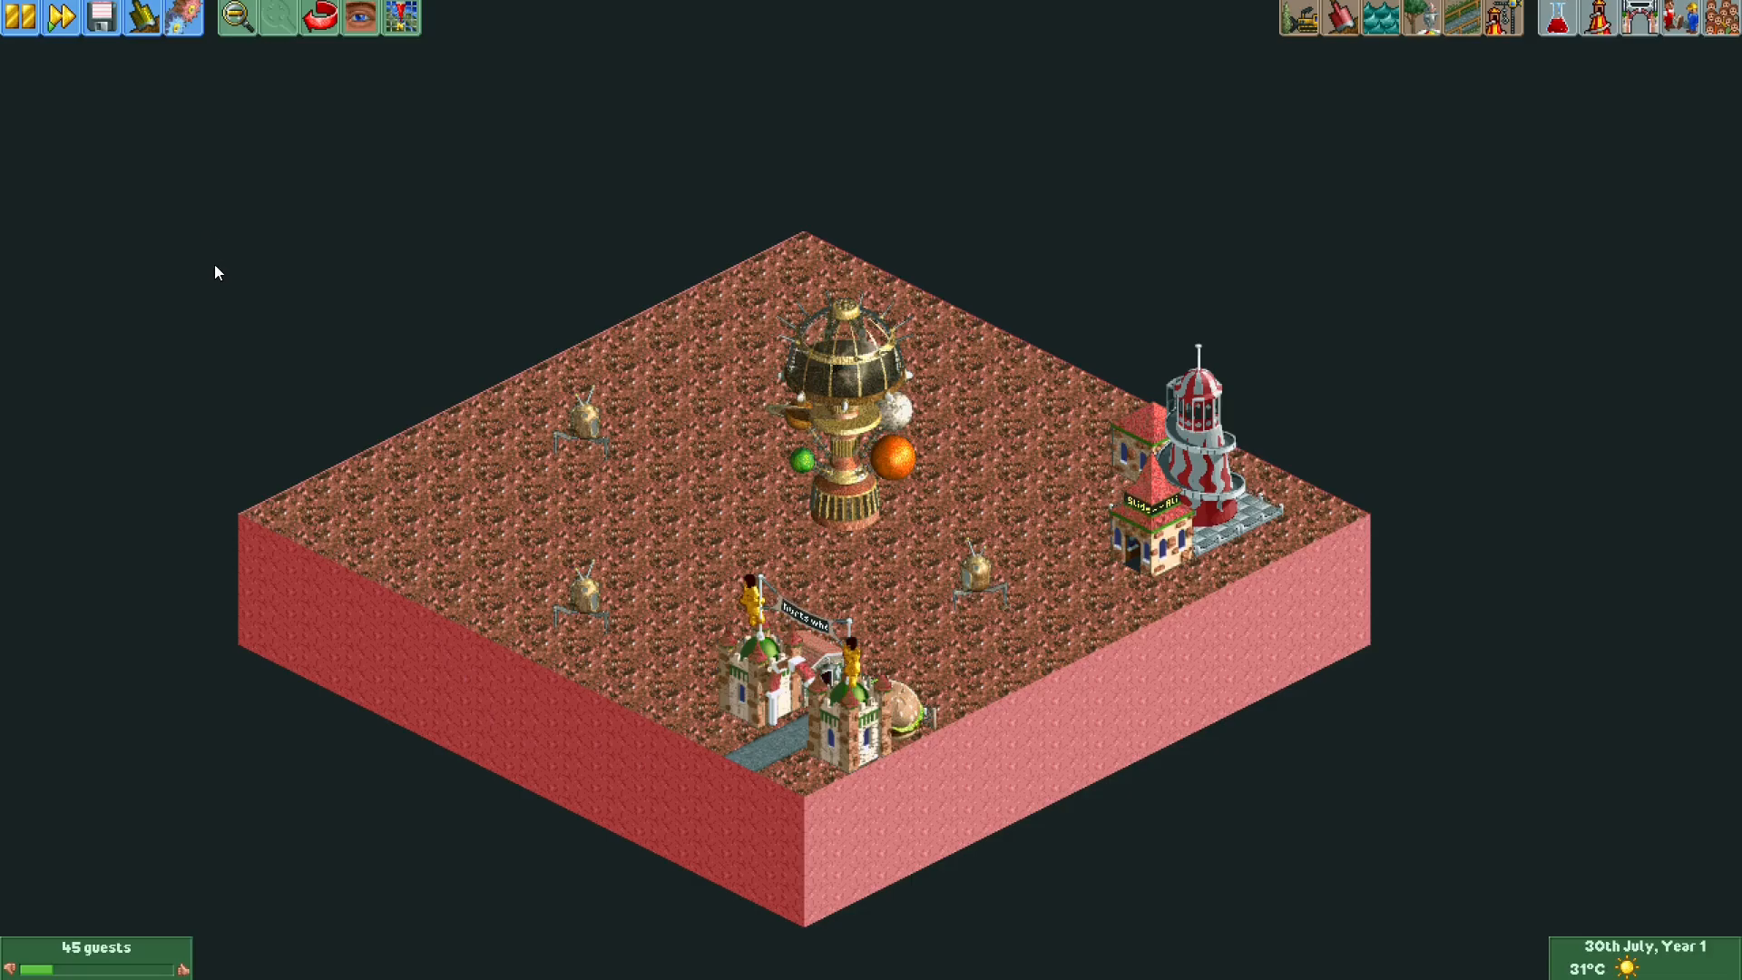
pyautogui.moveTo(372, 599)
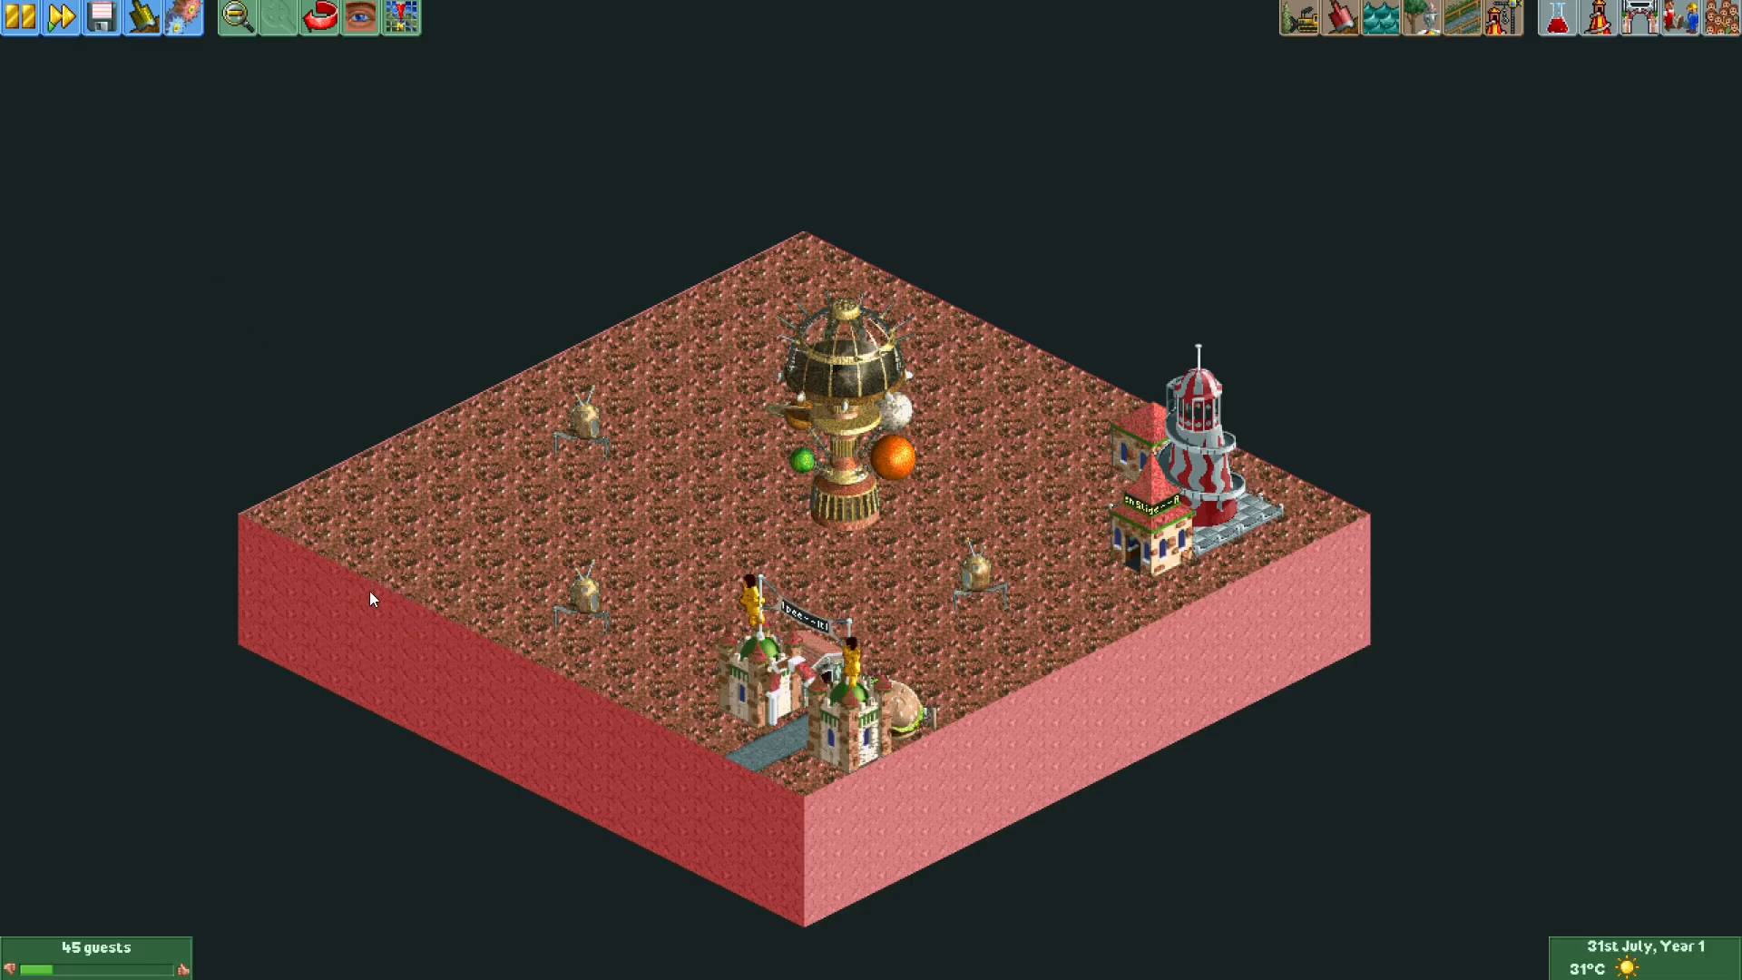
pyautogui.moveTo(982, 496)
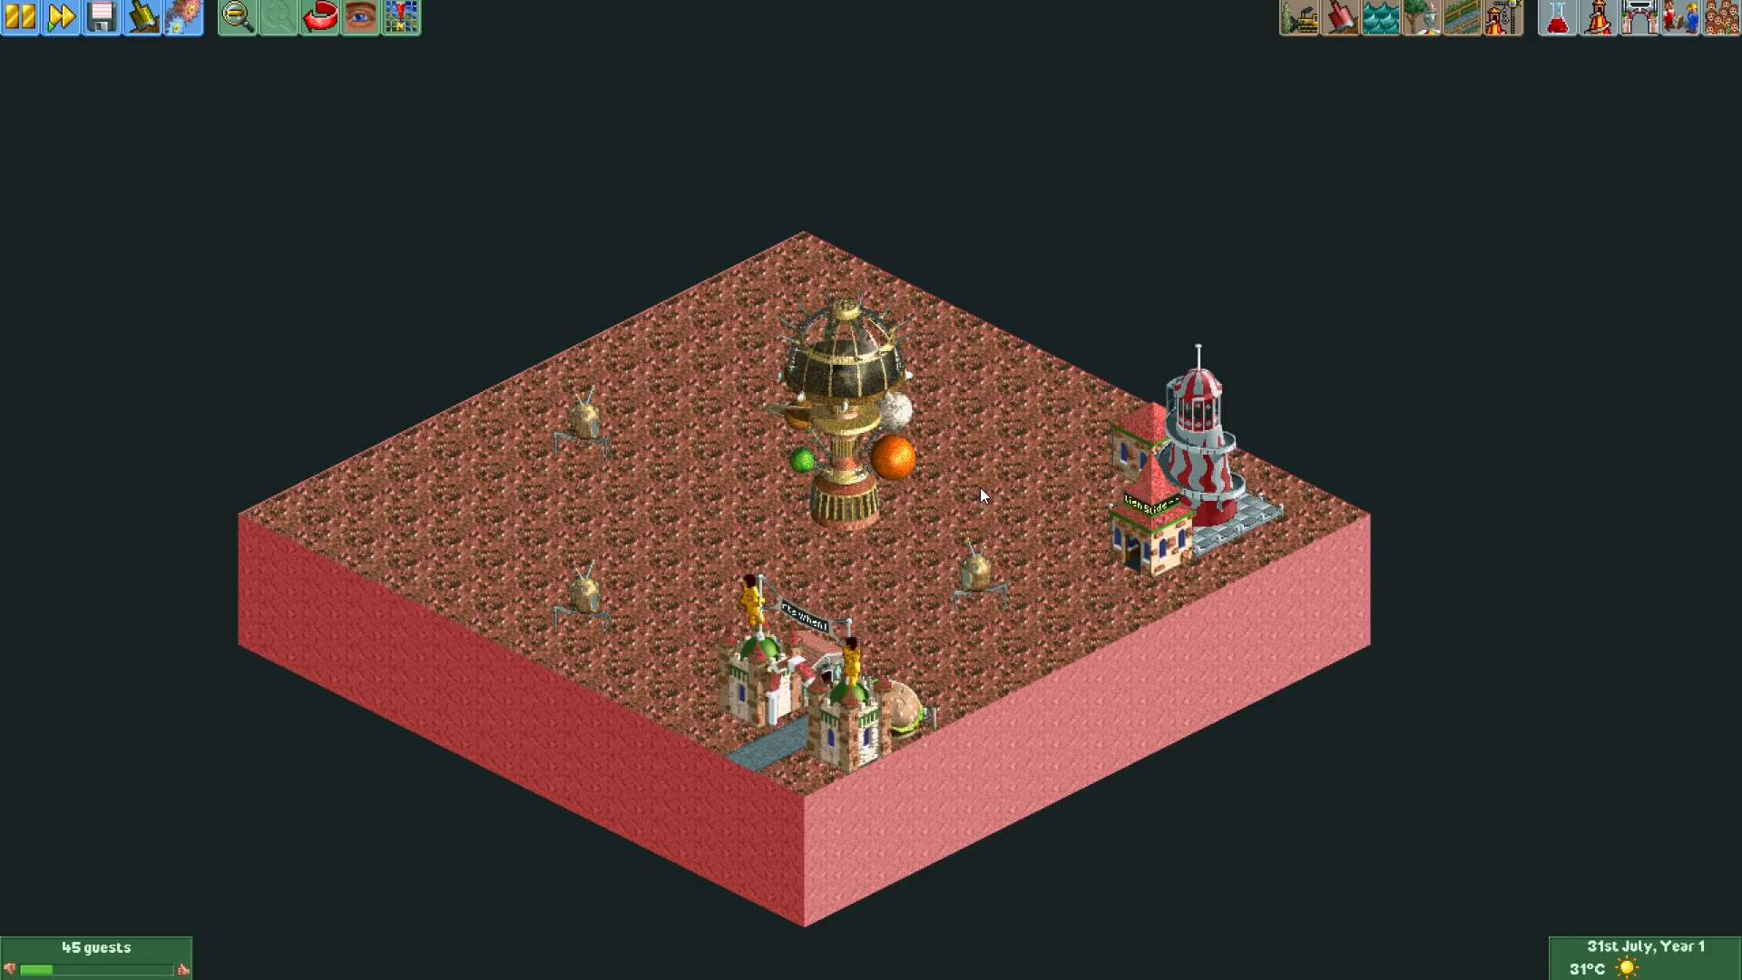
pyautogui.moveTo(995, 452)
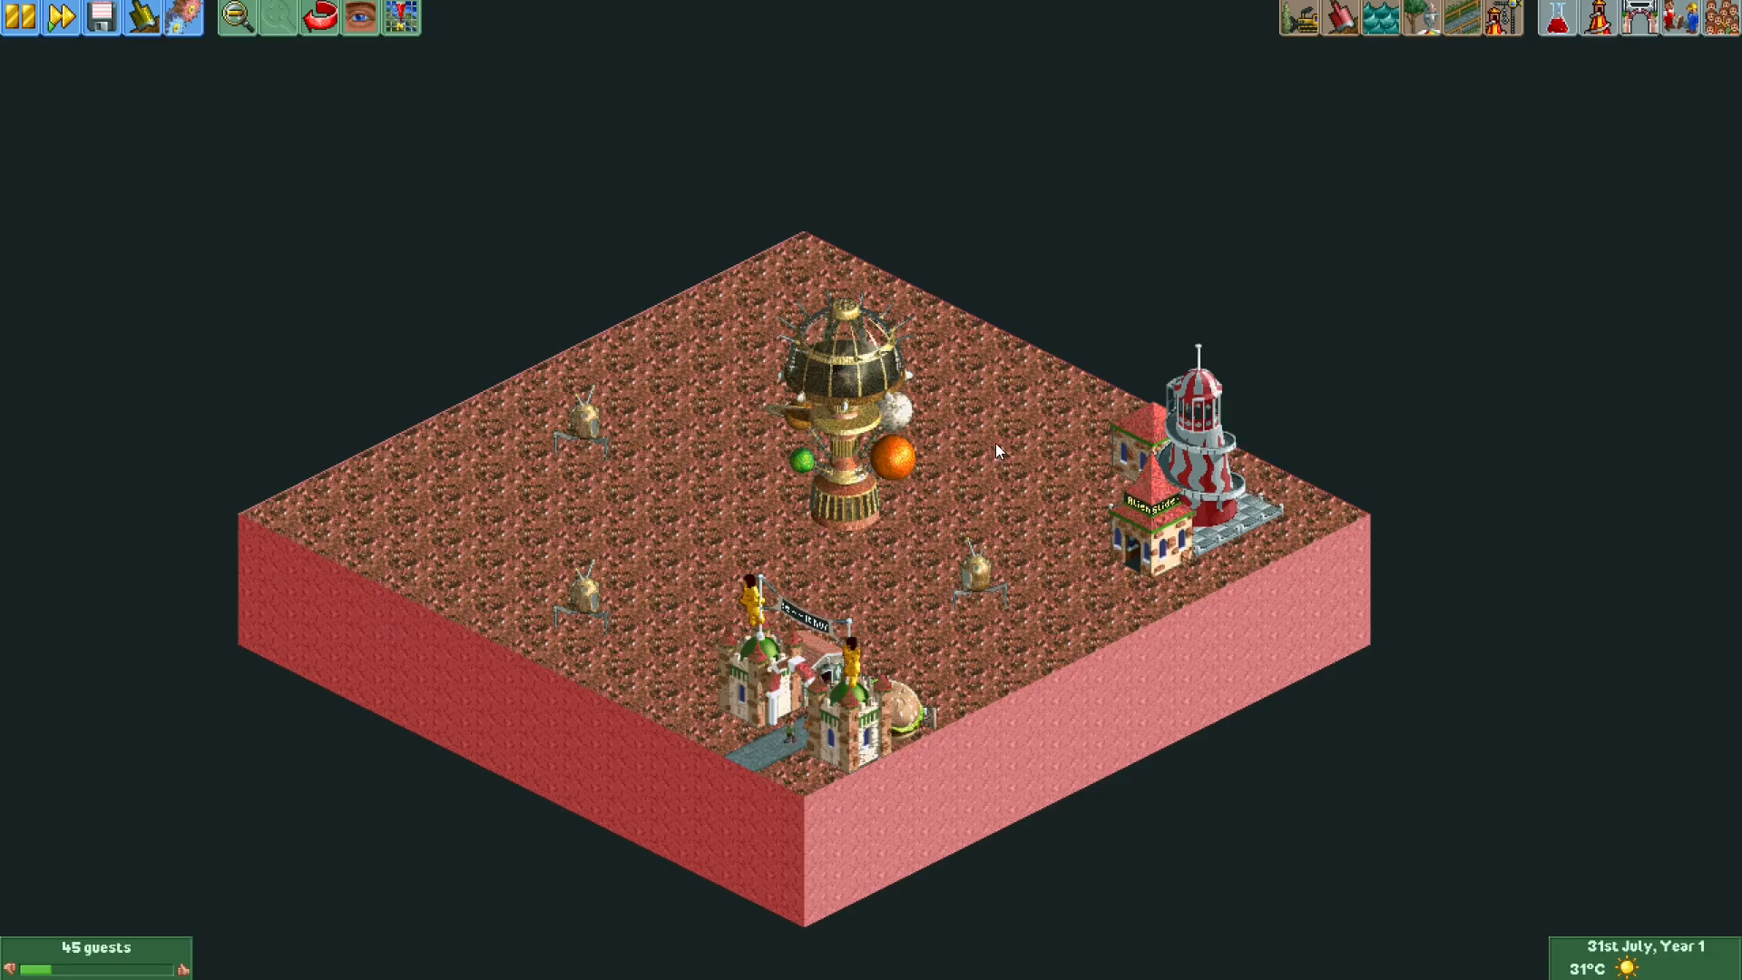